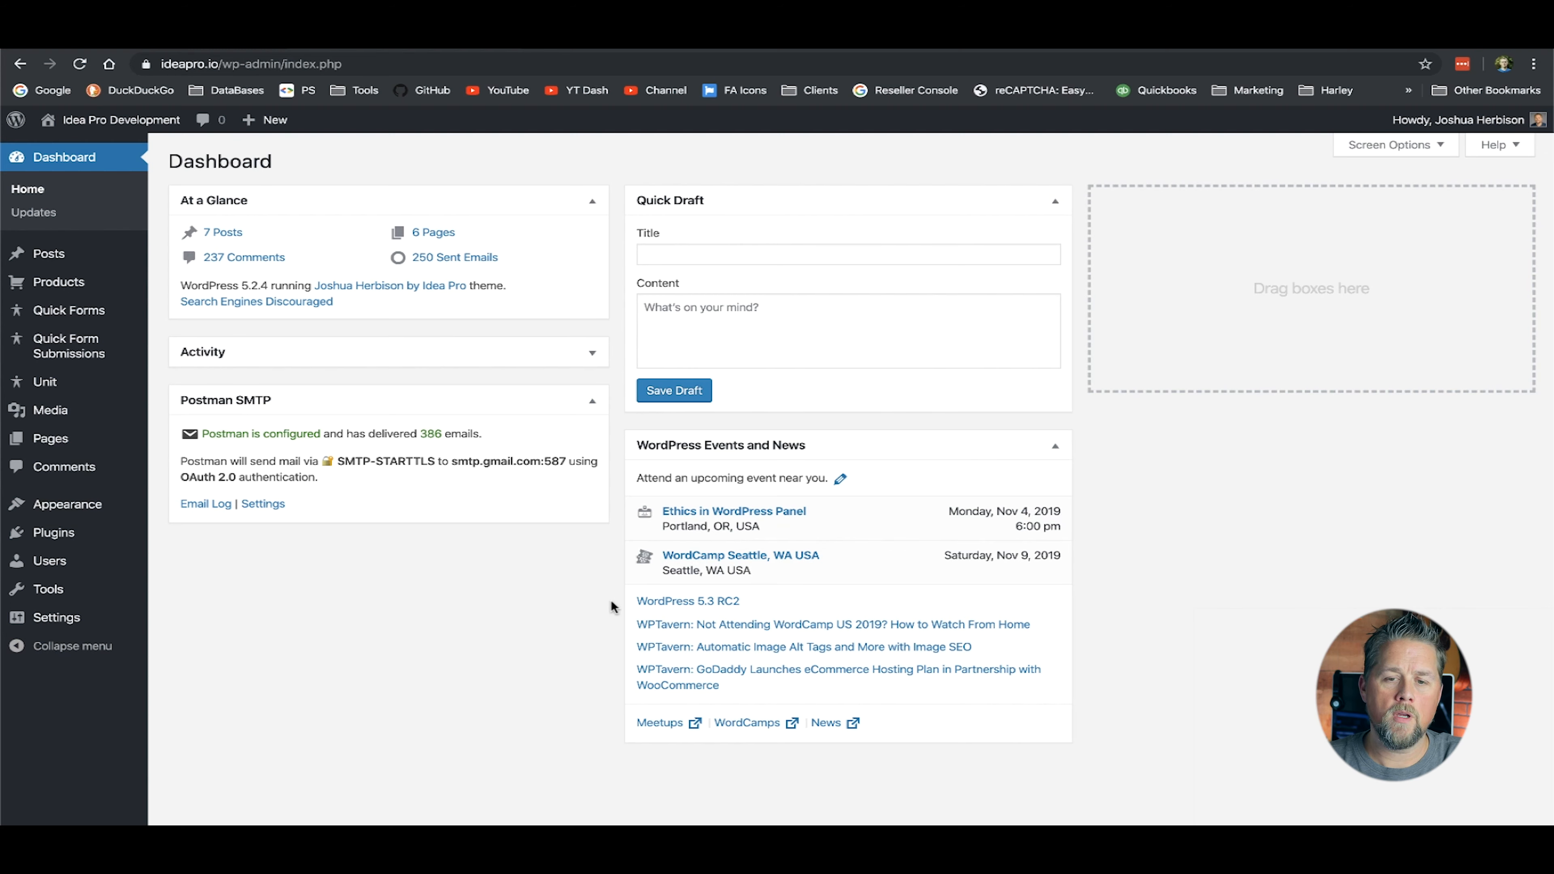
mouse_move(553, 555)
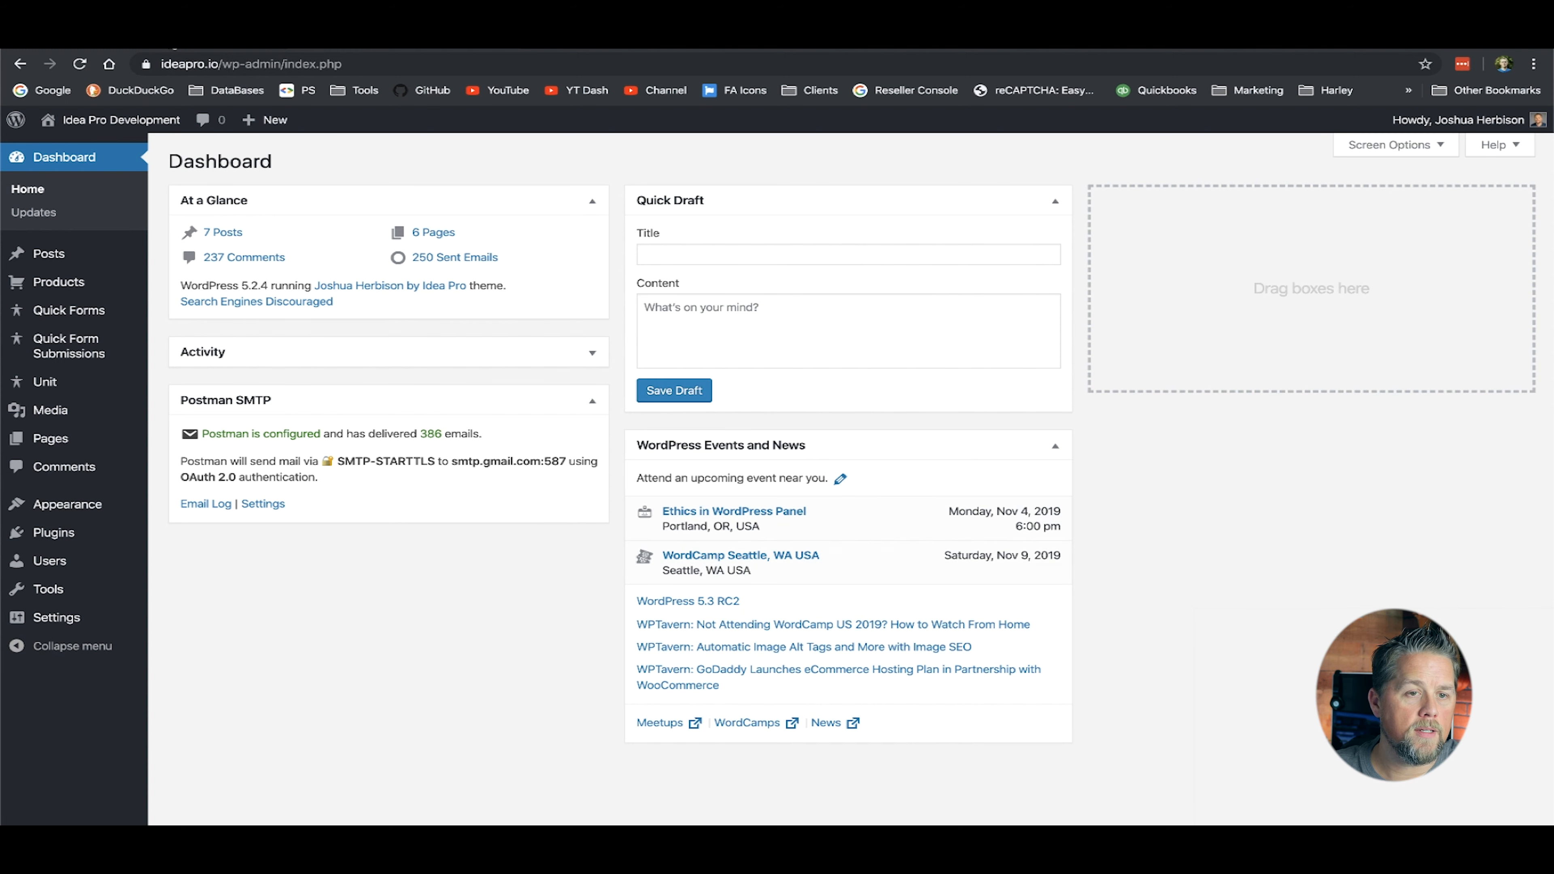
- Create a new admin-dashboard-widget folder inside wp-content/plugins from the Save dialog
left_click(121, 119)
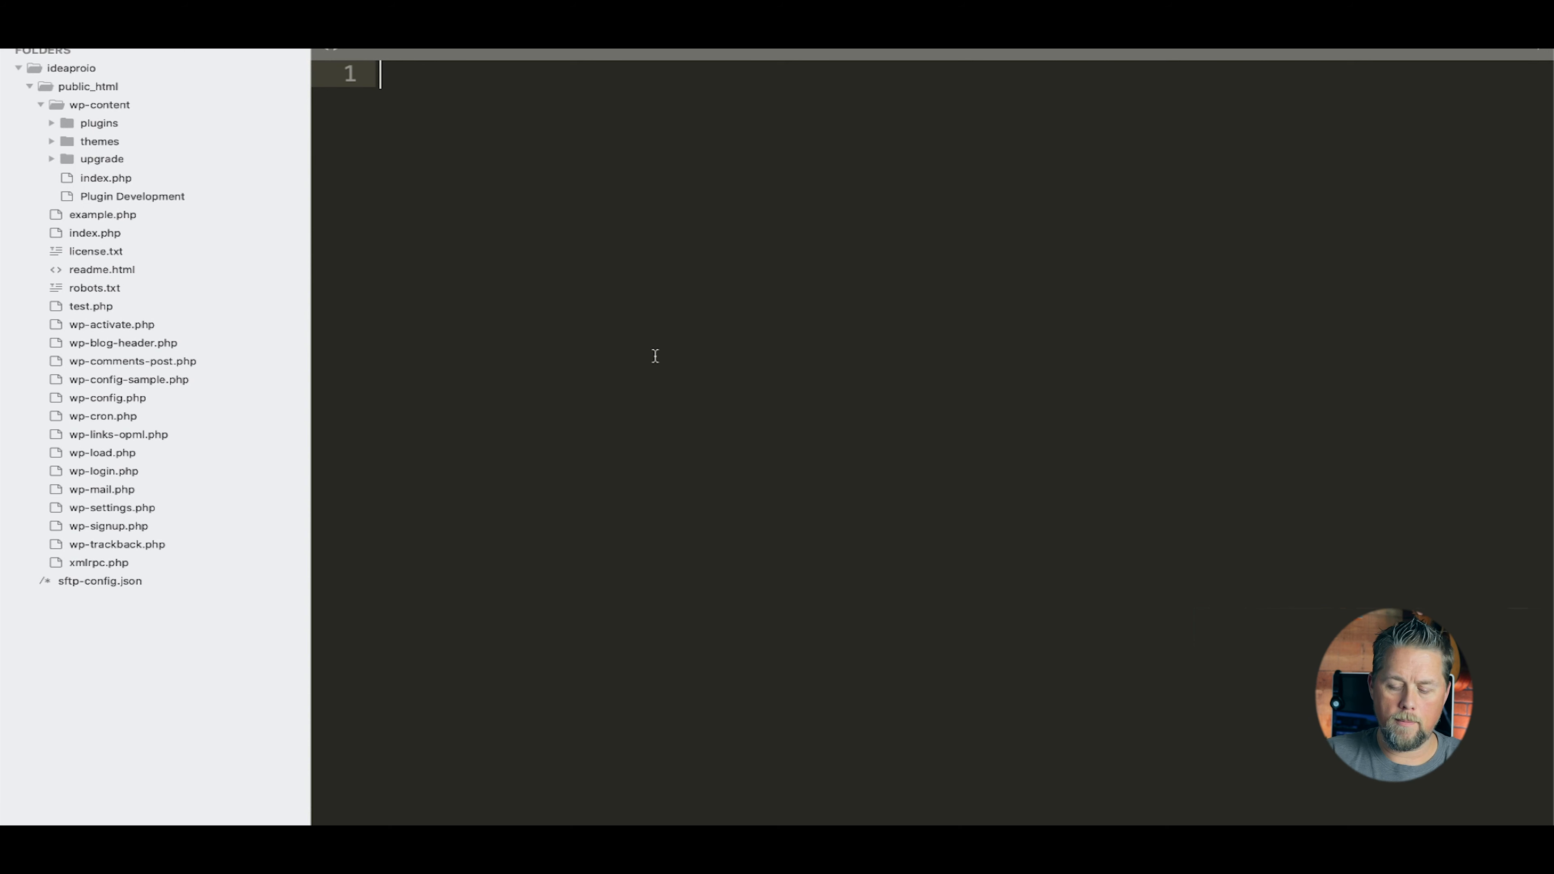
type("php")
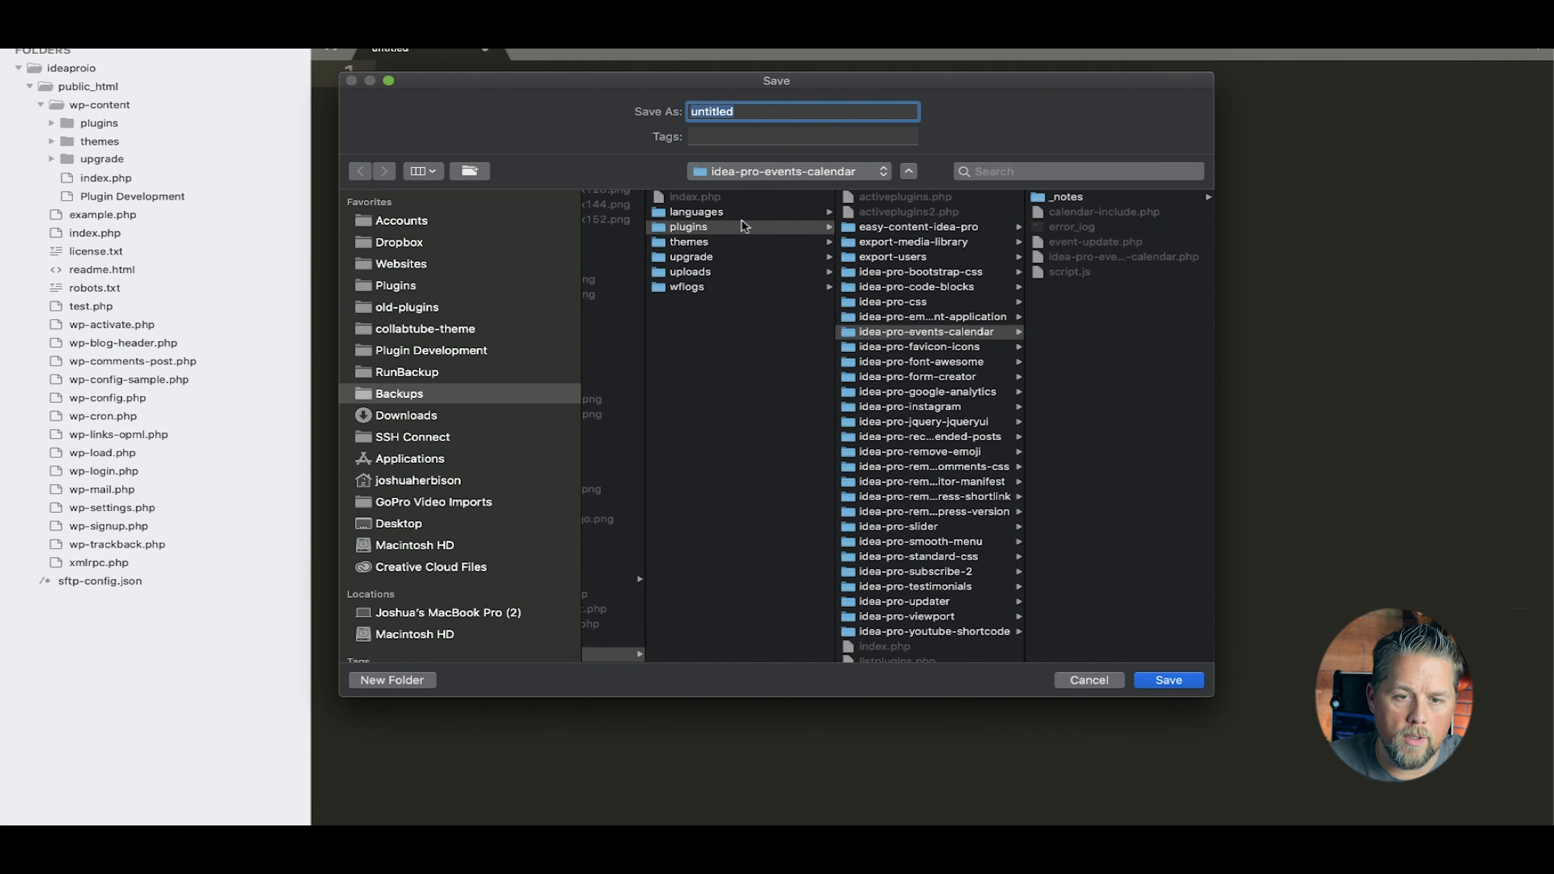
mouse_move(667, 227)
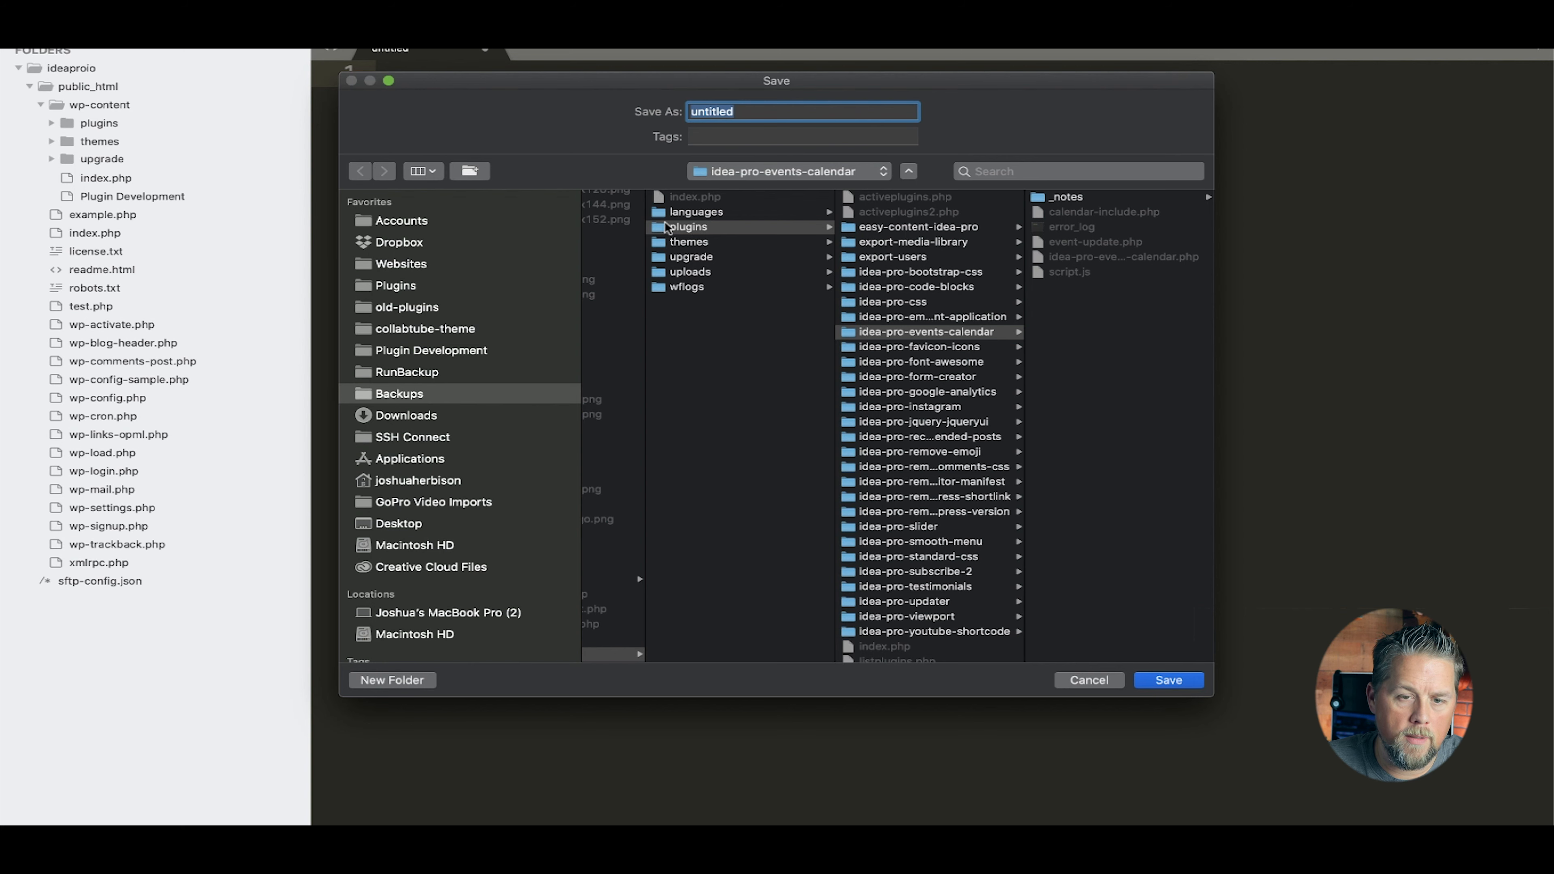
left_click(392, 679)
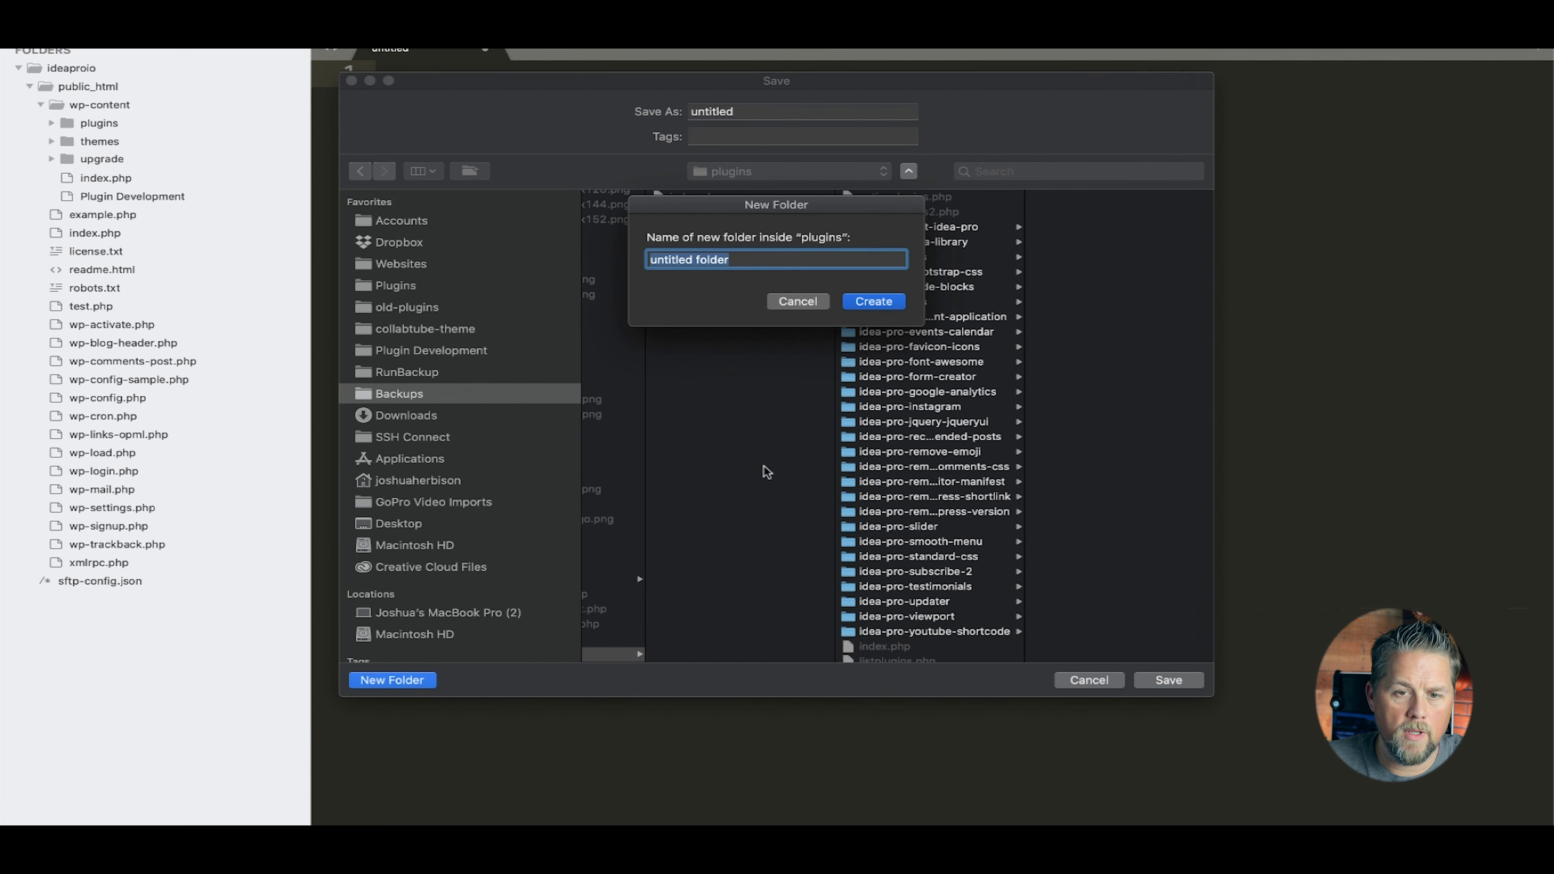
type("admin-")
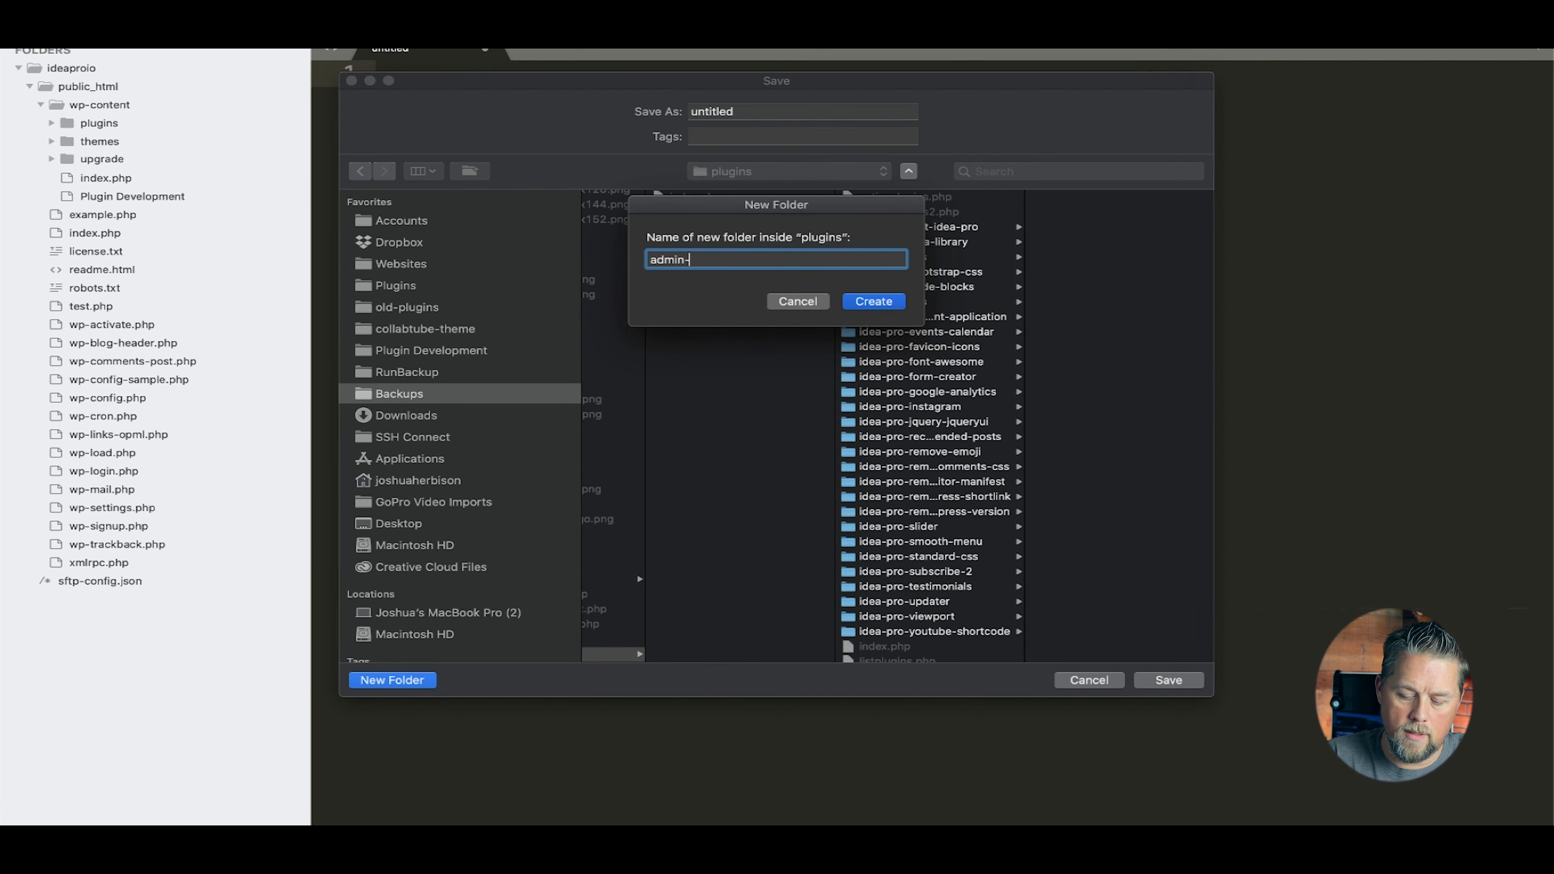
type("dashbora")
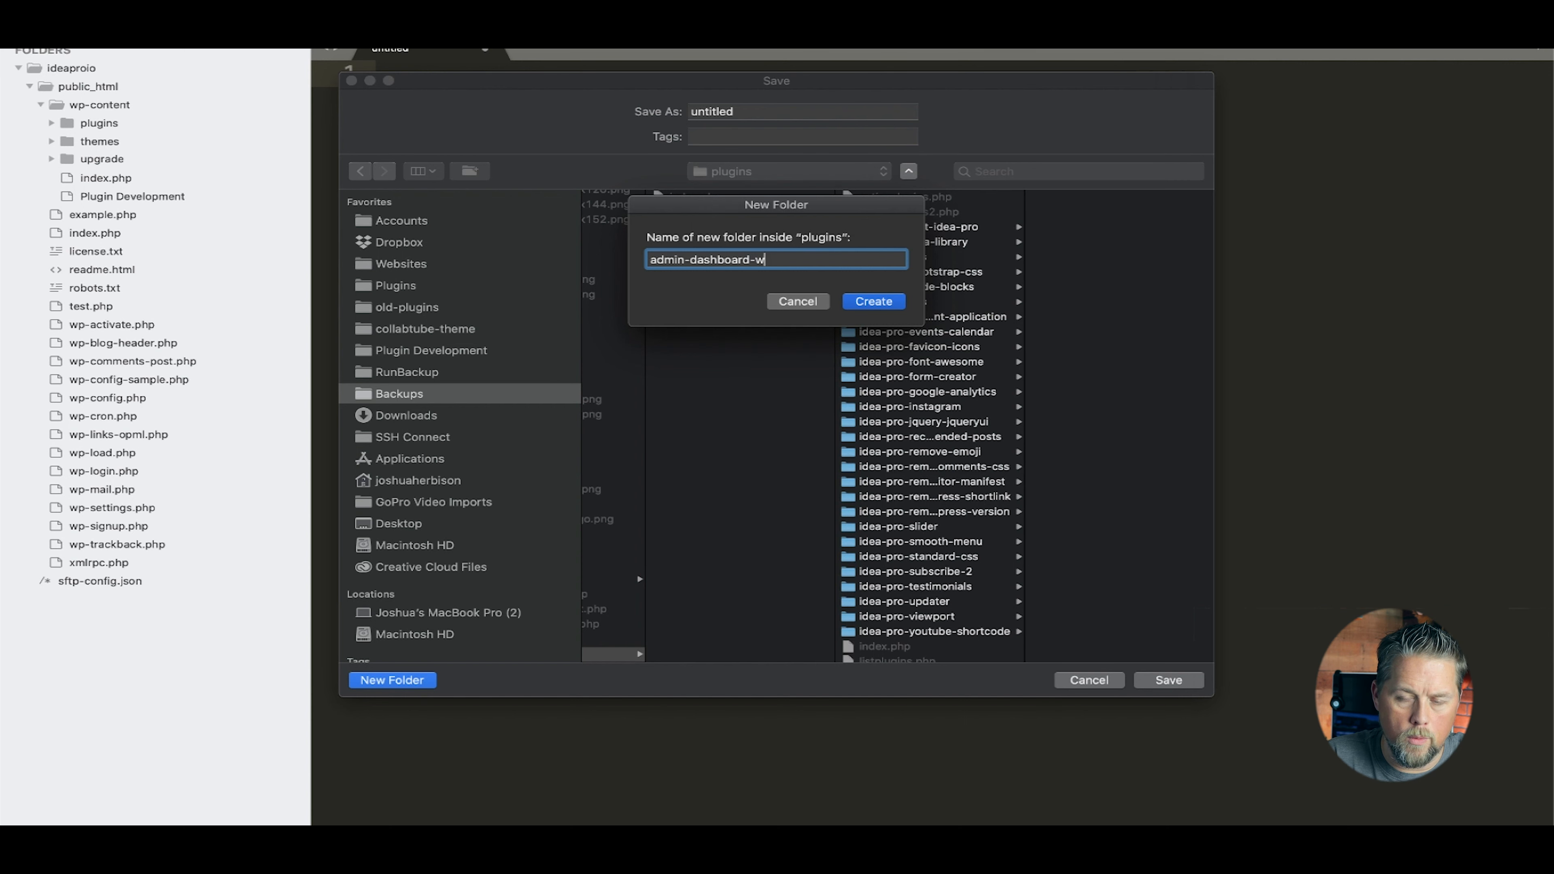
type("idget")
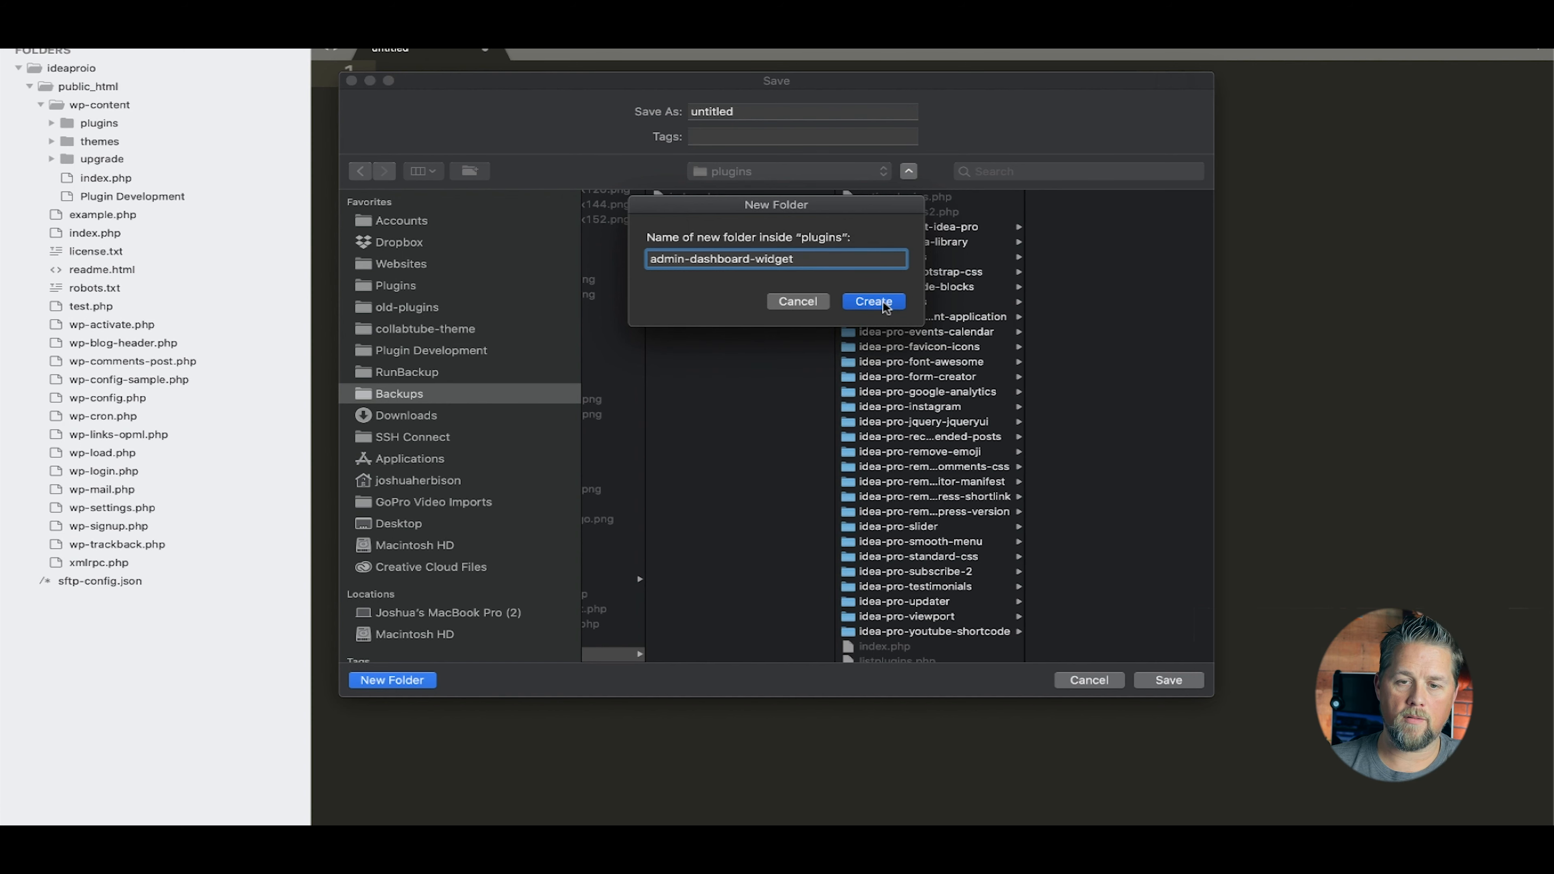
left_click(873, 300)
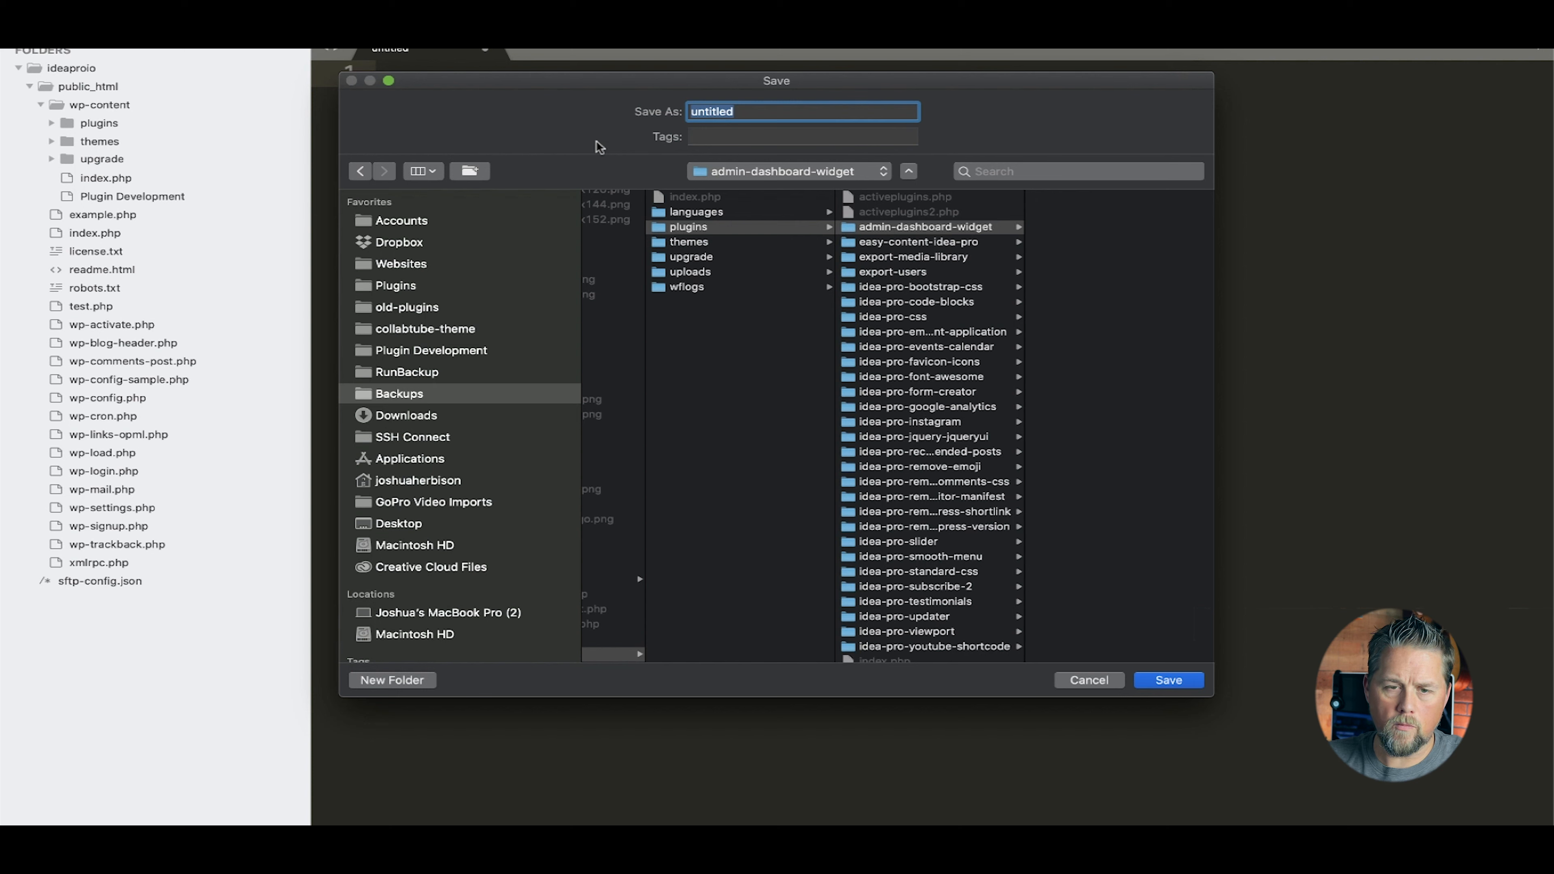
- Save the empty file as admin-dashboard-widget.php in the new plugin folder
type("admin-dashboard-")
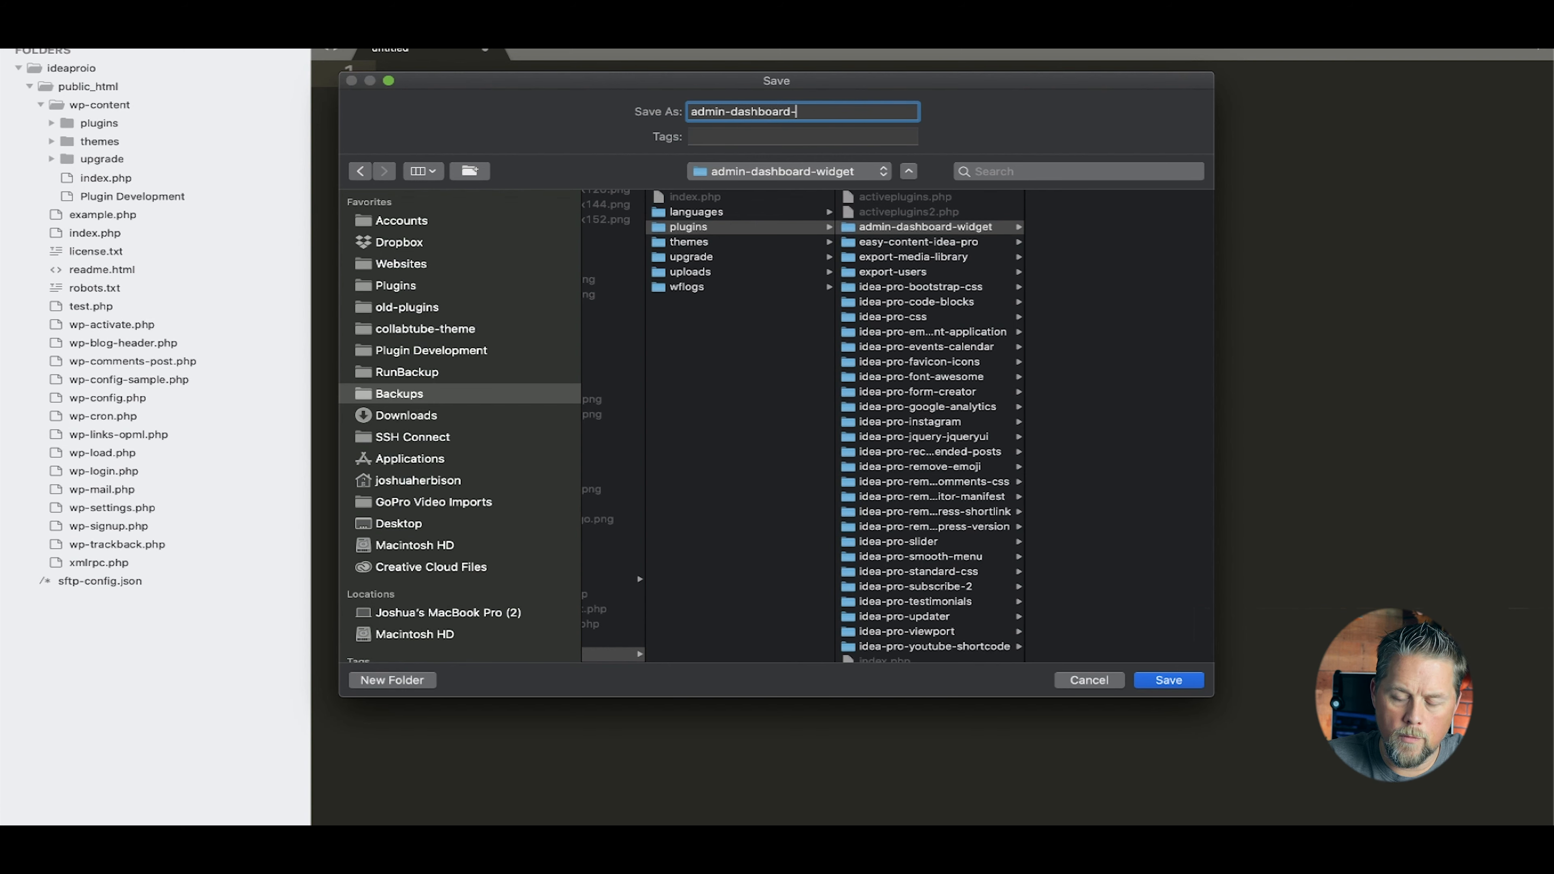
type("wid")
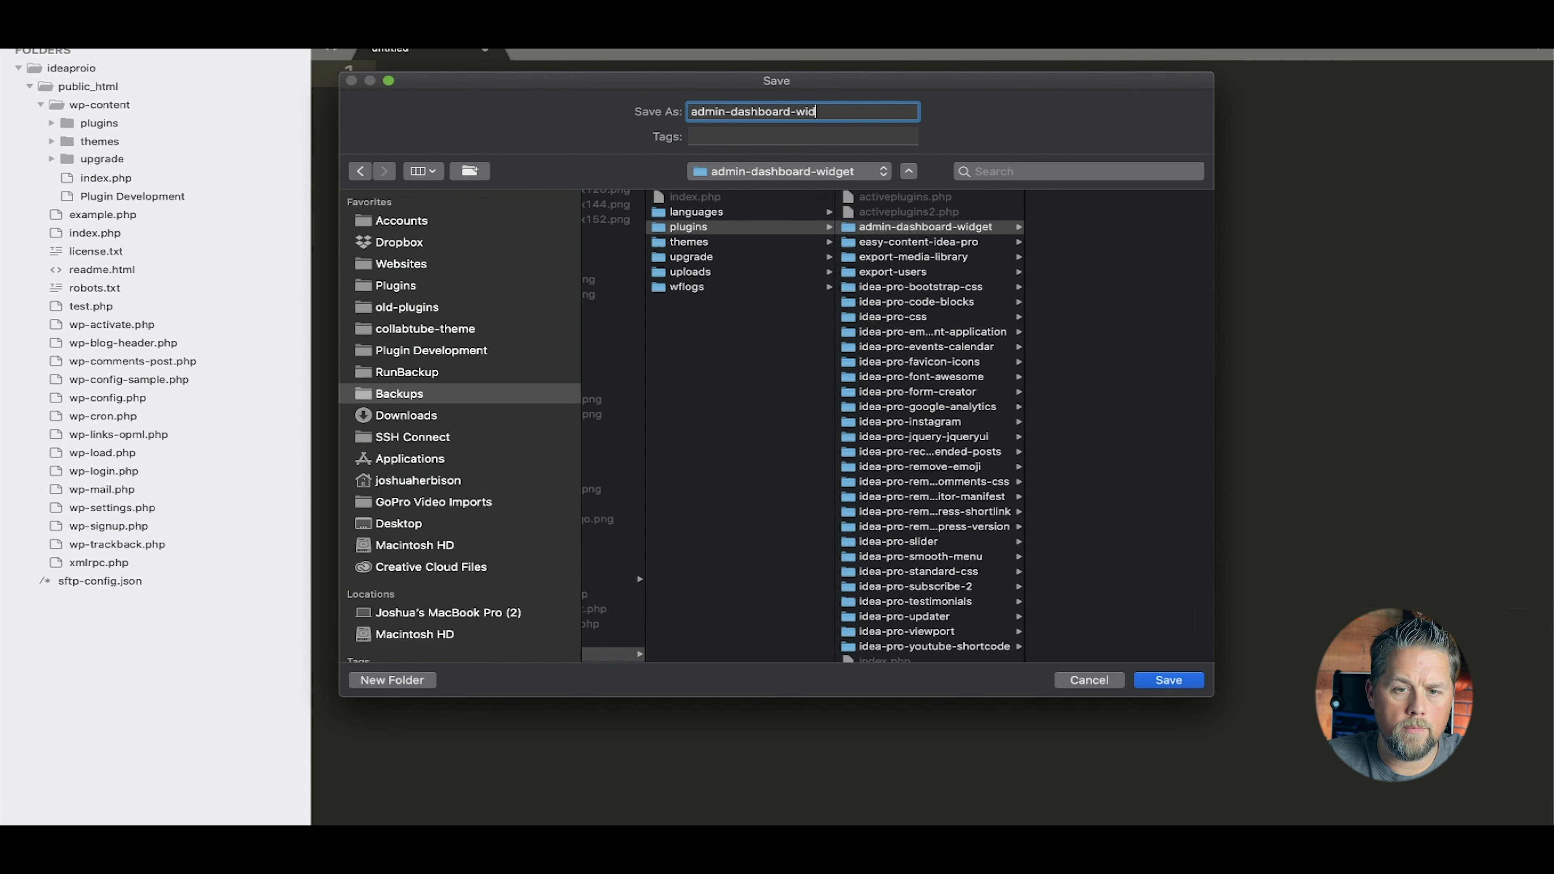
left_click(1167, 680)
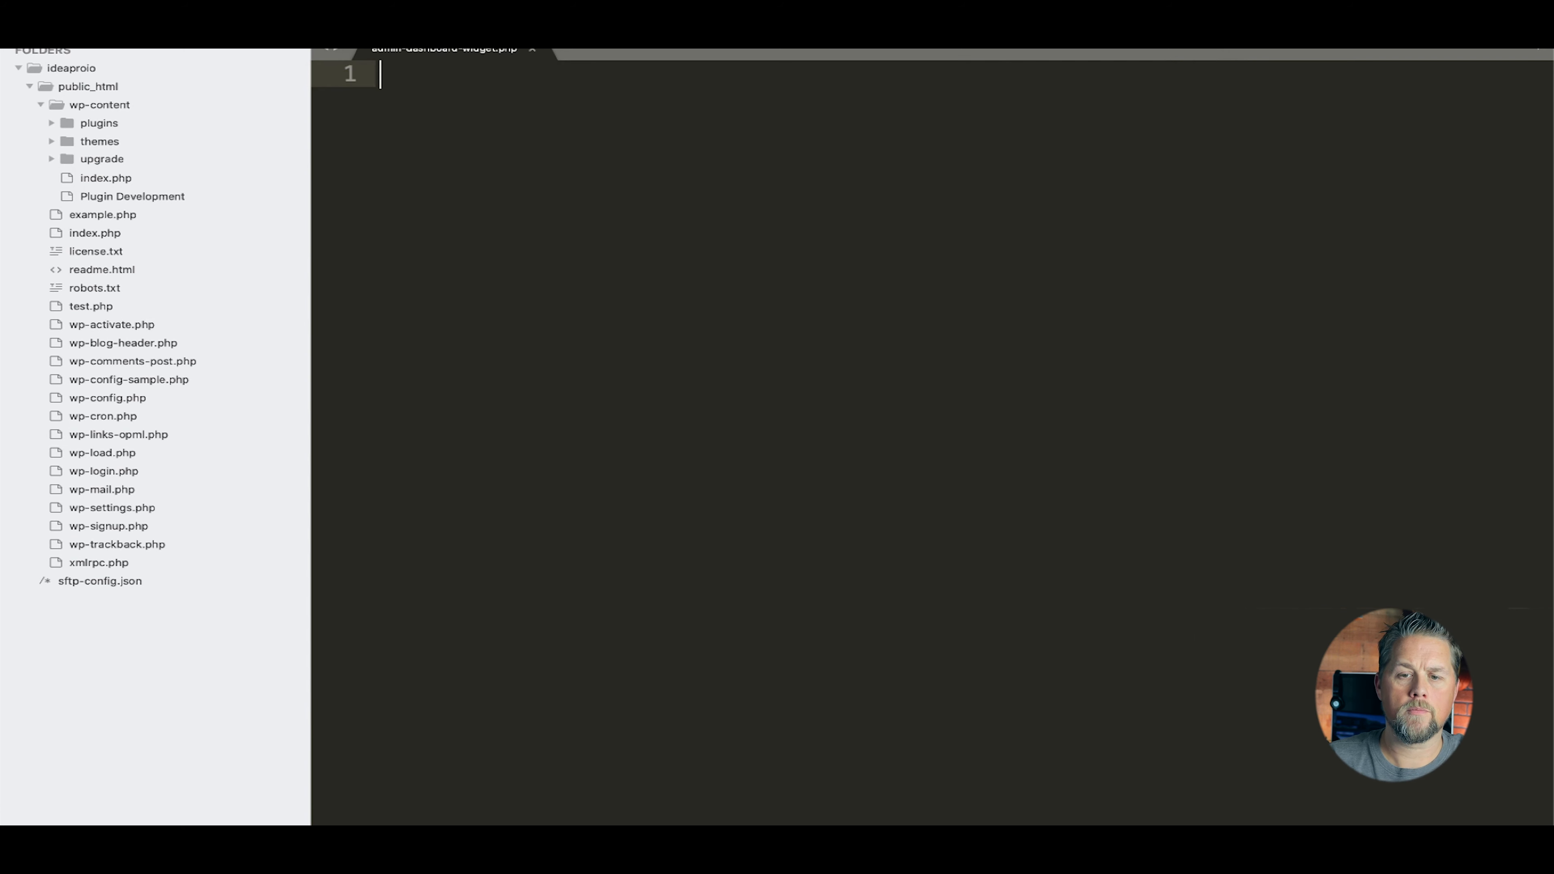
- Write <?php, a doc block with 'Plugin Name: Admin Dashboard Widget', and the closing ?> tag
type("<?php")
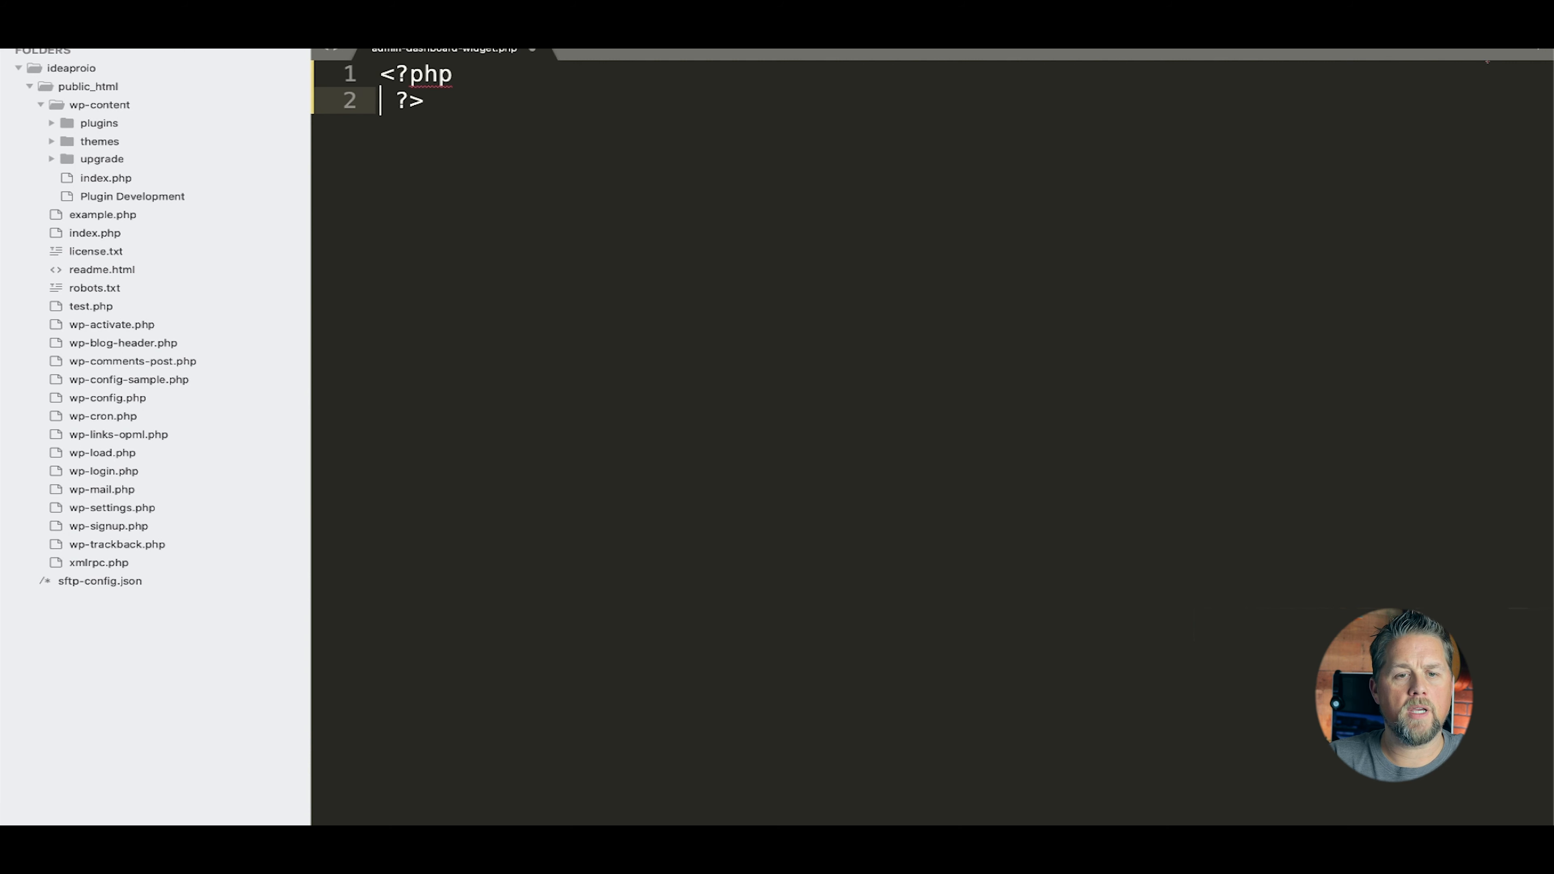
type("/")
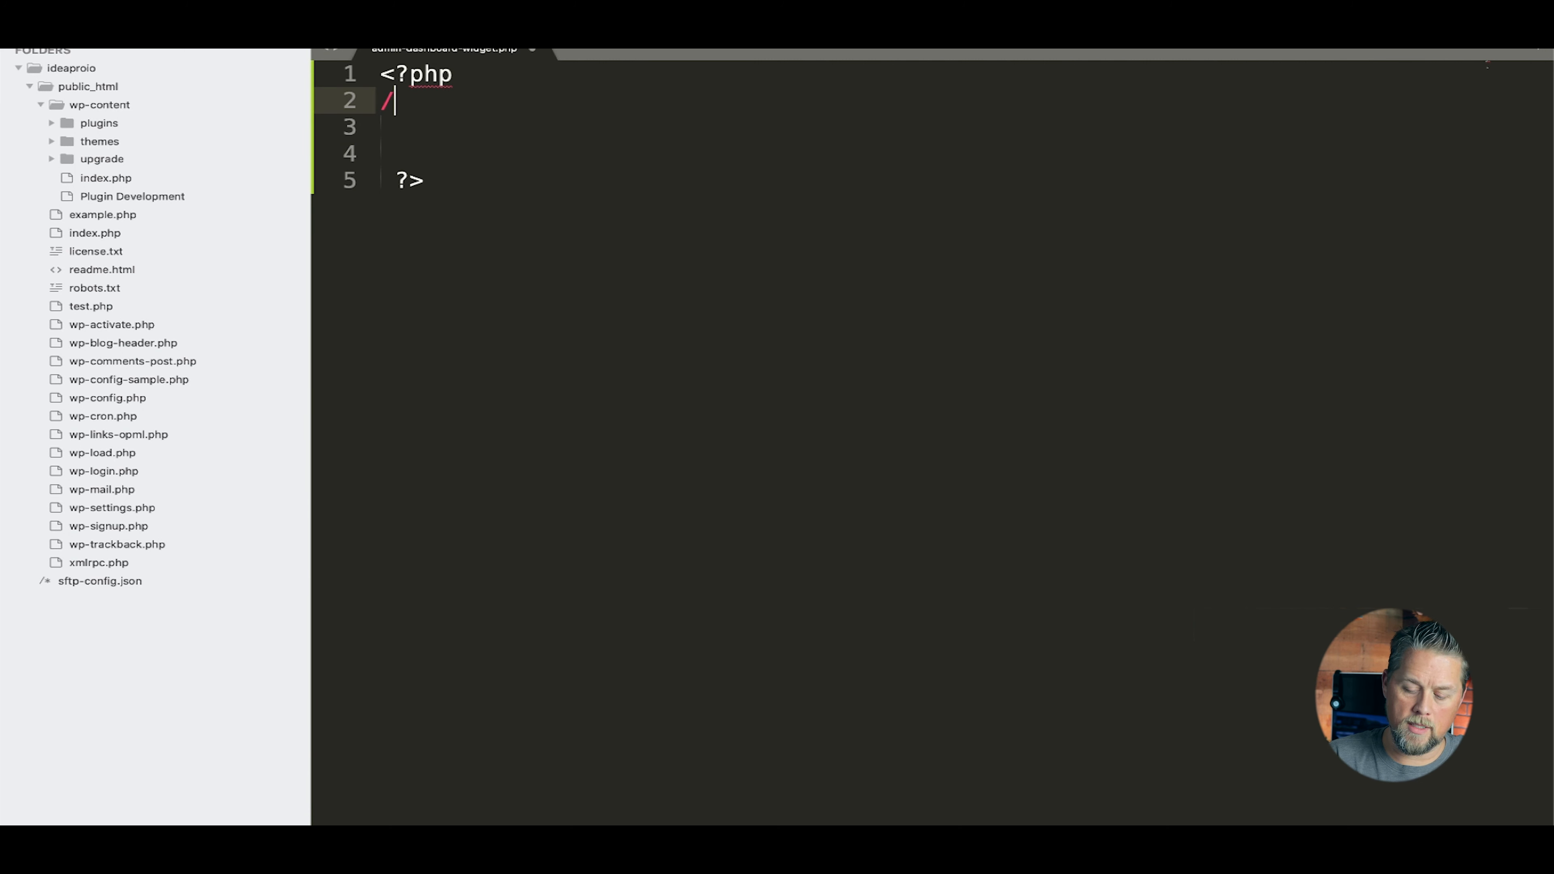
type("**")
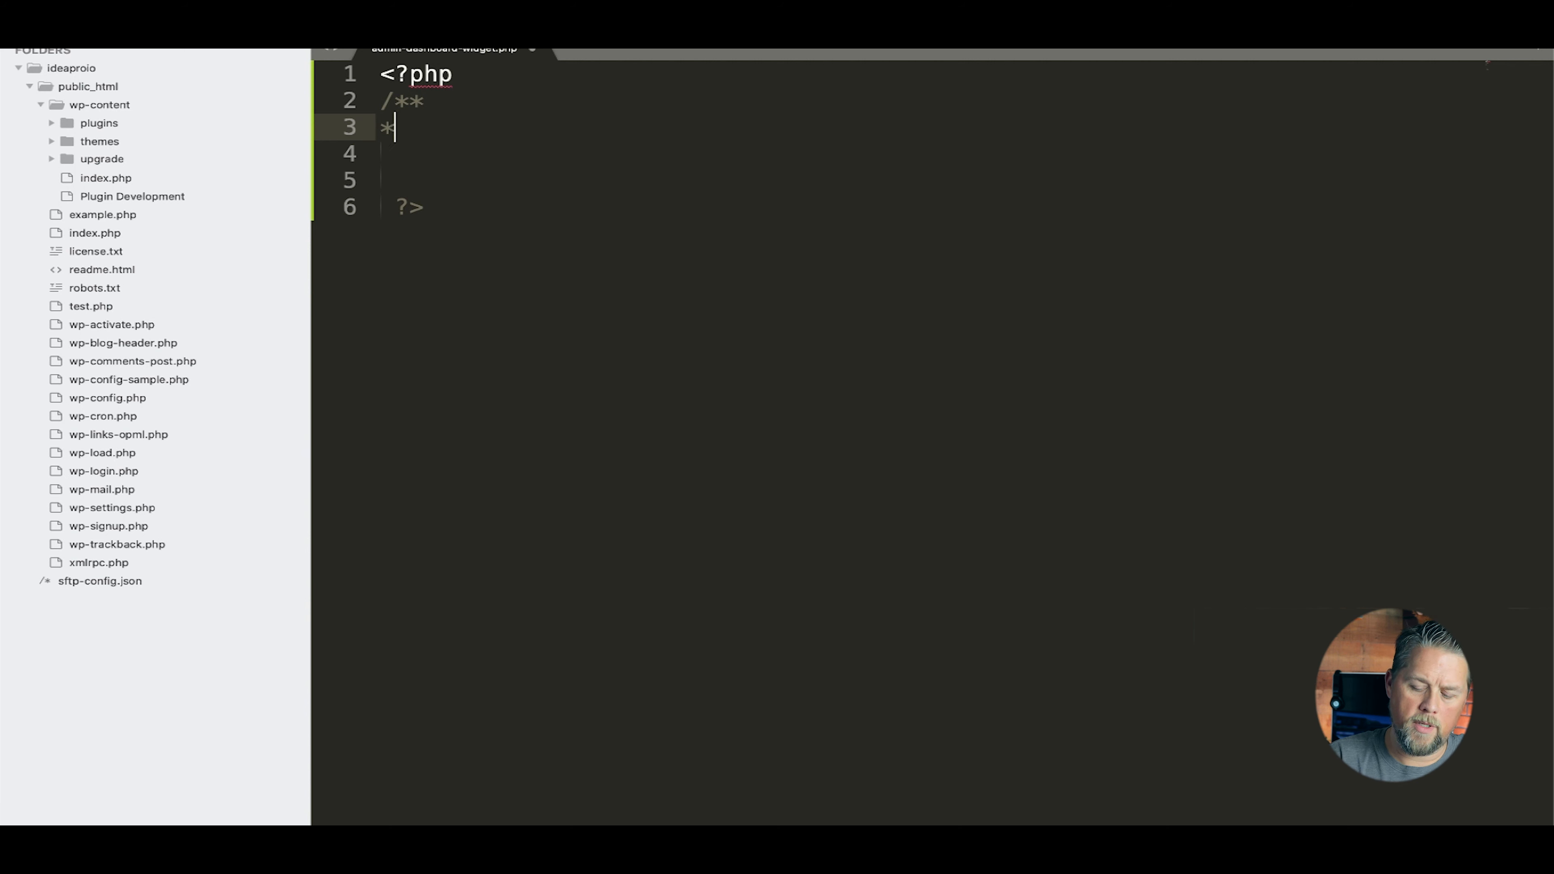
type("Plugin")
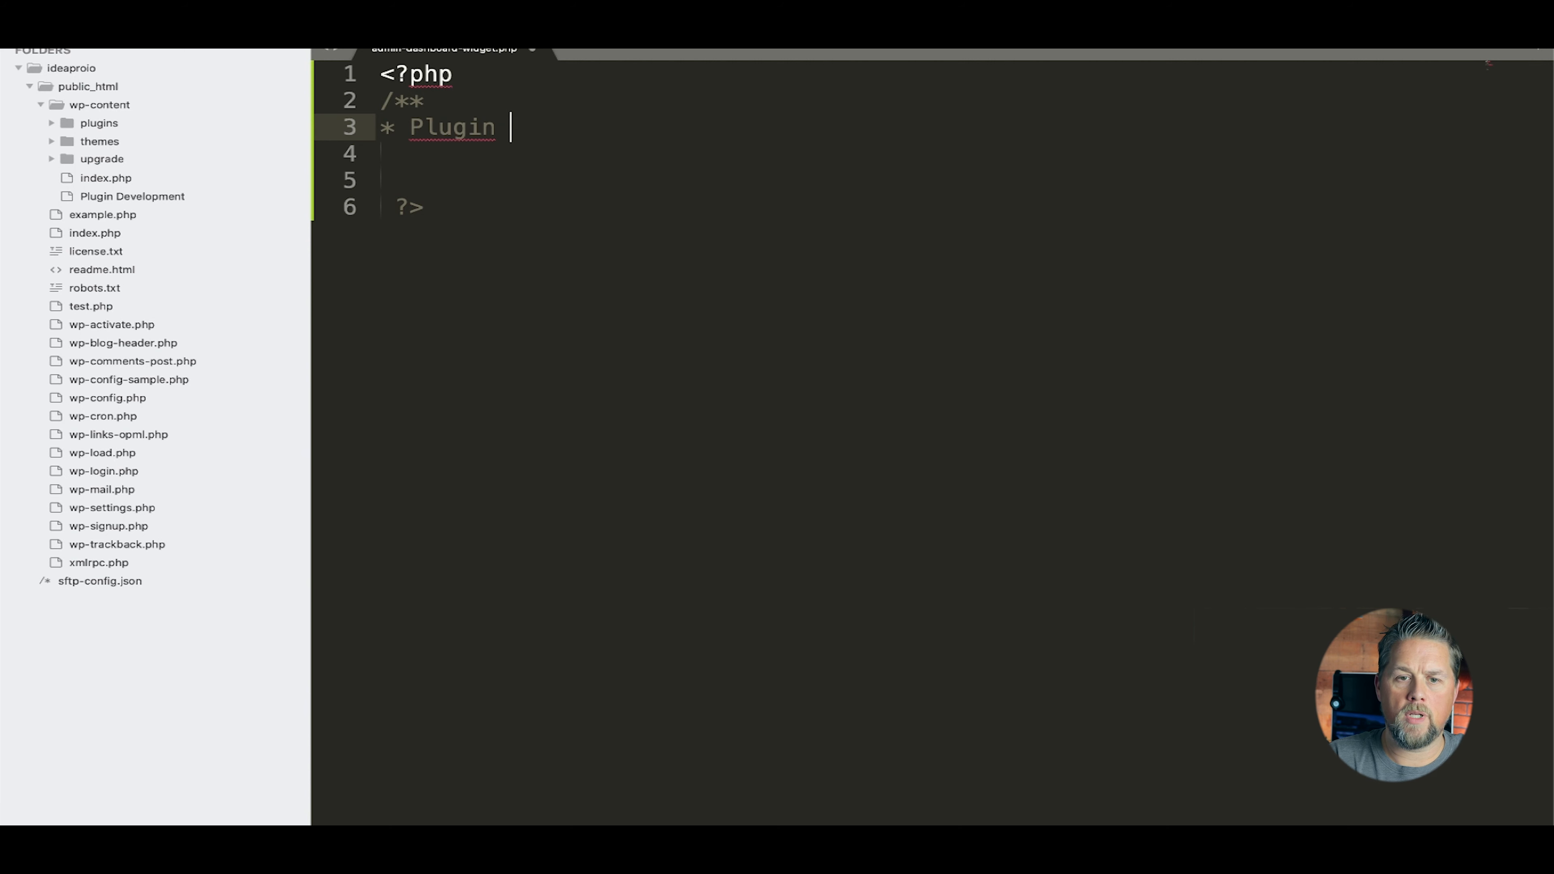
type("Name:")
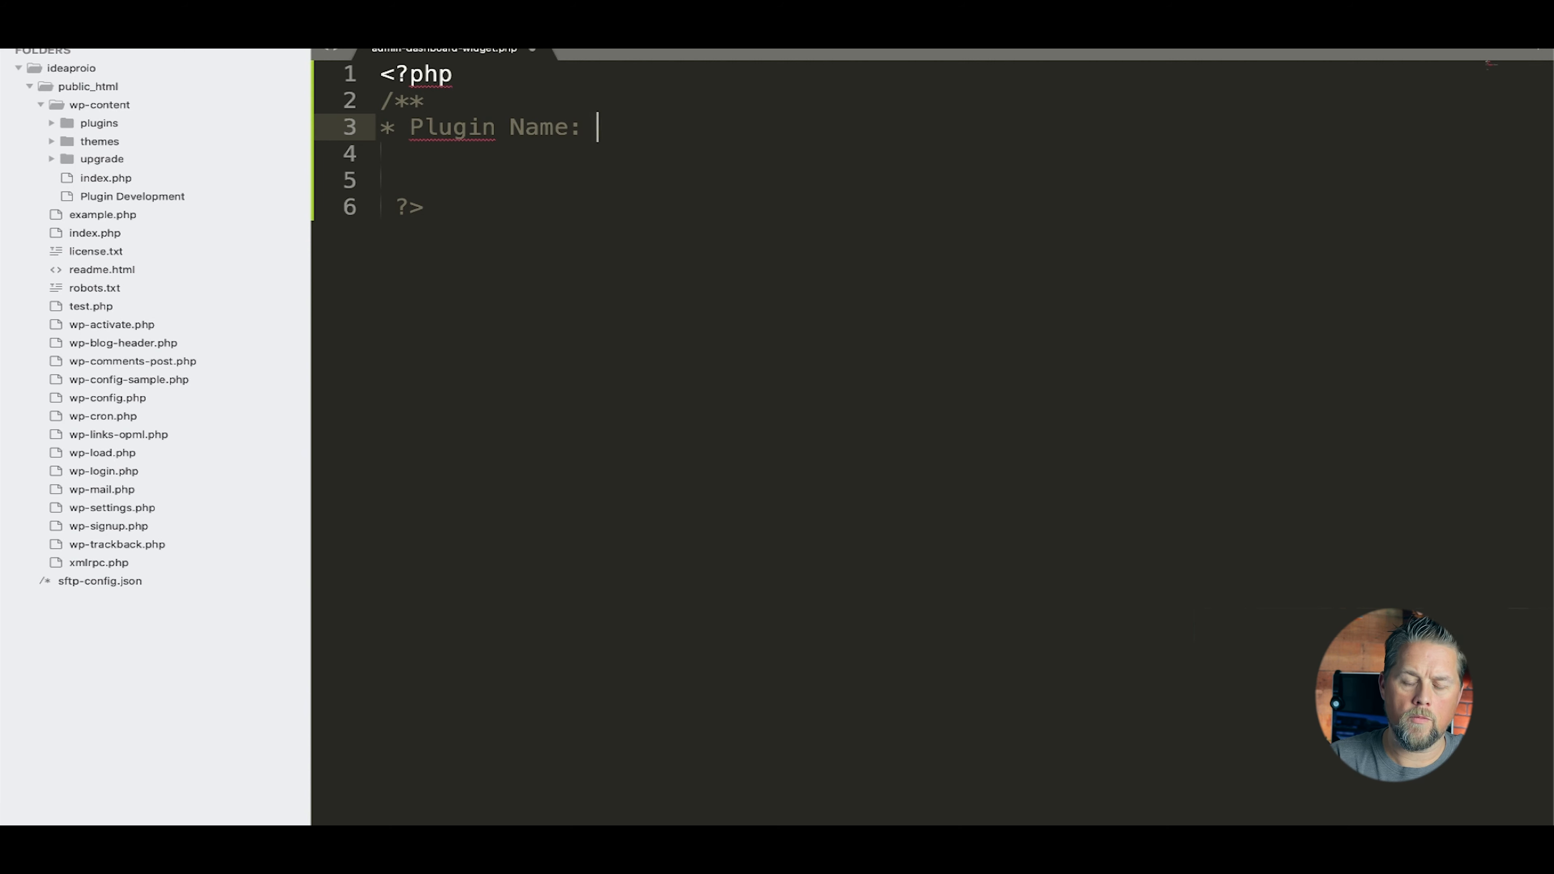
type("Admin Dah")
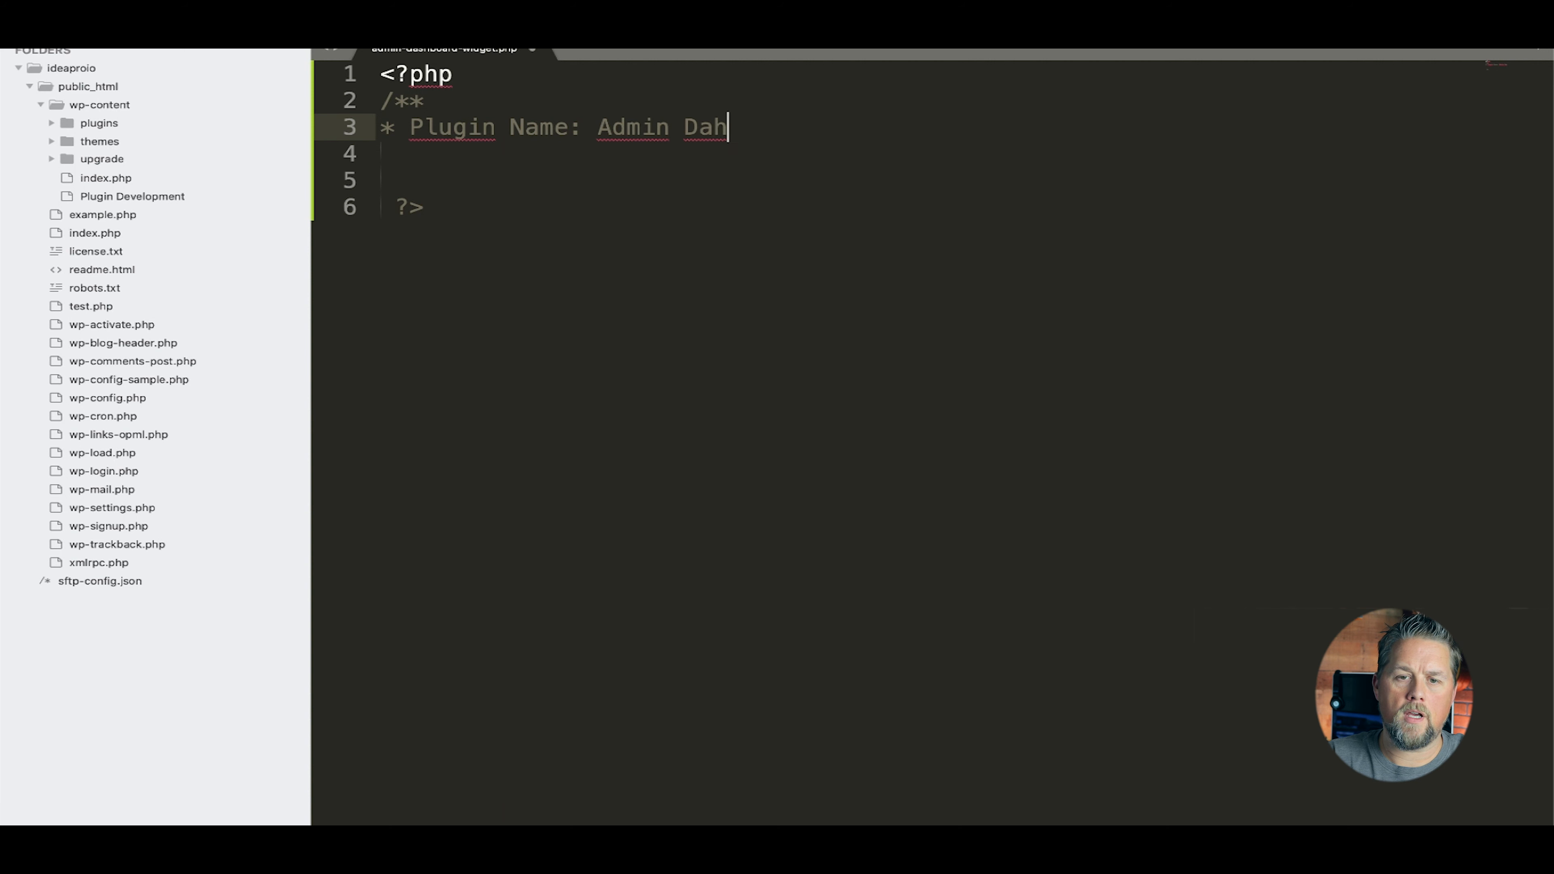
type("shboard Wi")
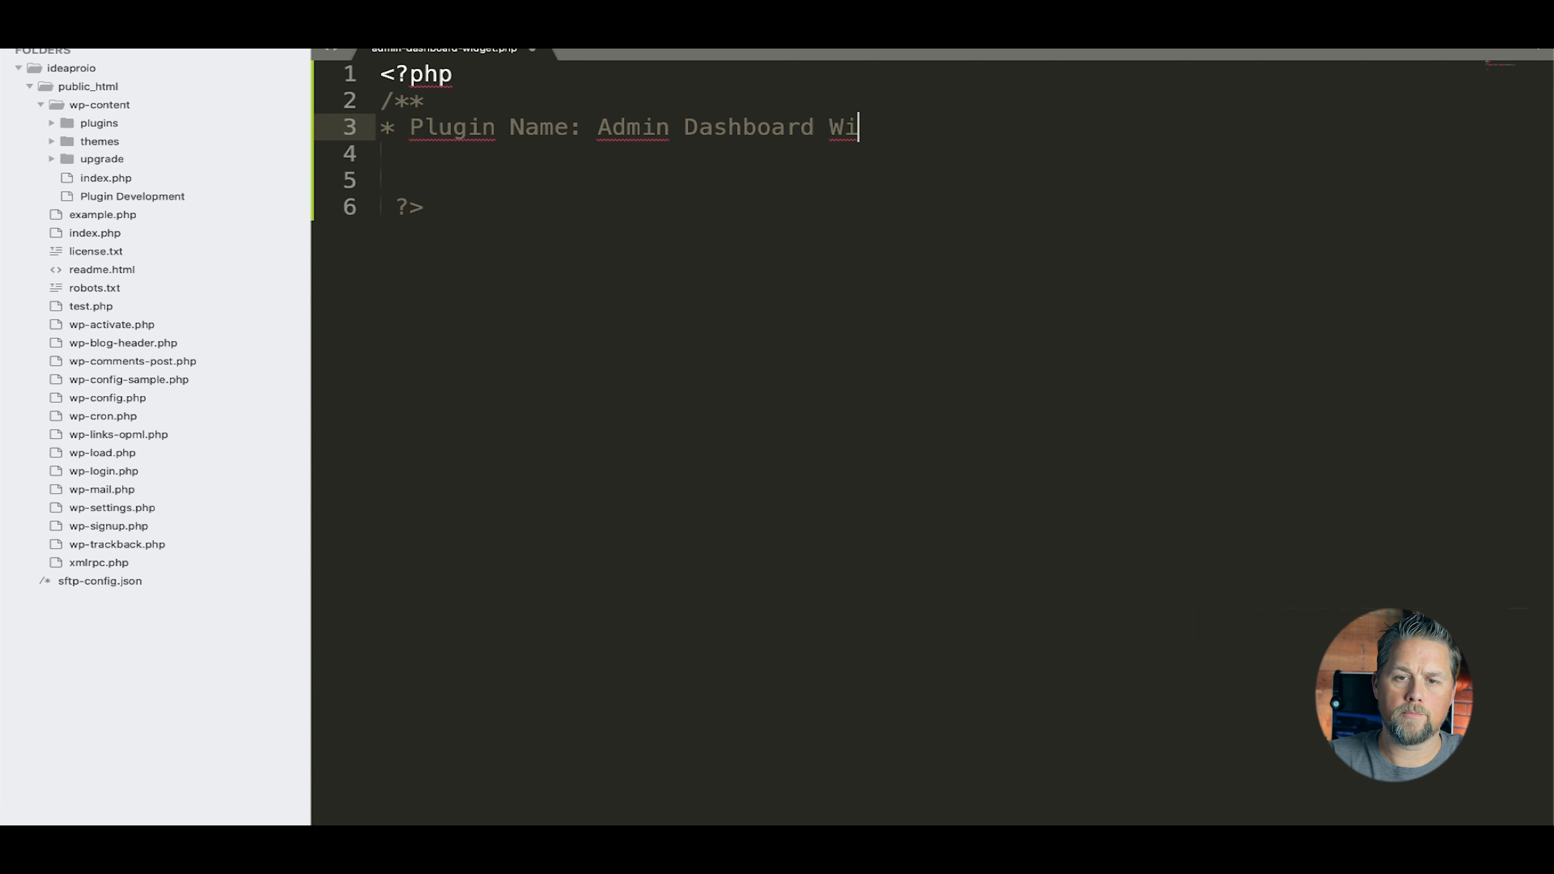
type("dget")
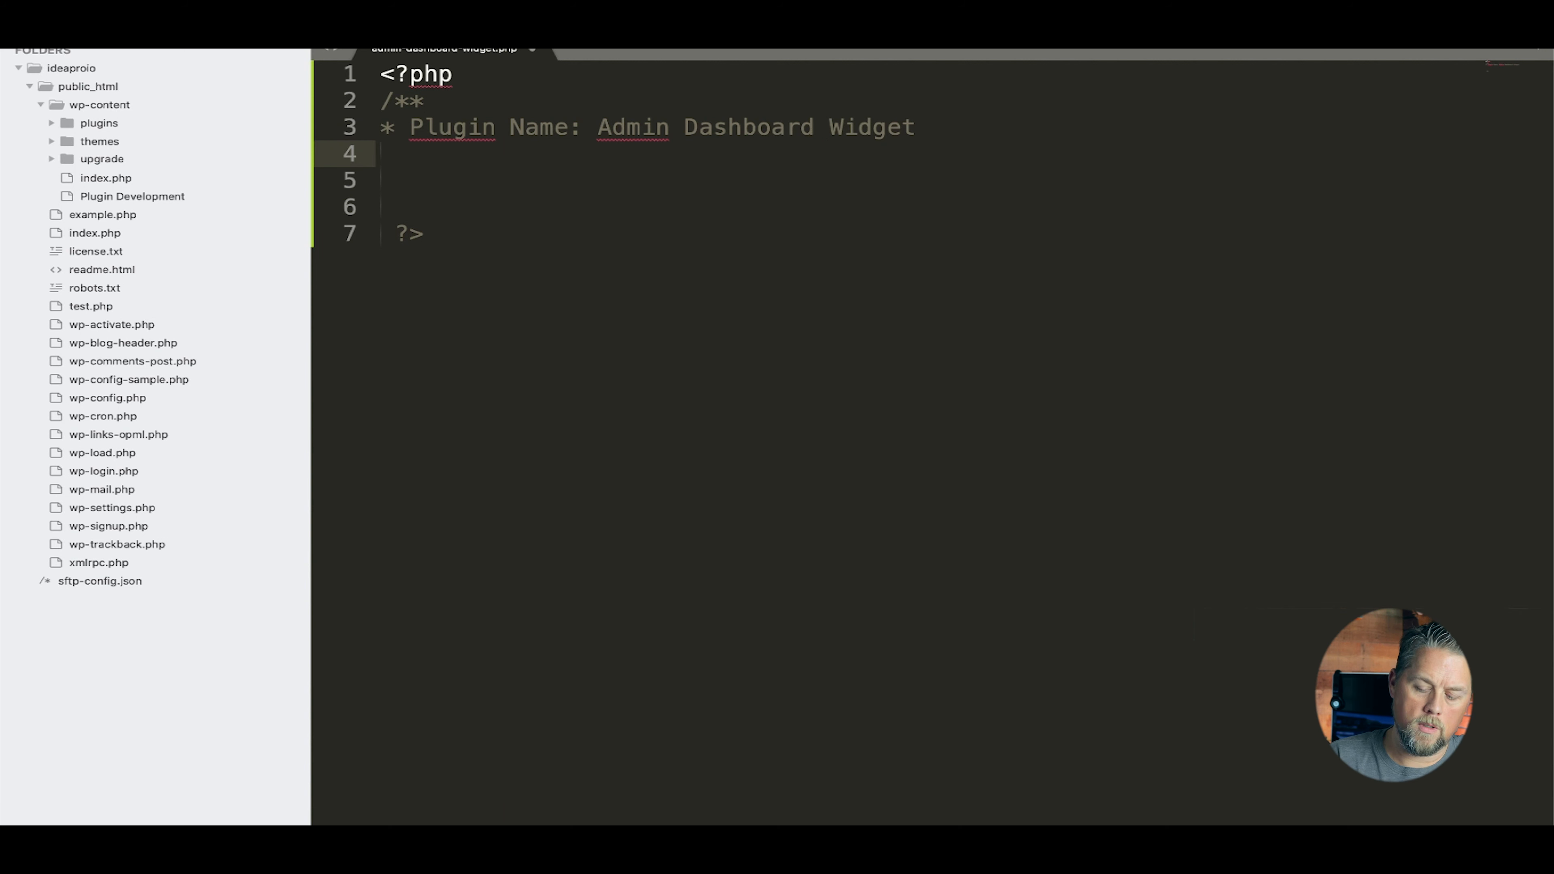
type("*?")
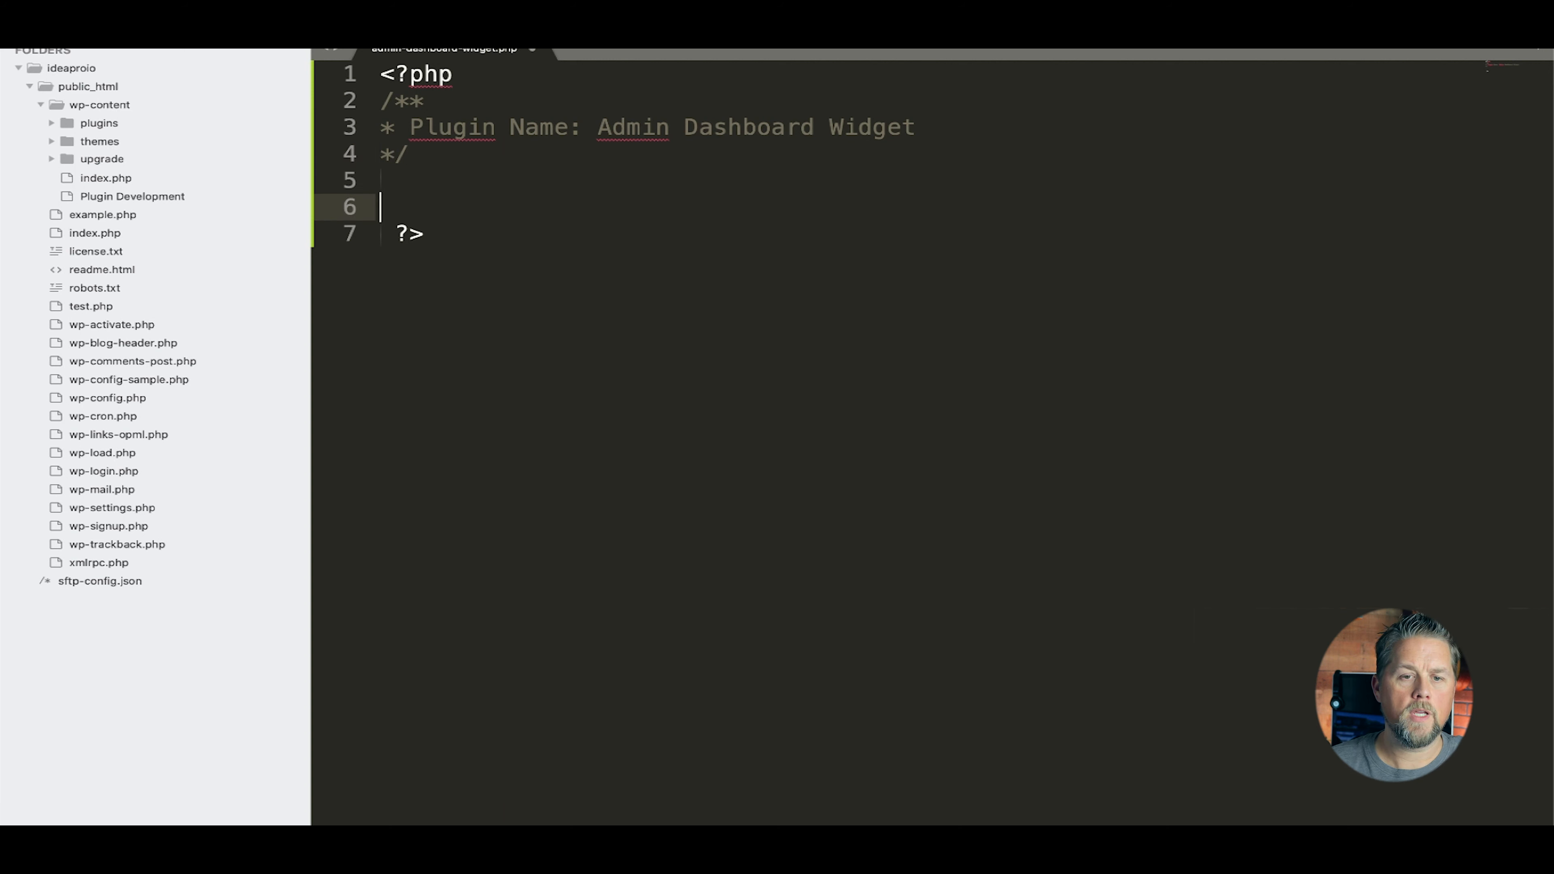
key("enter")
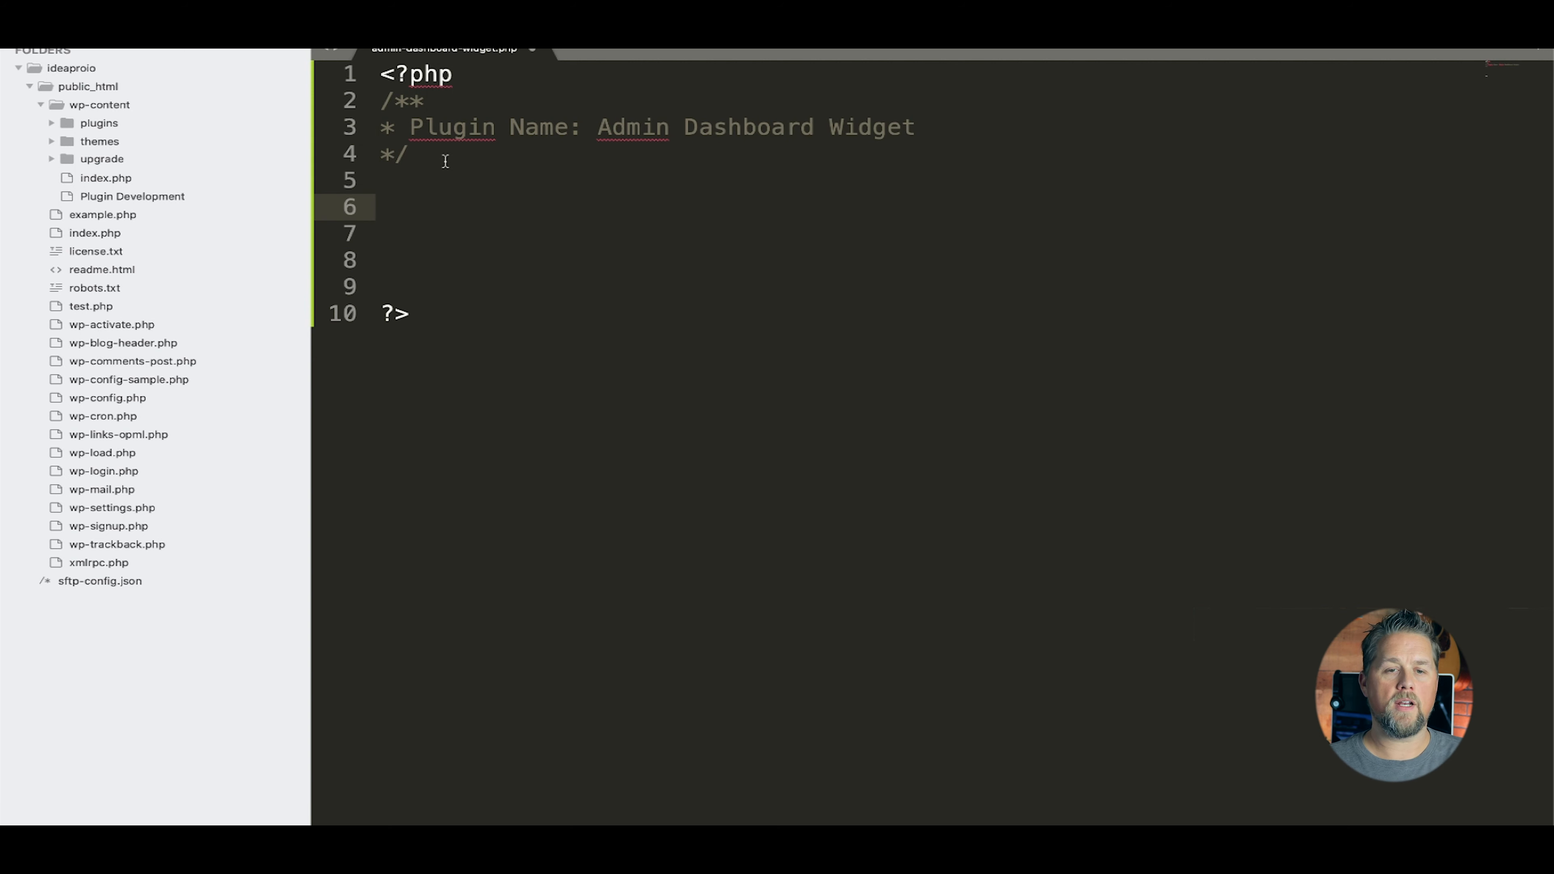
mouse_move(471, 313)
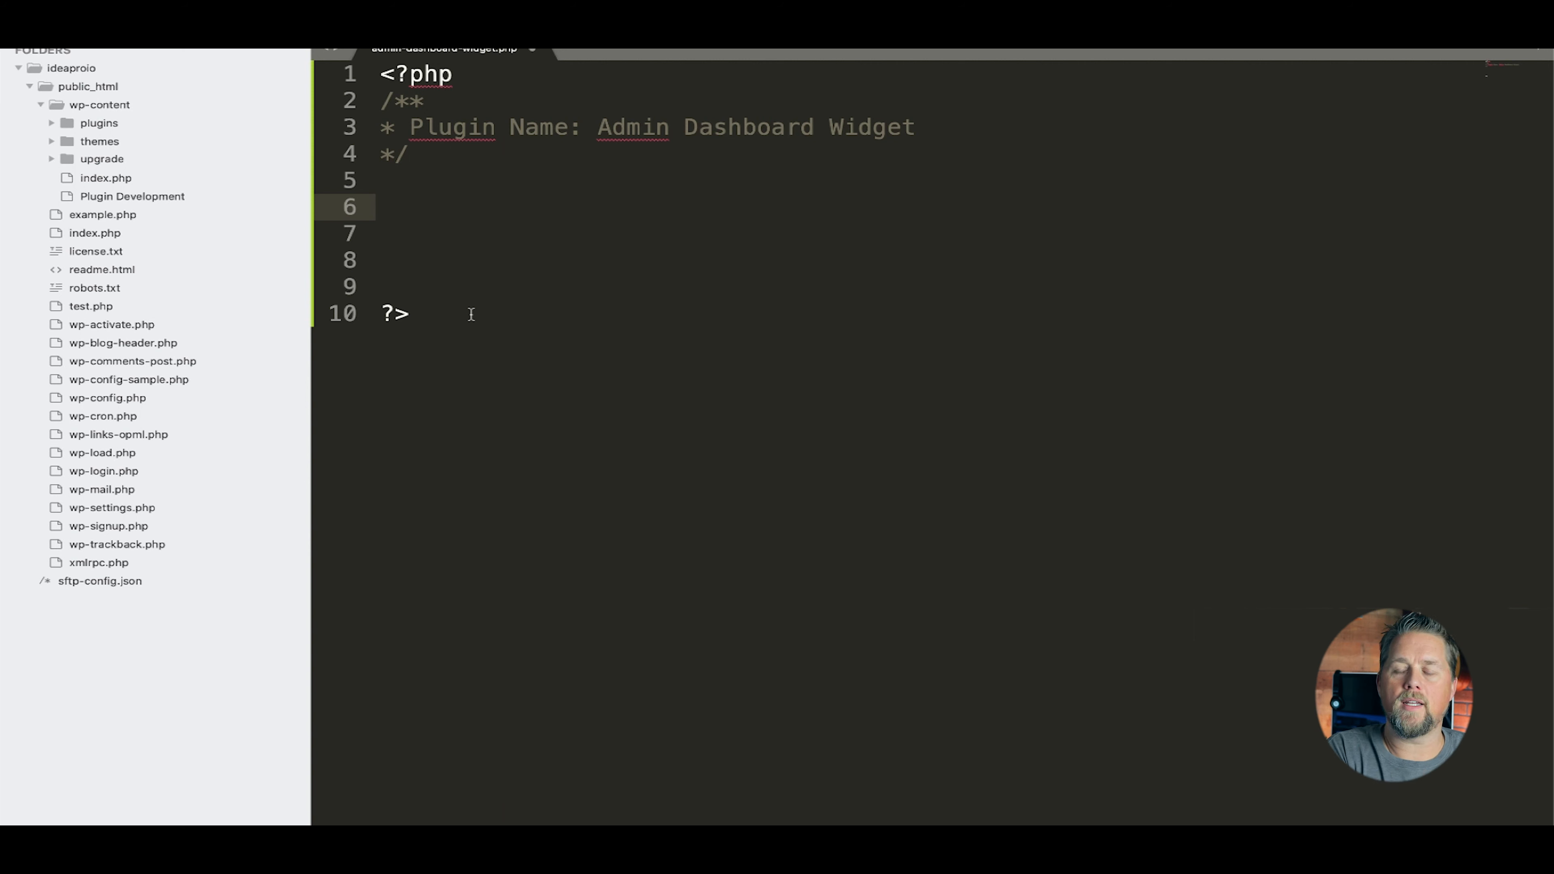
mouse_move(790, 354)
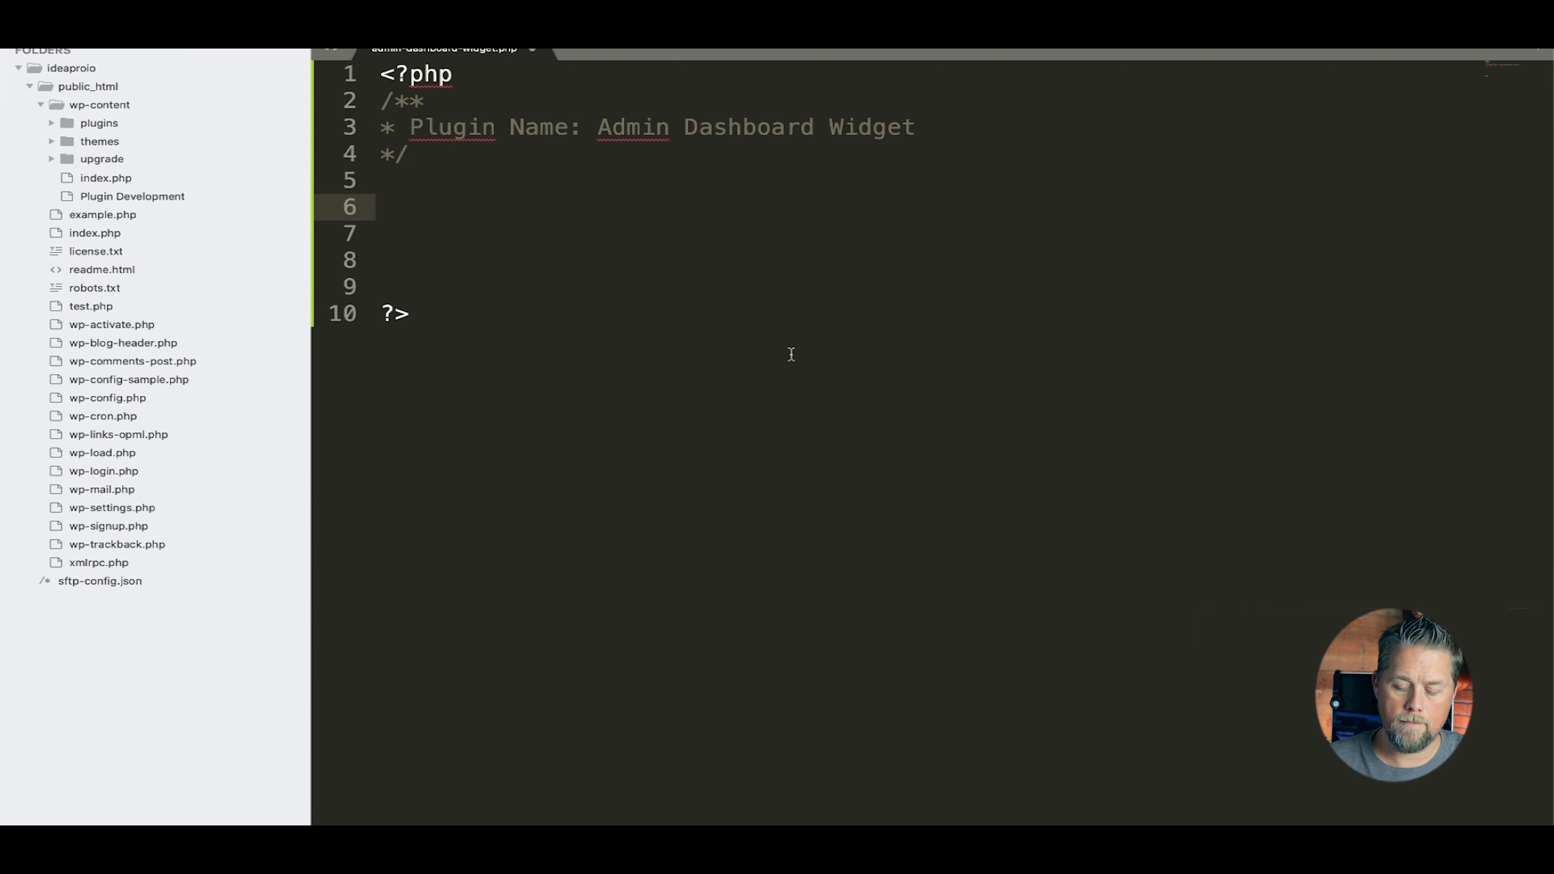
- Define an empty admin_dashboard_widget() function
type("functio")
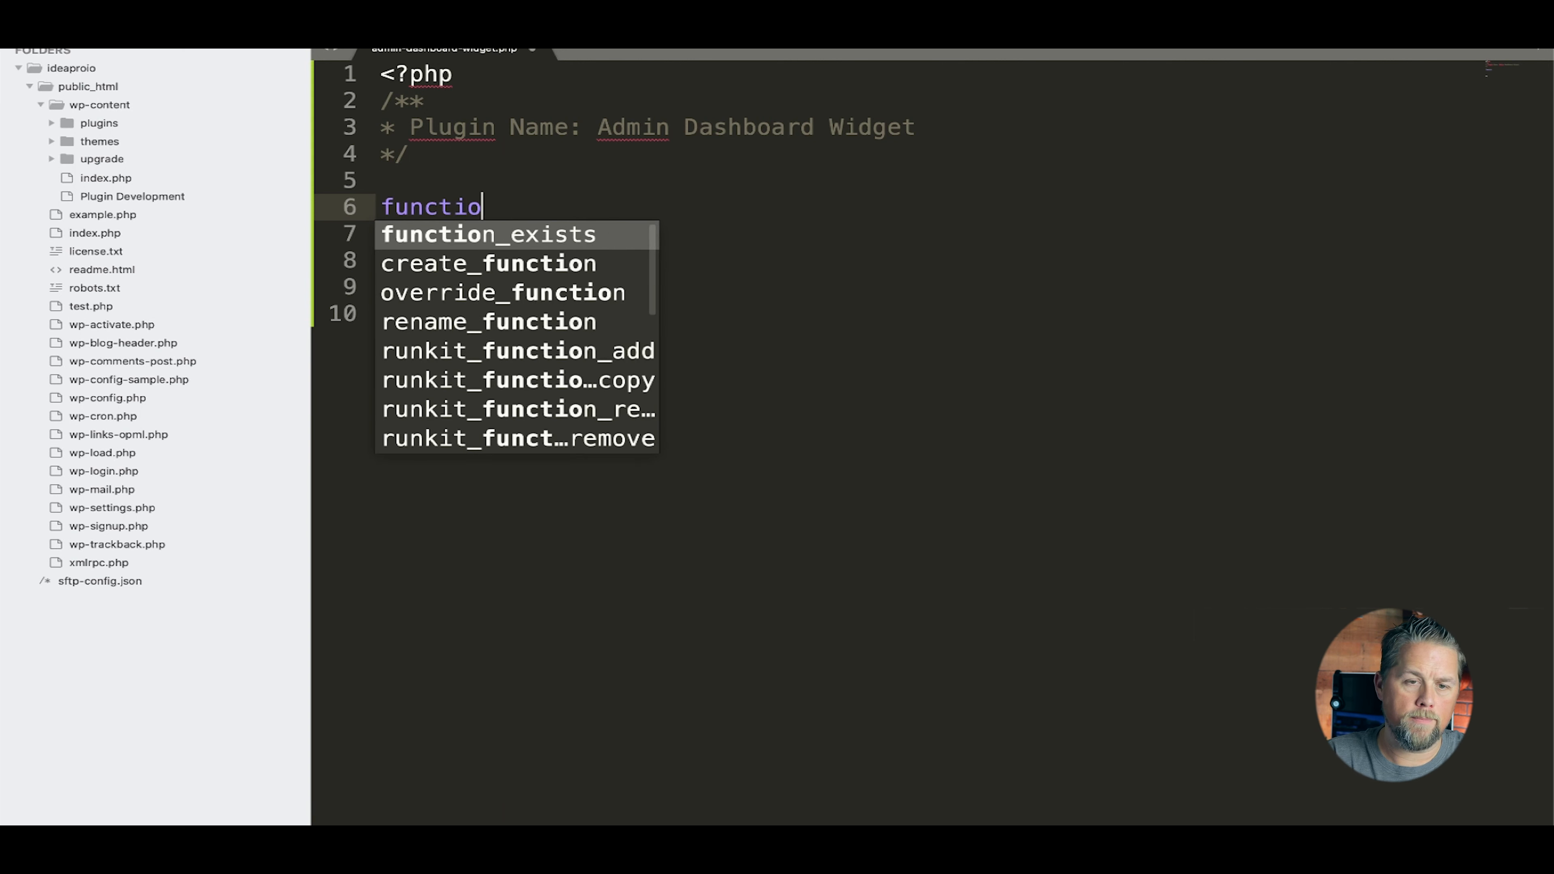
type("n admin")
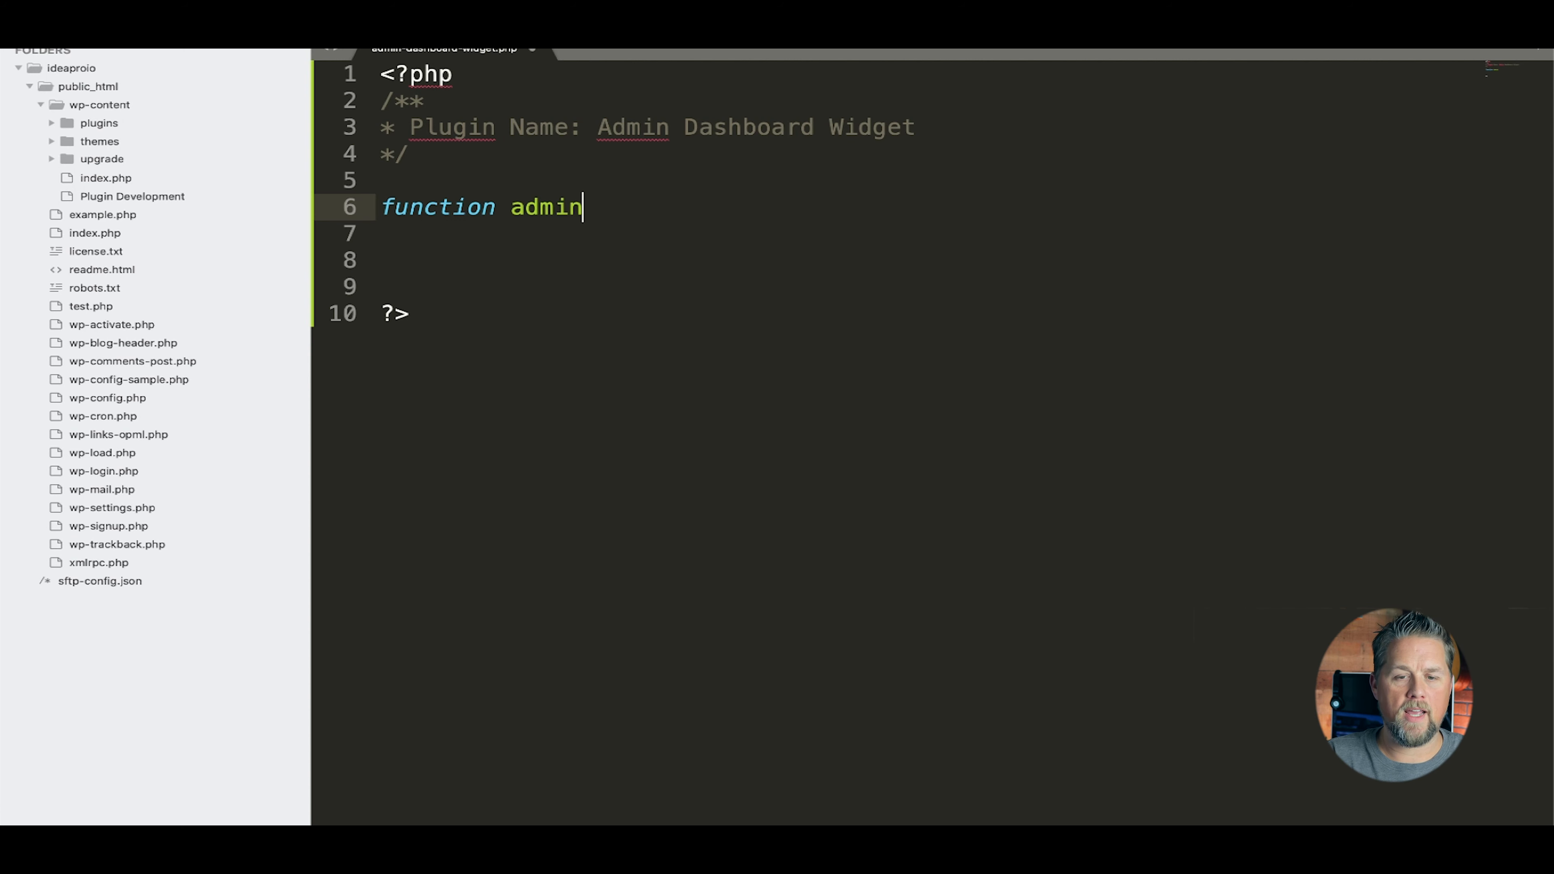
type("_dha")
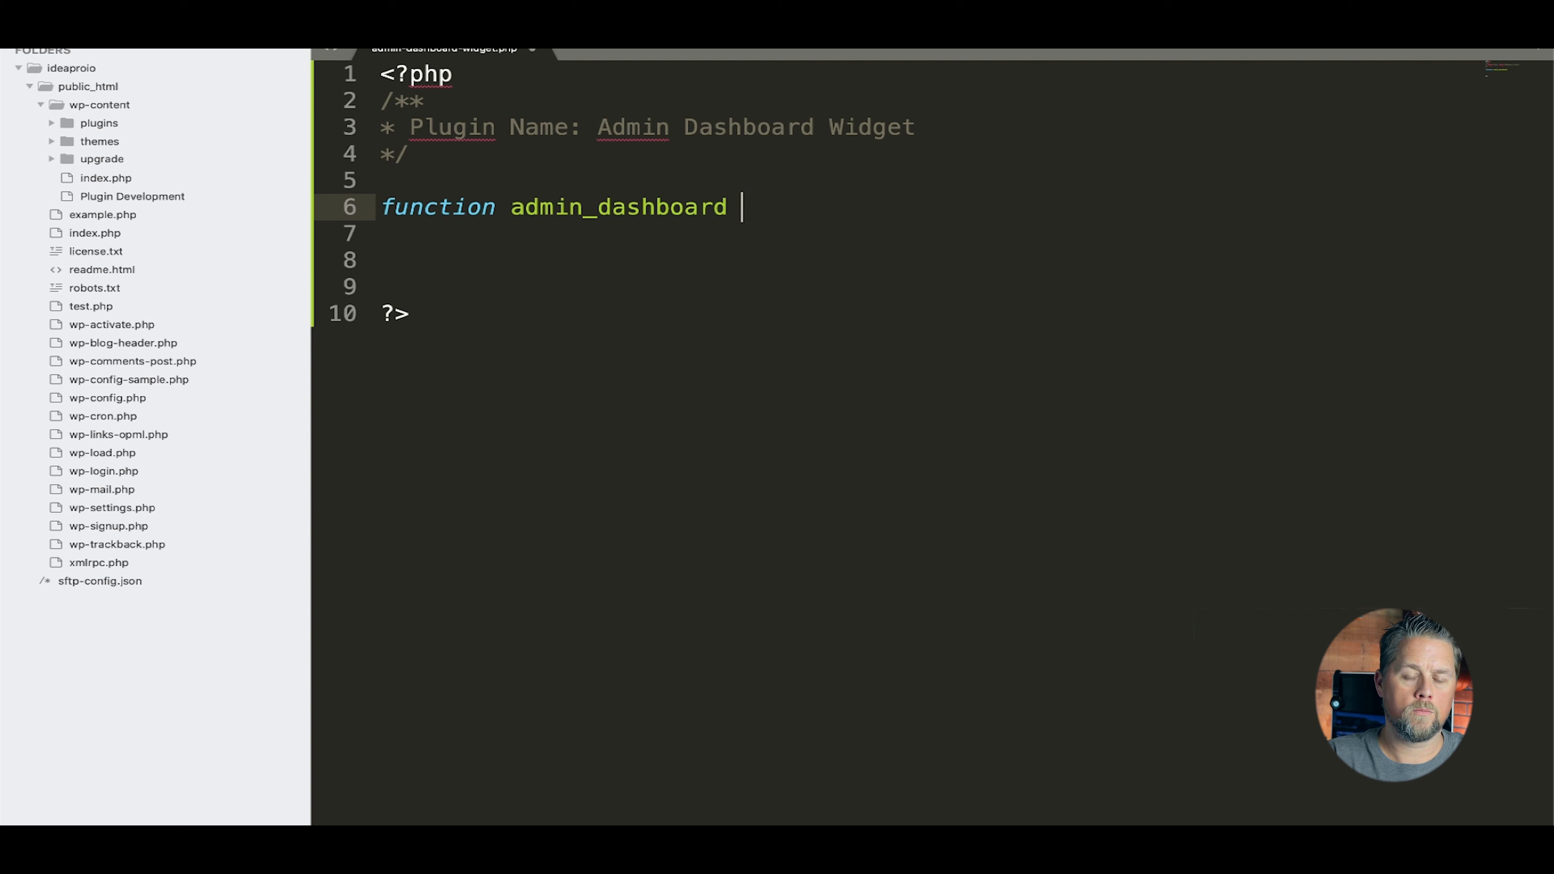
type("_widget(")
left_click(929, 233)
type("{")
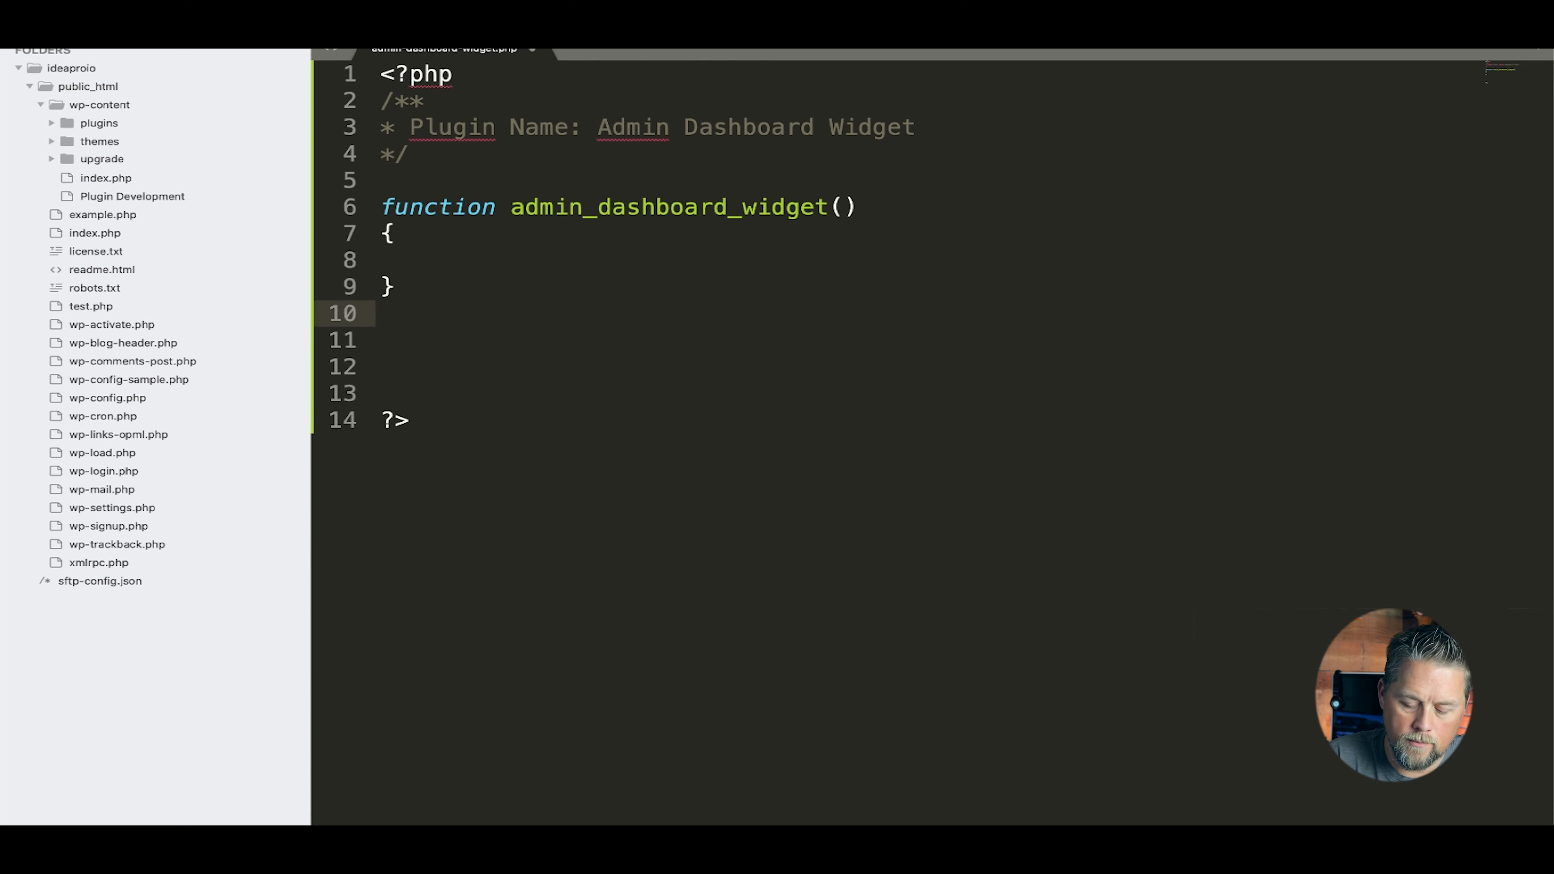
- Hook it with add_action('wp_dashboard_setup','admin_dashboard_widget');
type("add_action();")
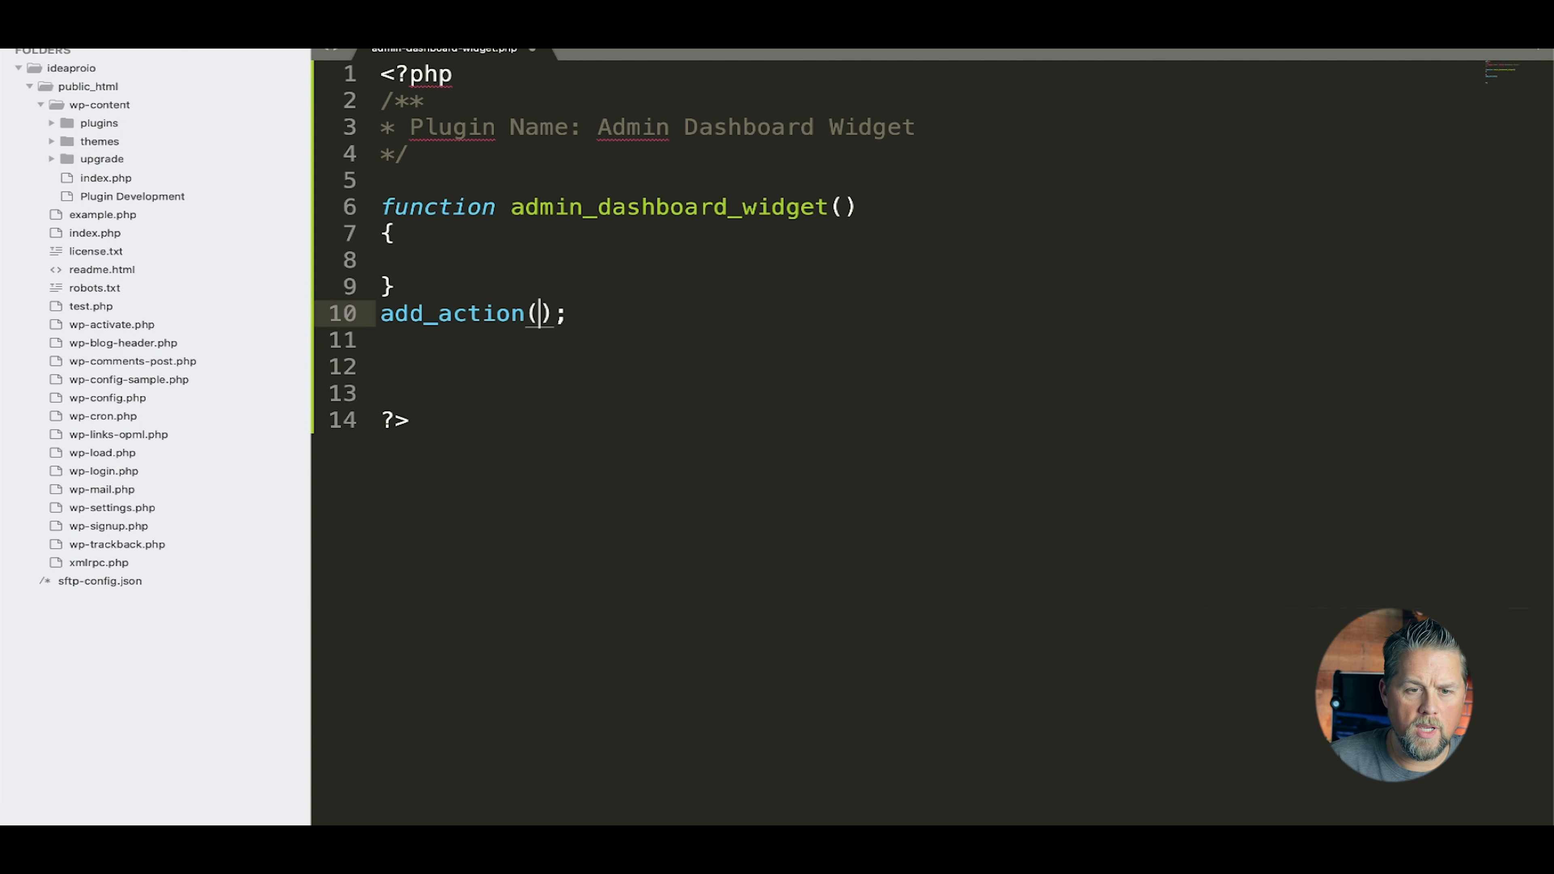
type("'")
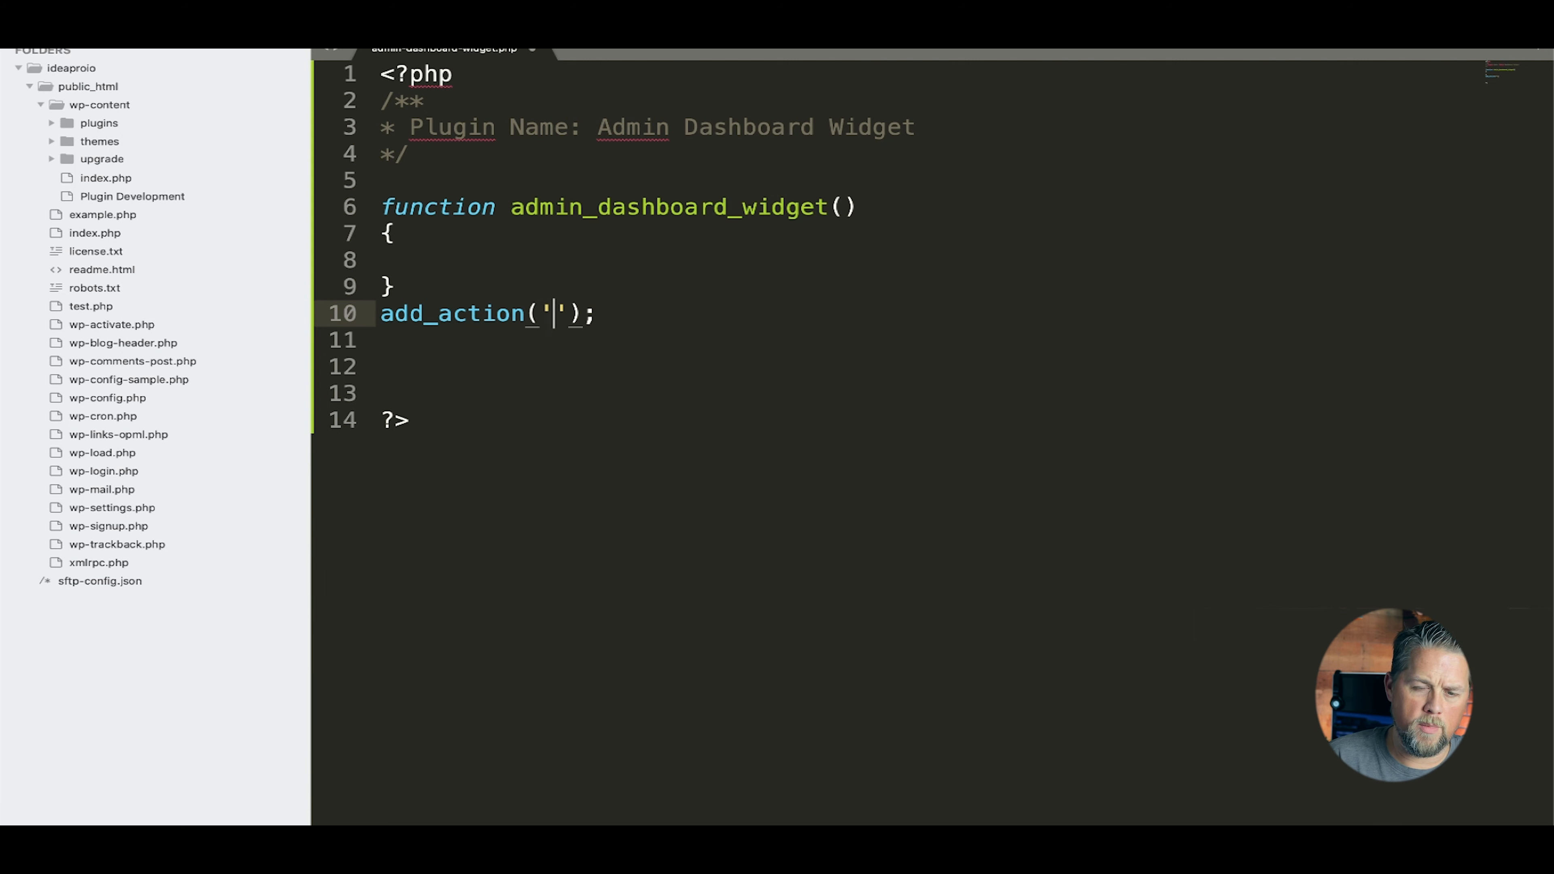
type("wp_sha")
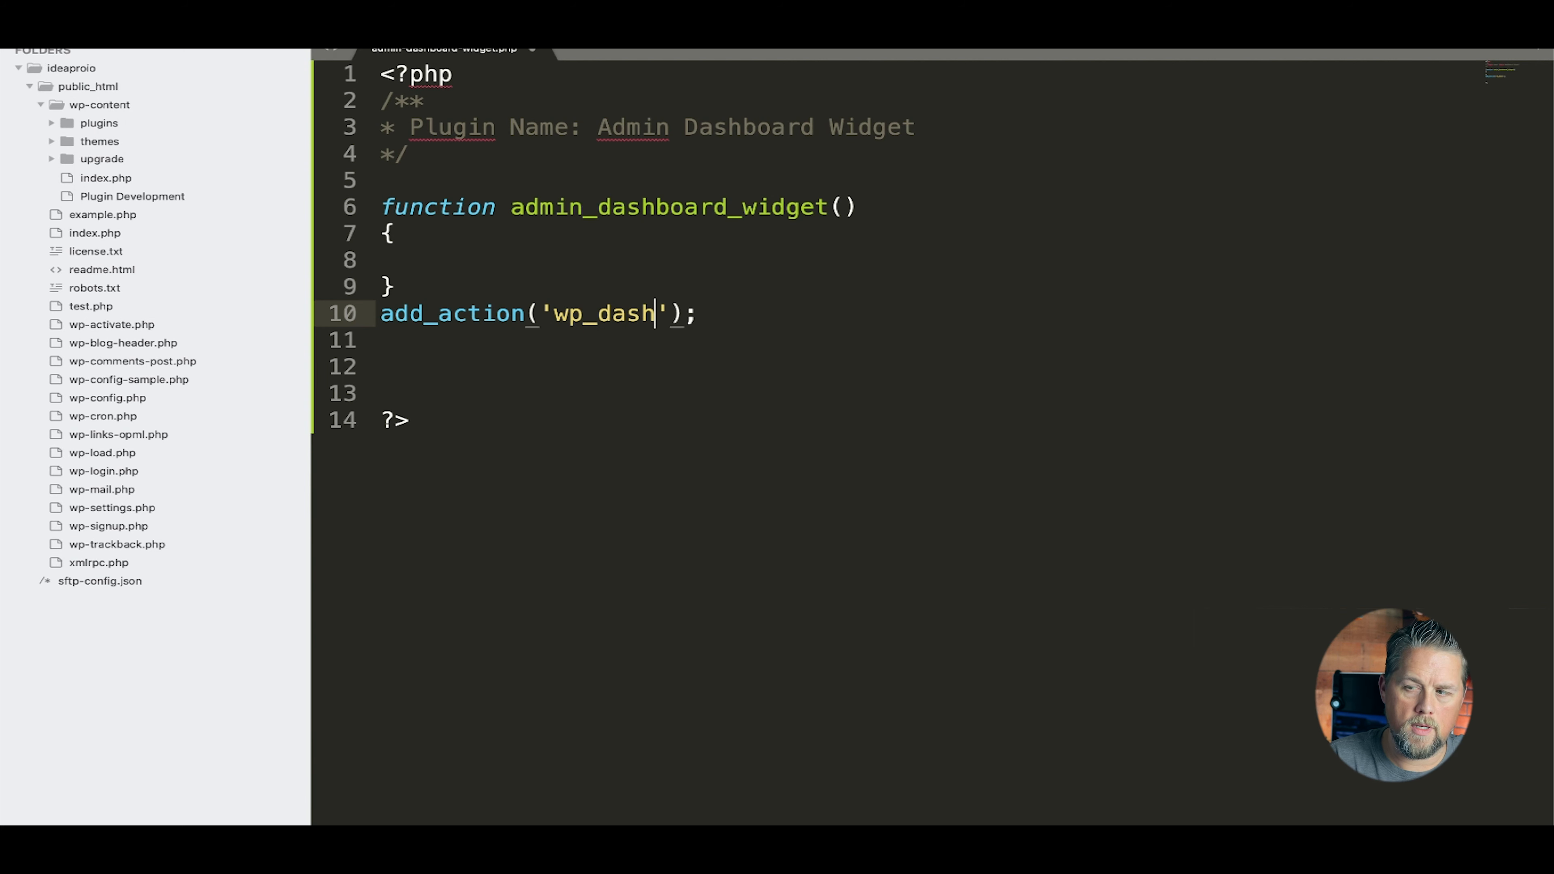
type("board_setuyp")
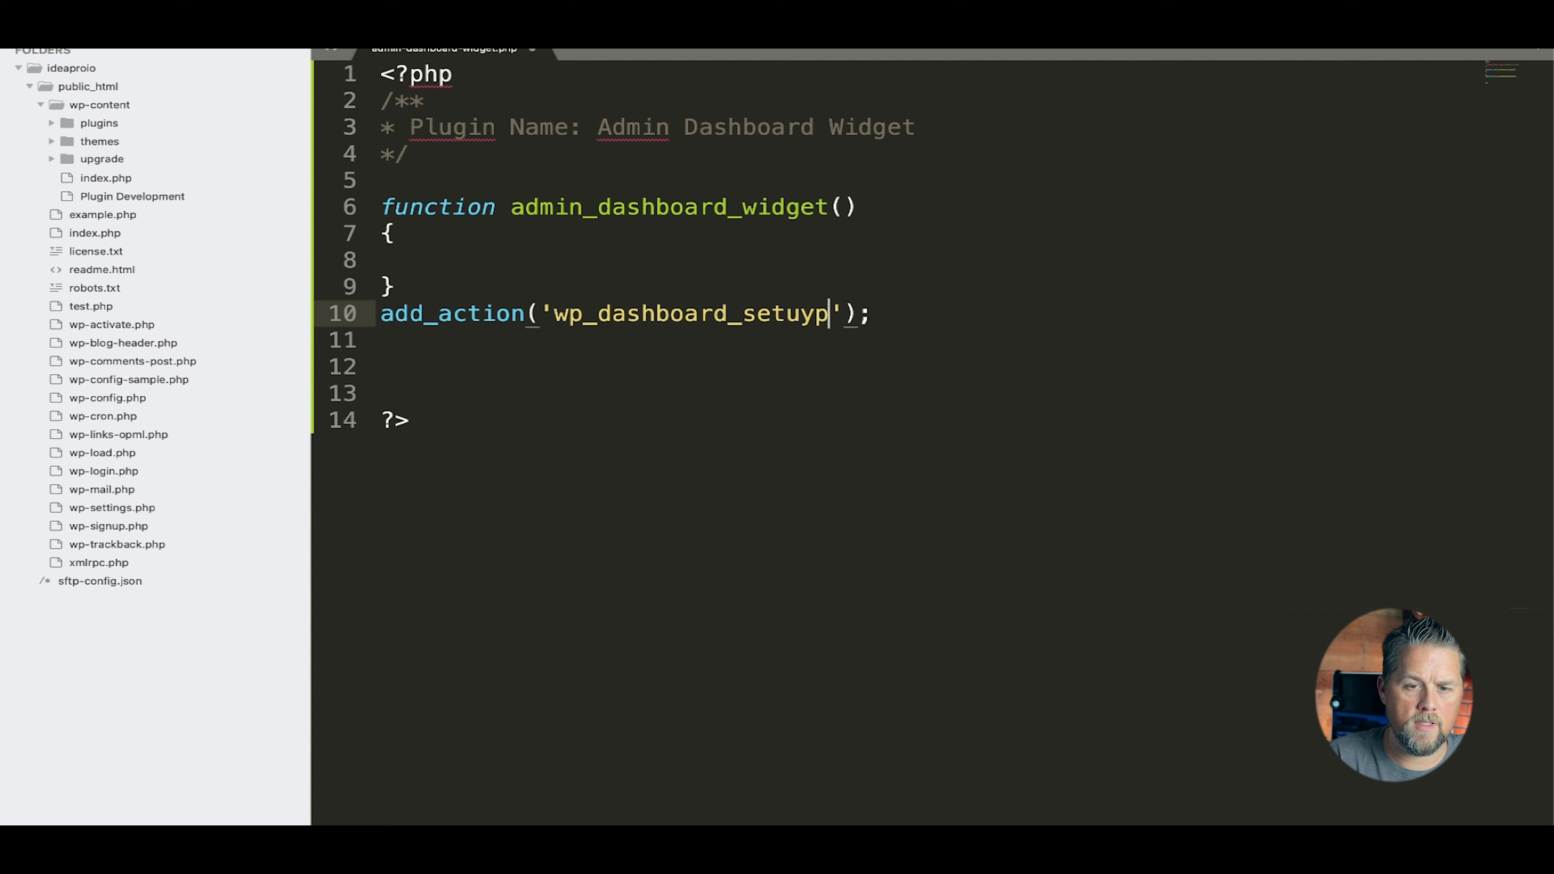
key("Backspace")
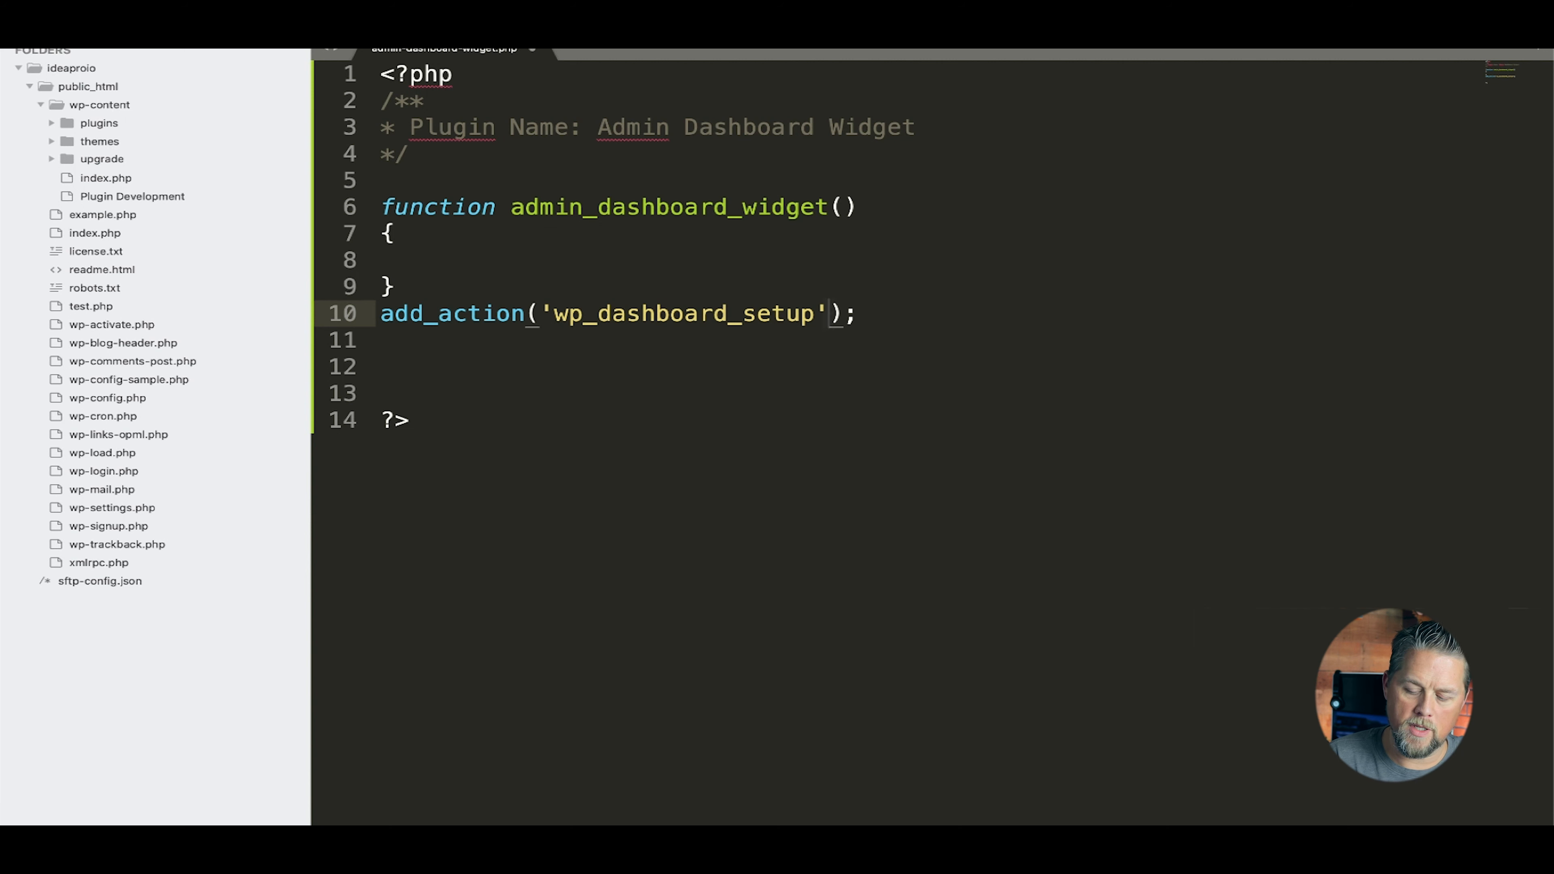
type(",''")
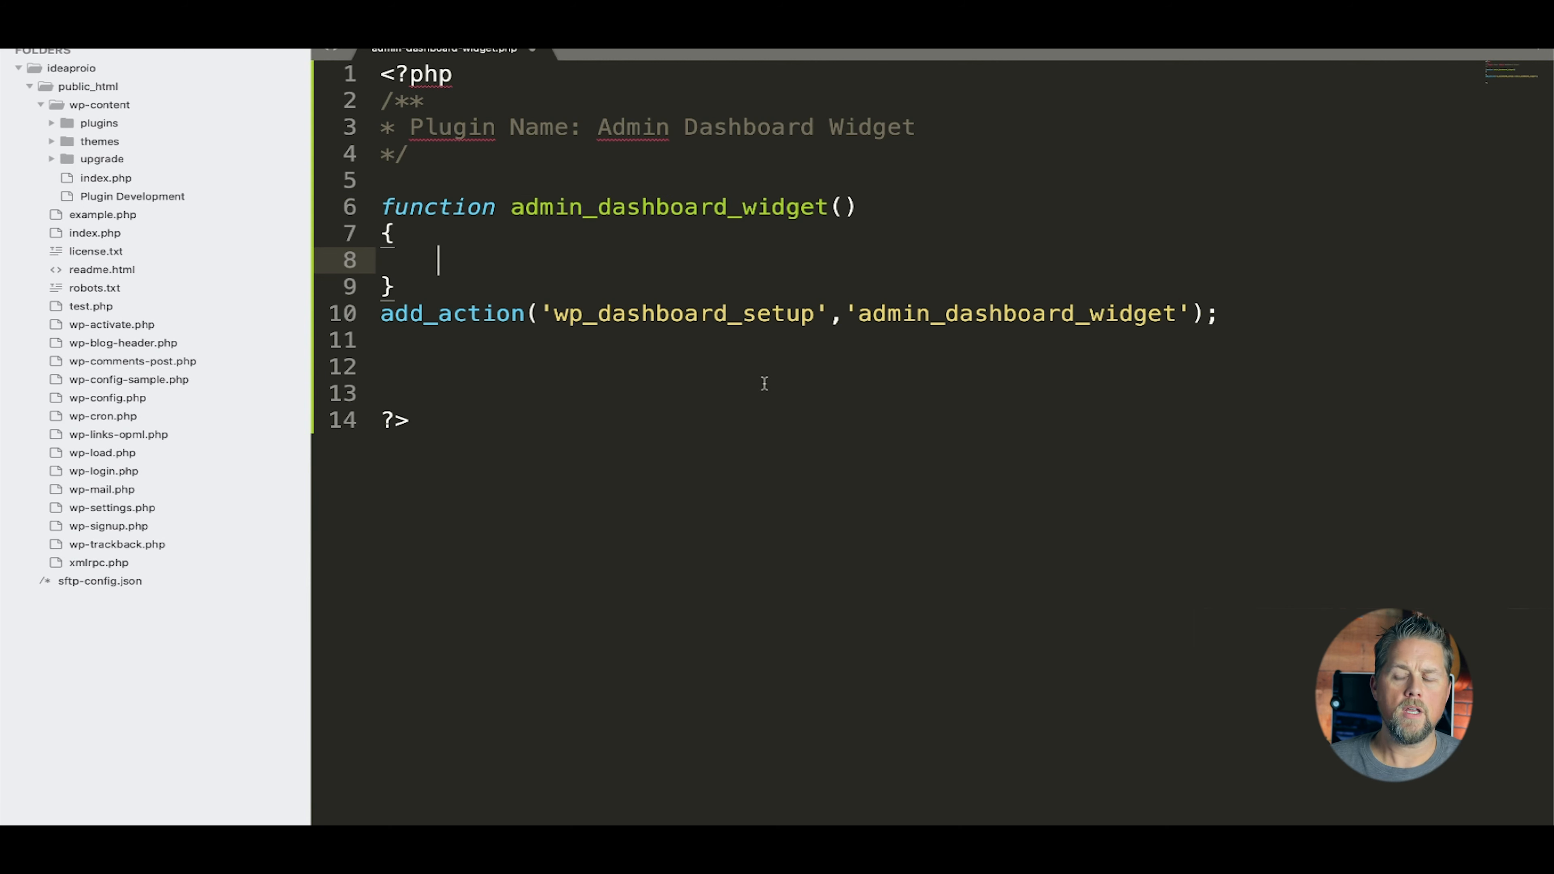
mouse_move(905, 442)
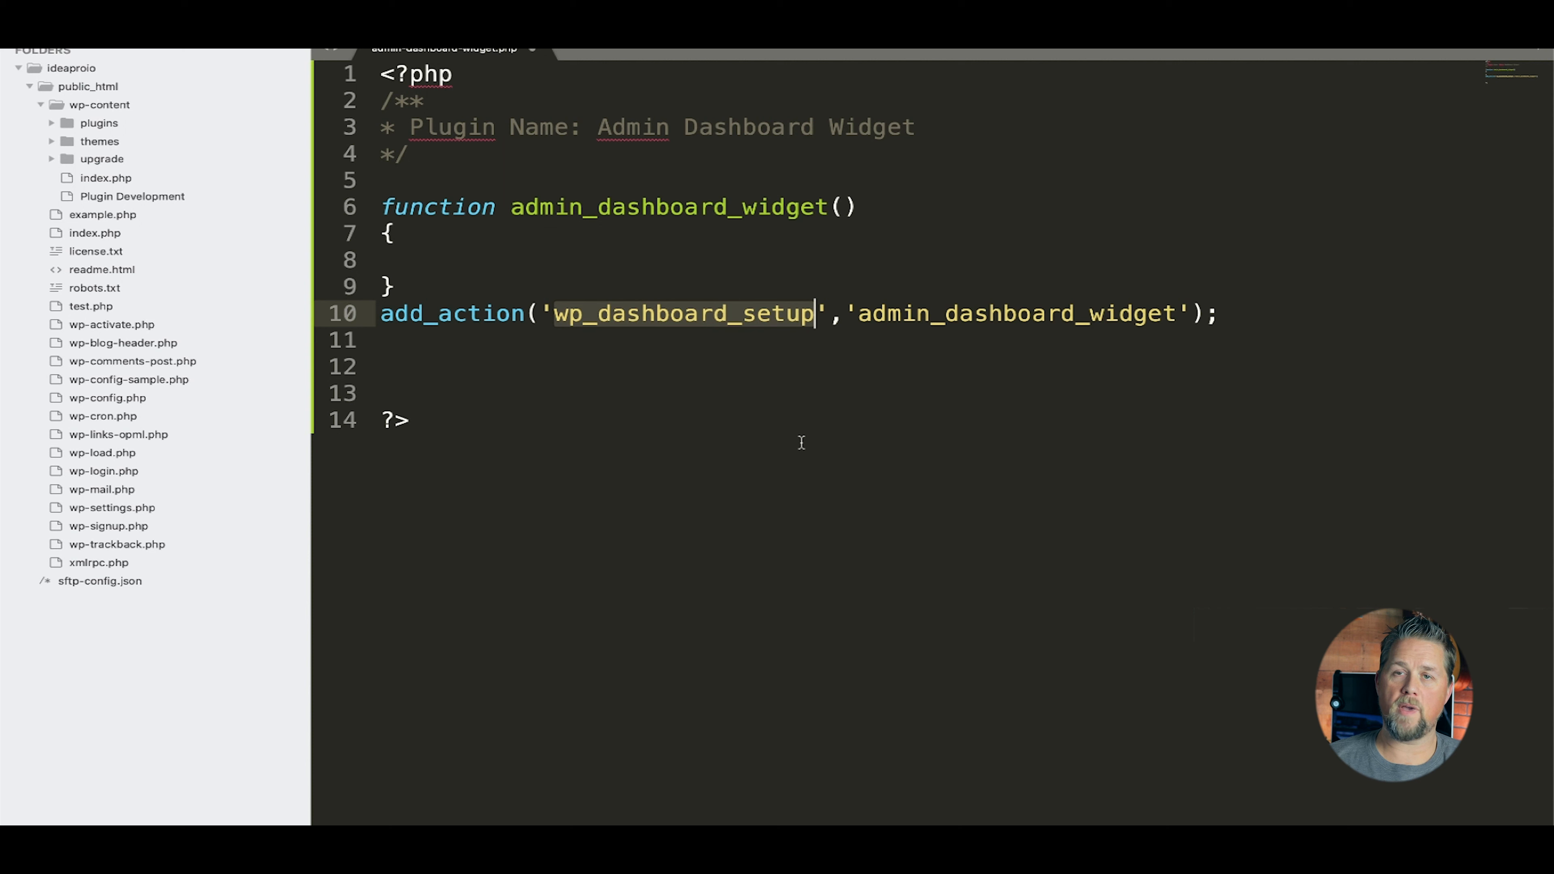
mouse_move(770, 327)
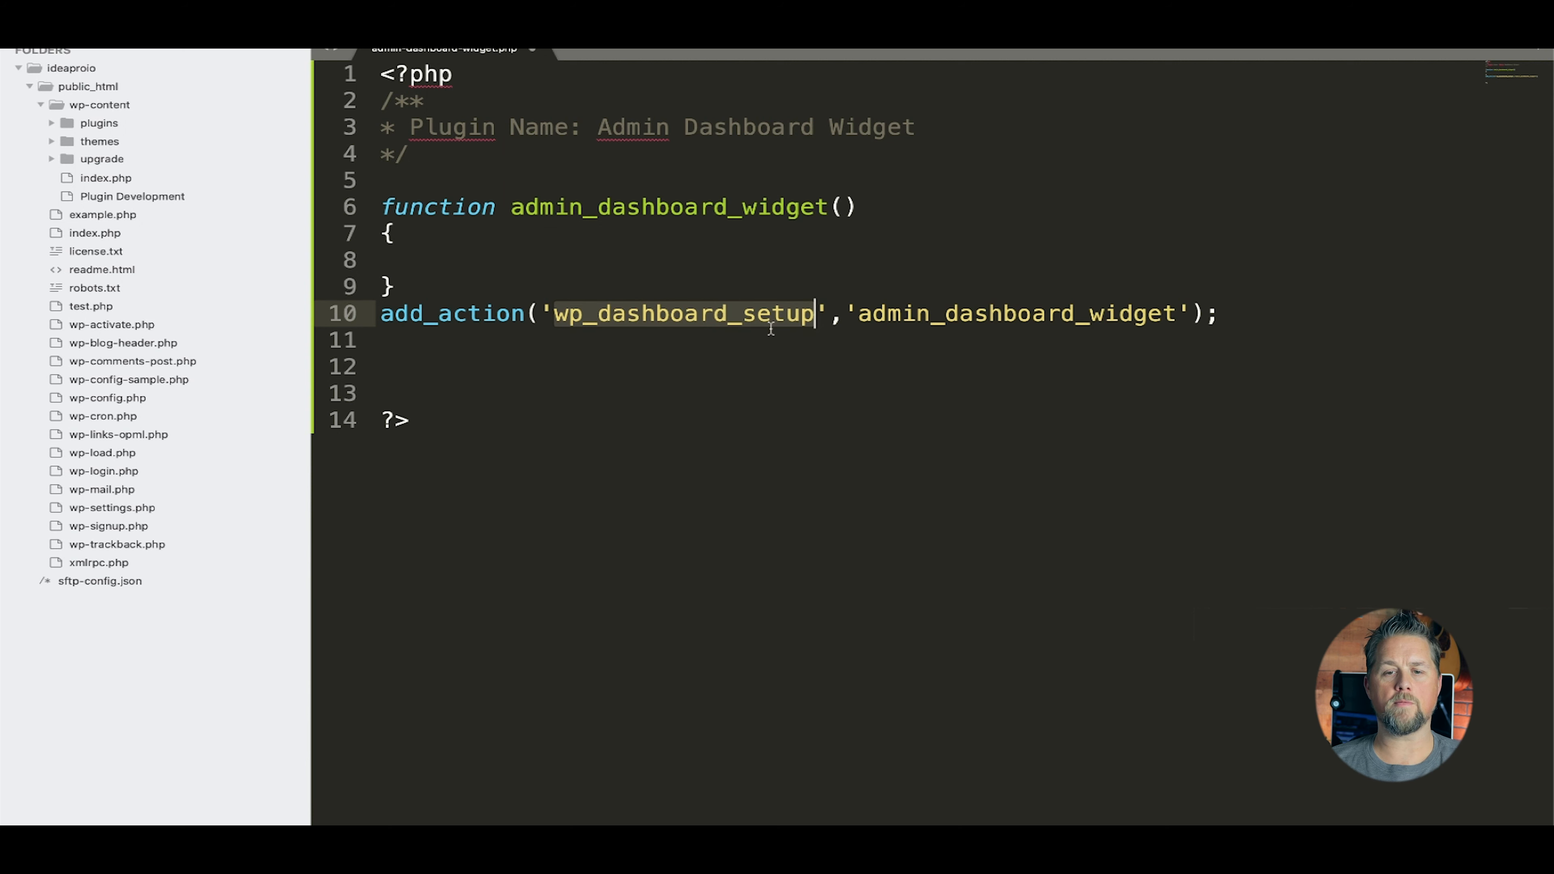
mouse_move(800, 325)
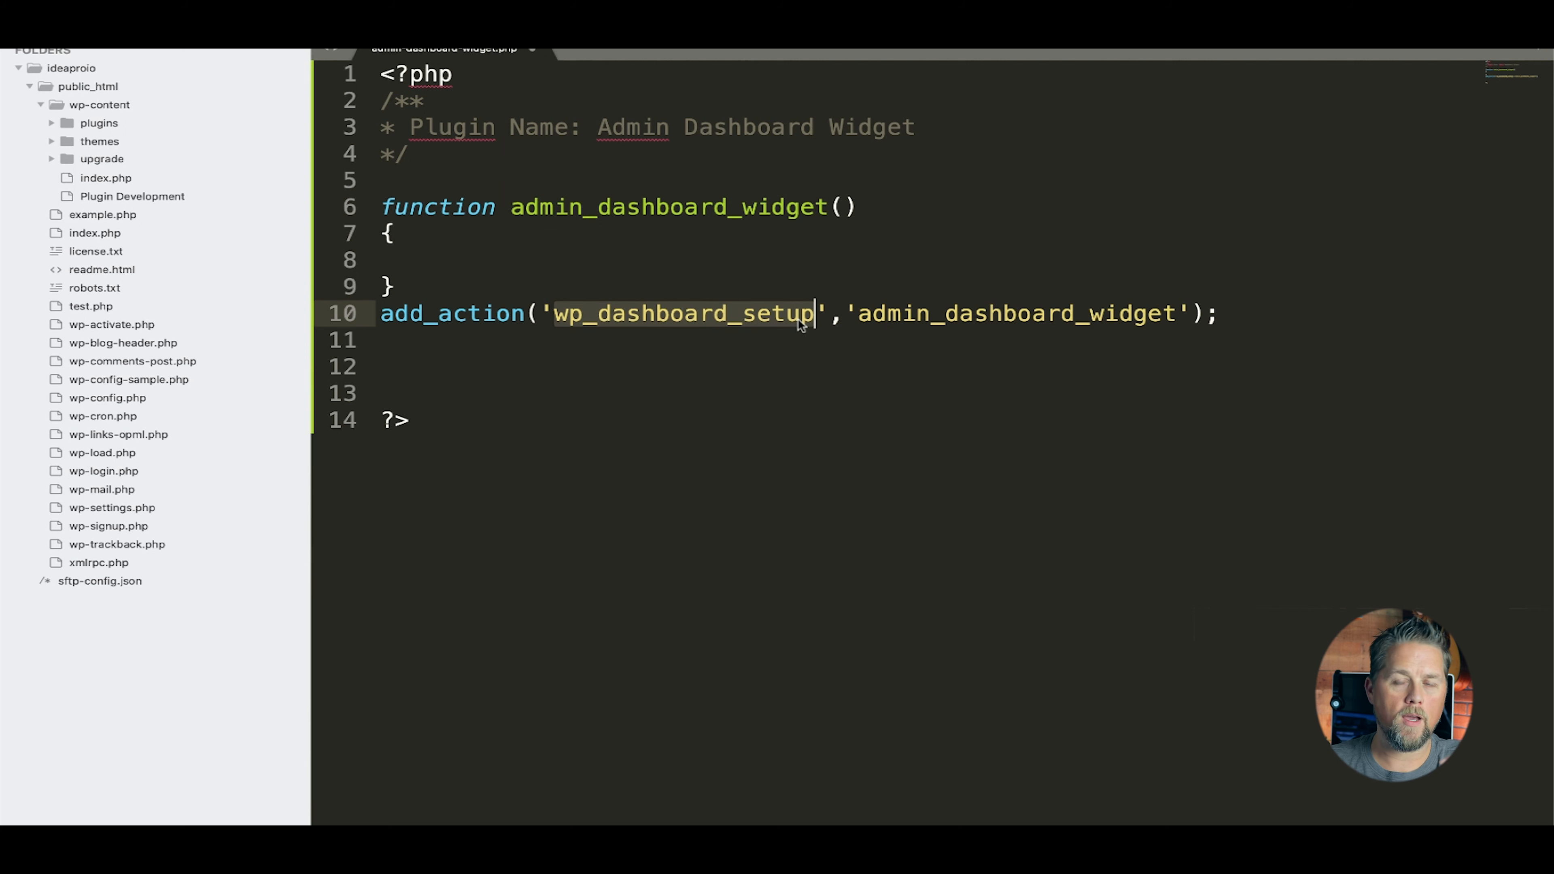
mouse_move(771, 336)
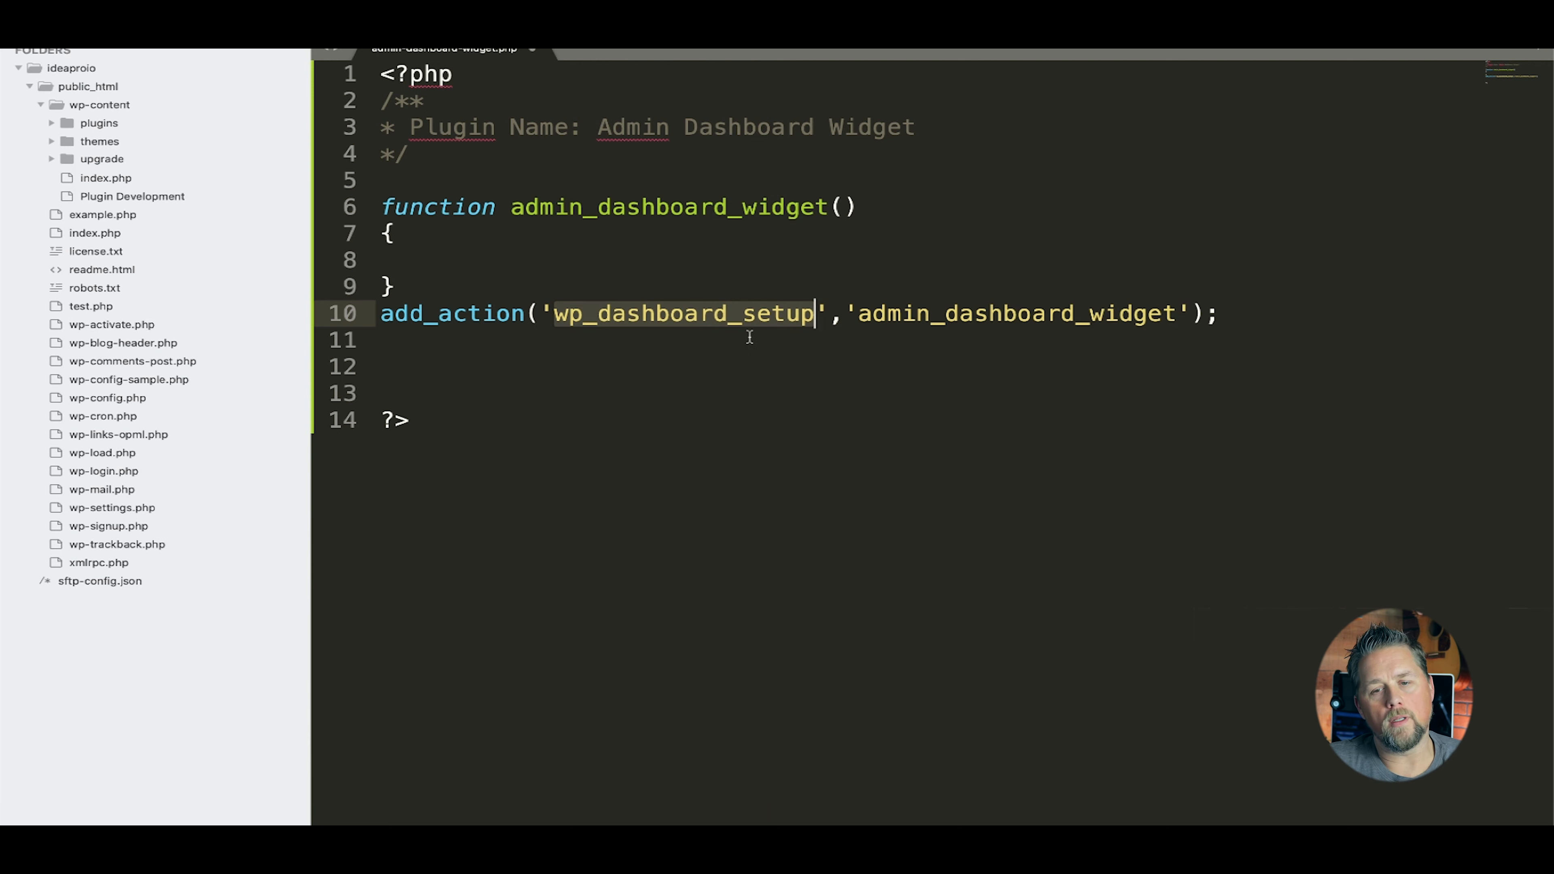
mouse_move(675, 318)
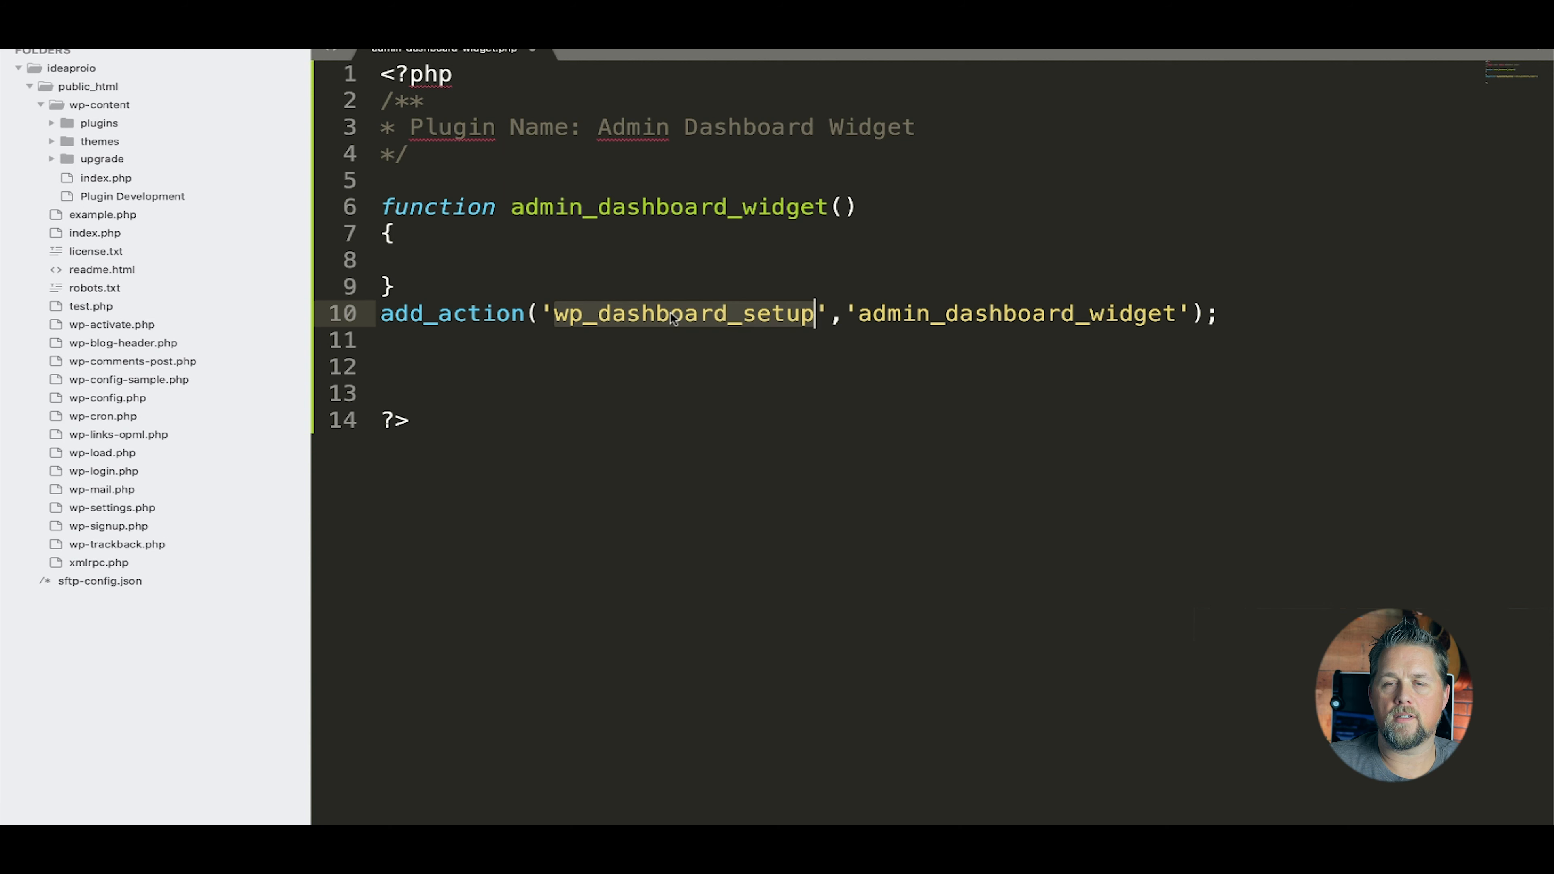
left_click(433, 259)
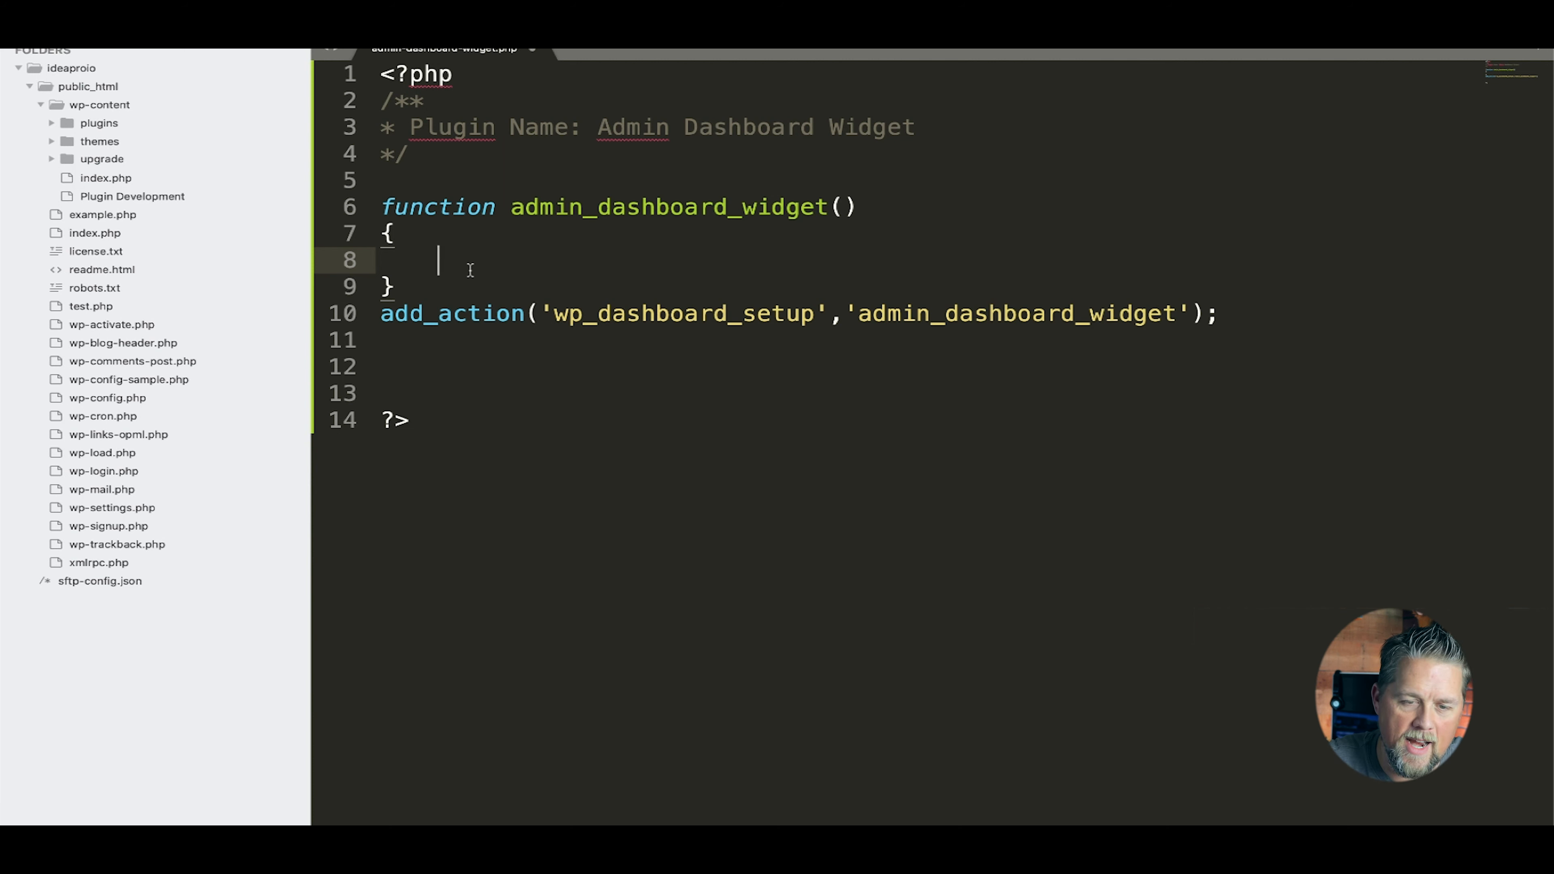
mouse_move(694, 416)
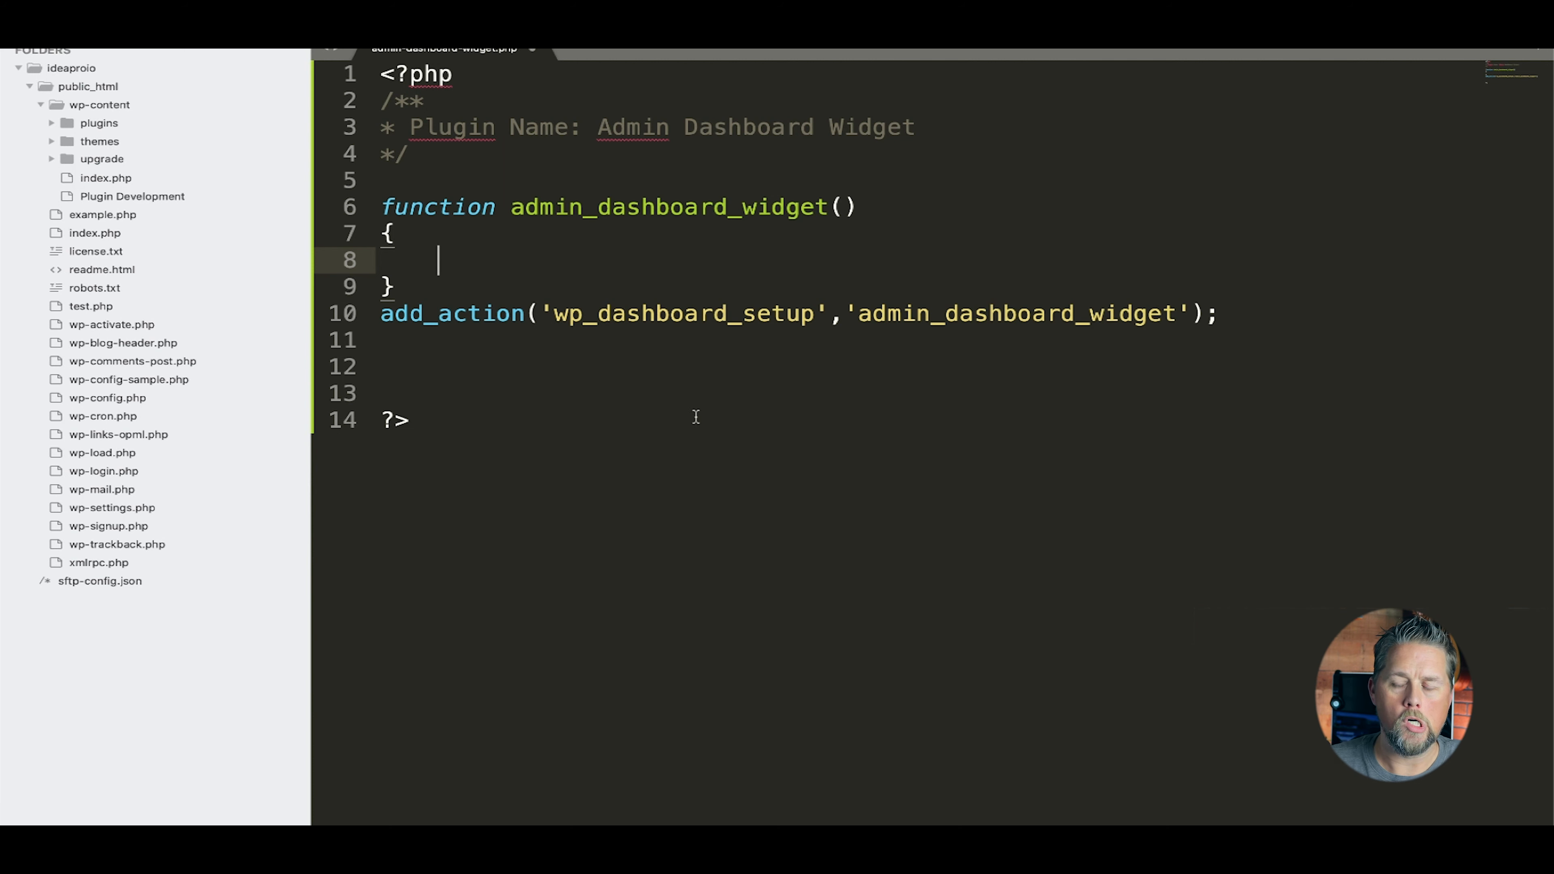
mouse_move(728, 481)
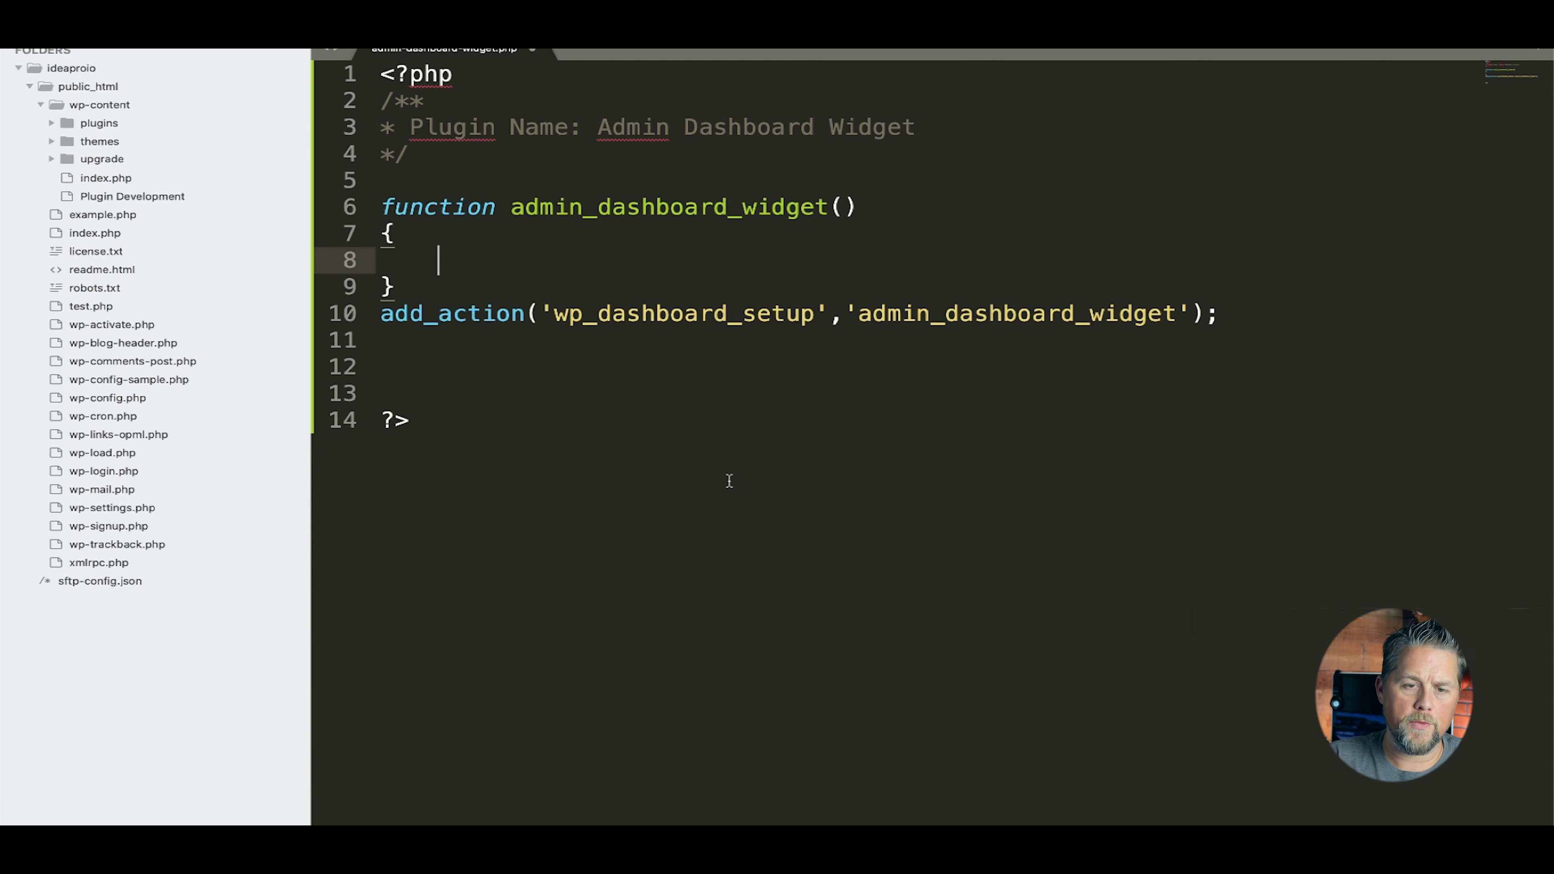
- Add a wp_add_dashboard_widget(); call in the function body with a blank line for arguments
type("wp")
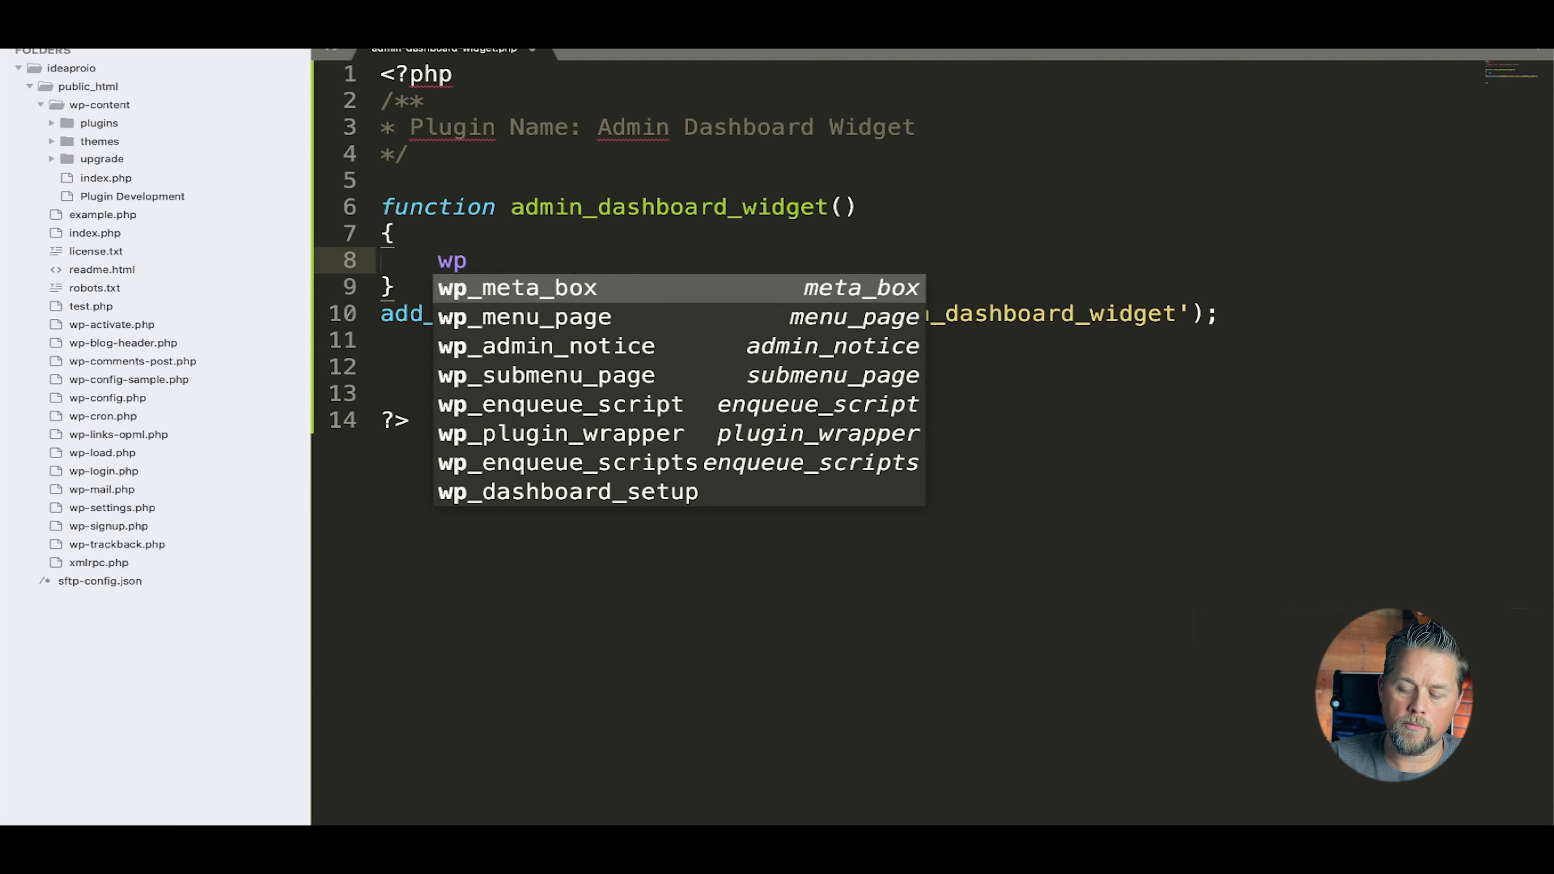
type("_add_dashboard")
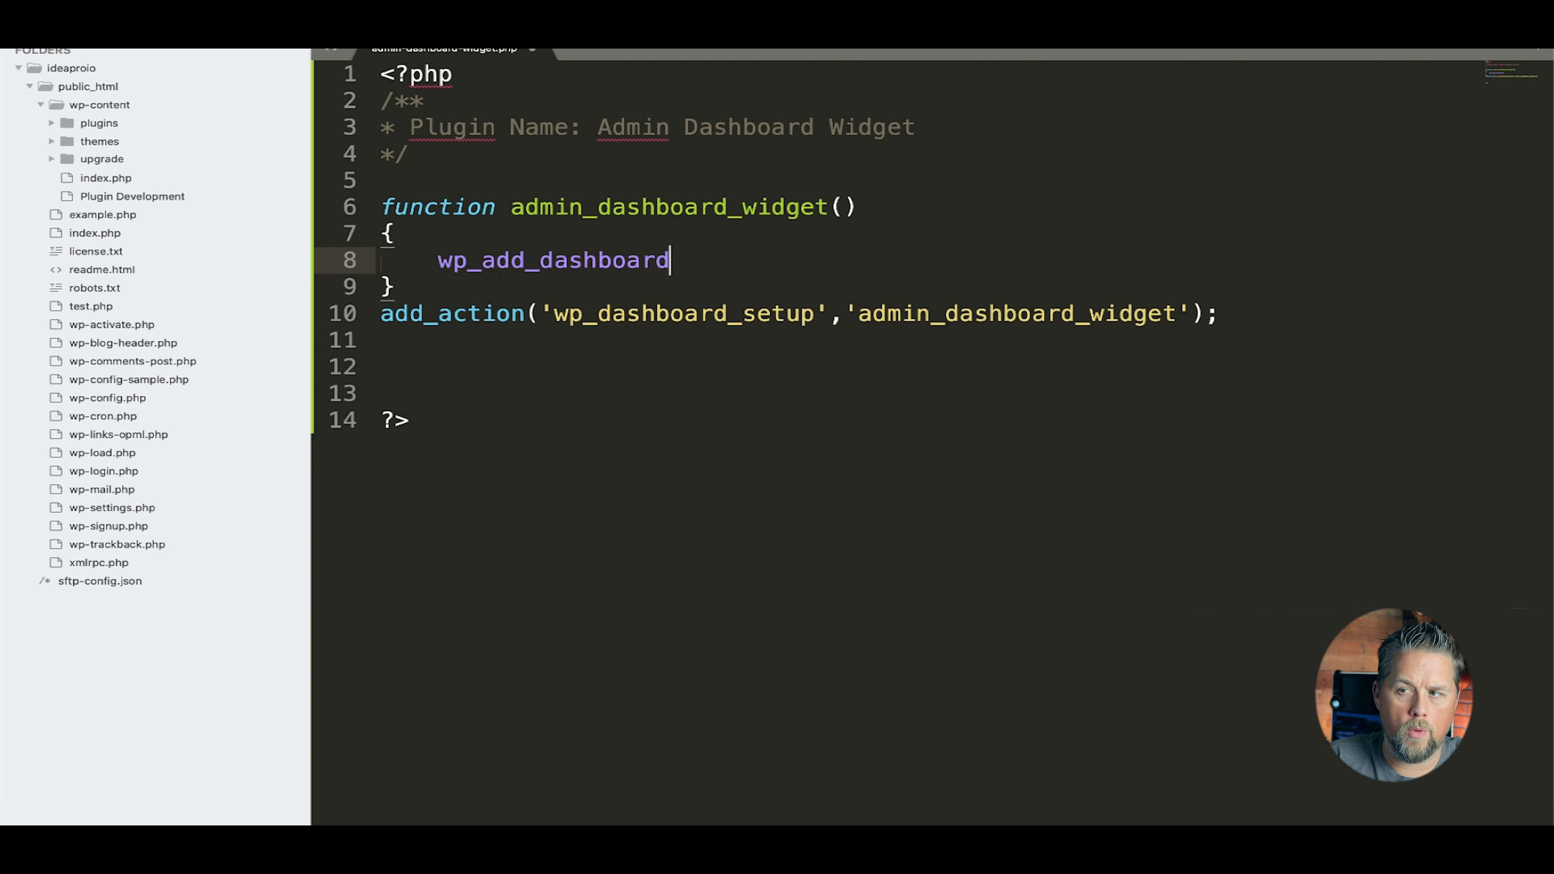
type("_widget")
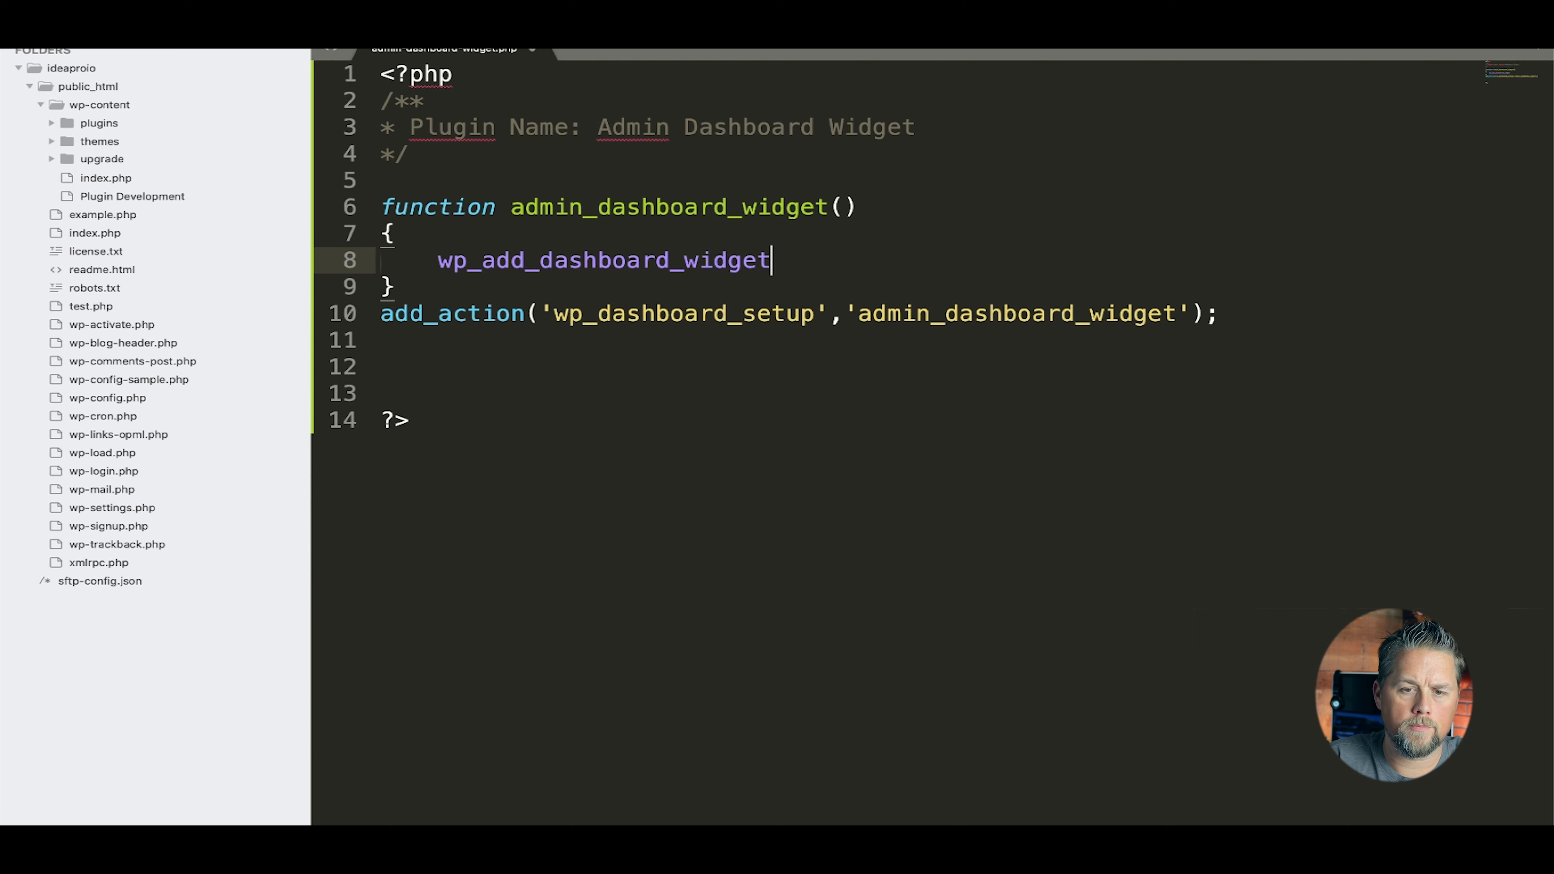
type("()")
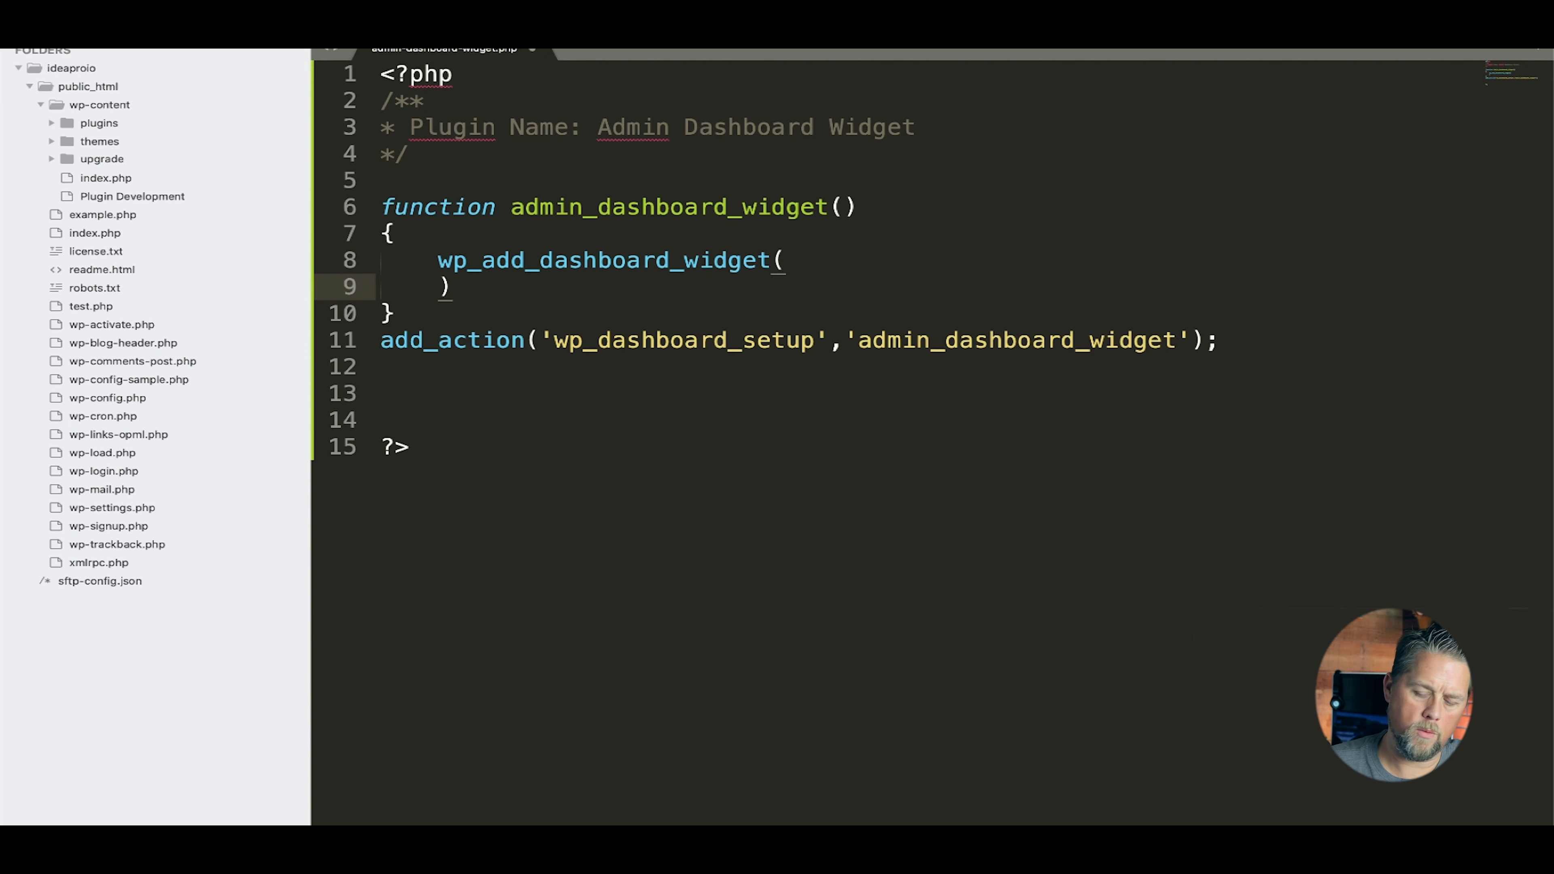
type(";")
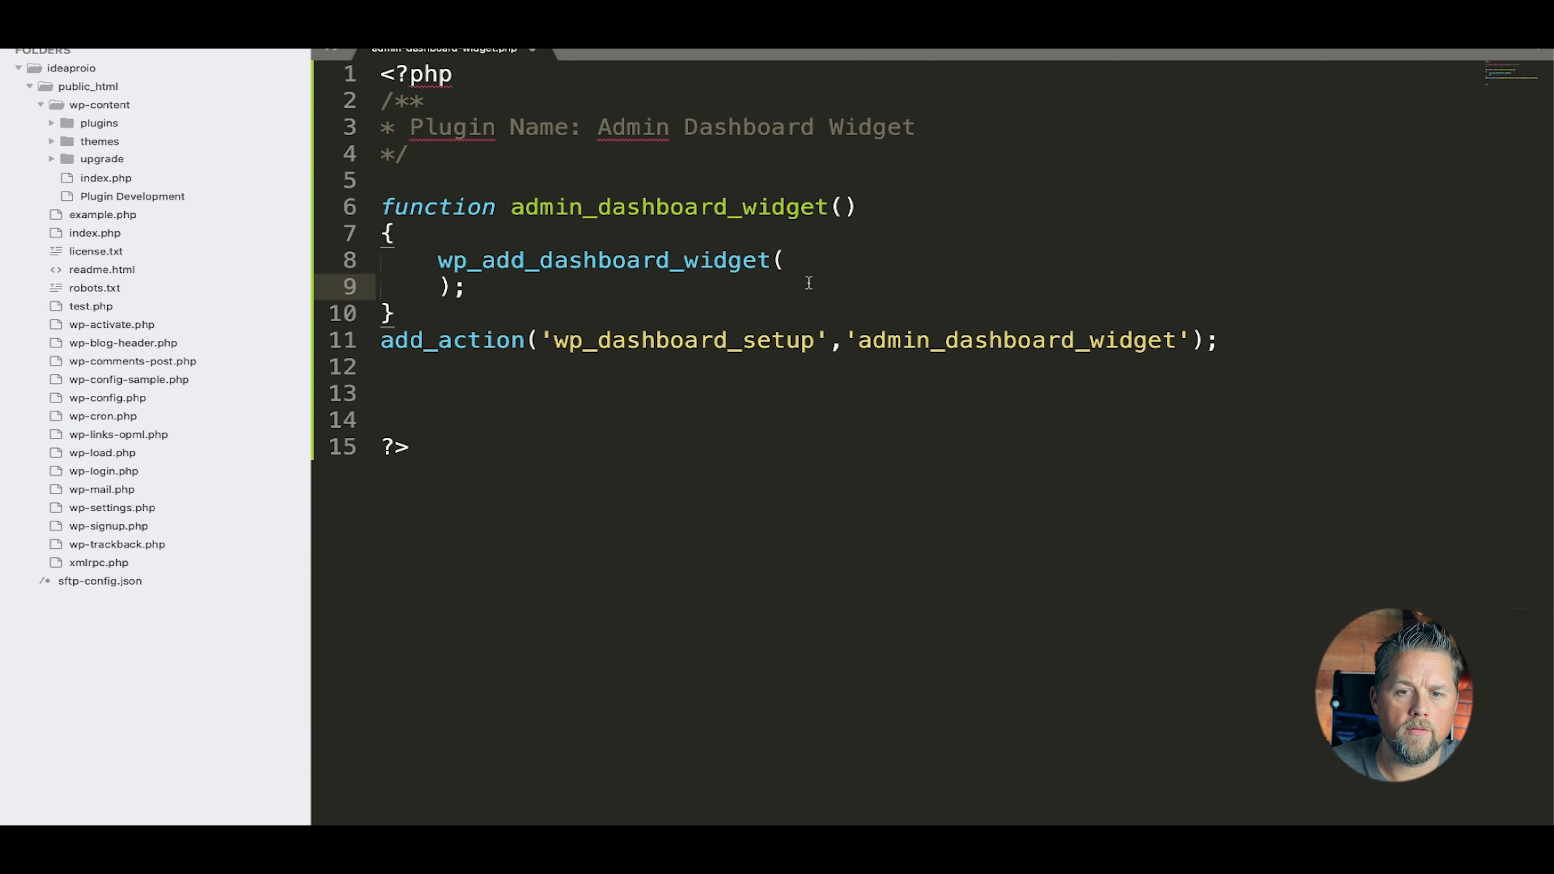
key("Enter")
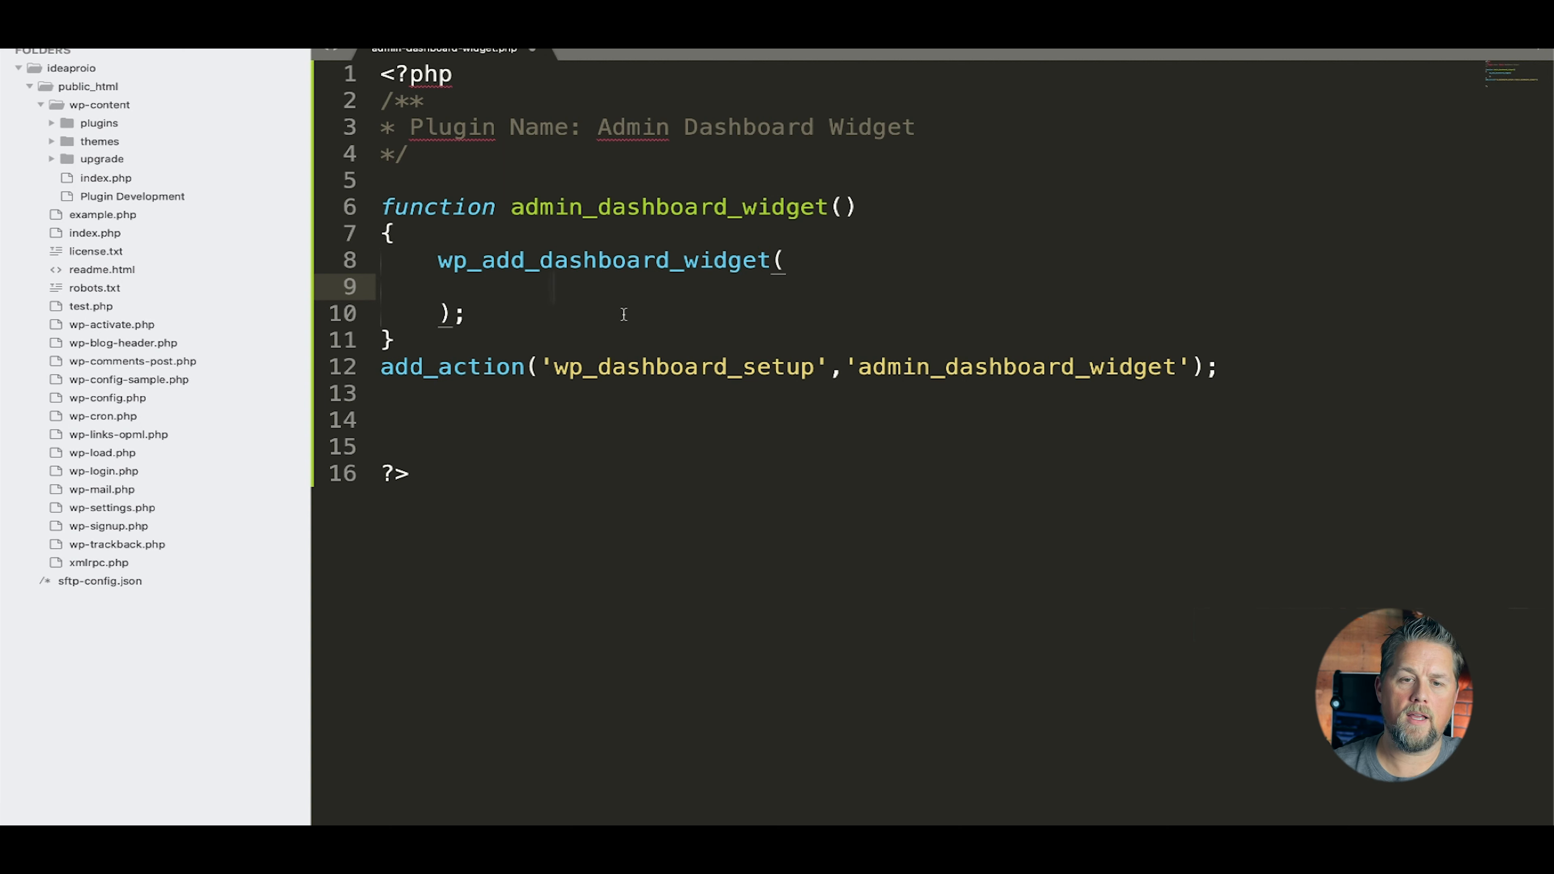
mouse_move(844, 441)
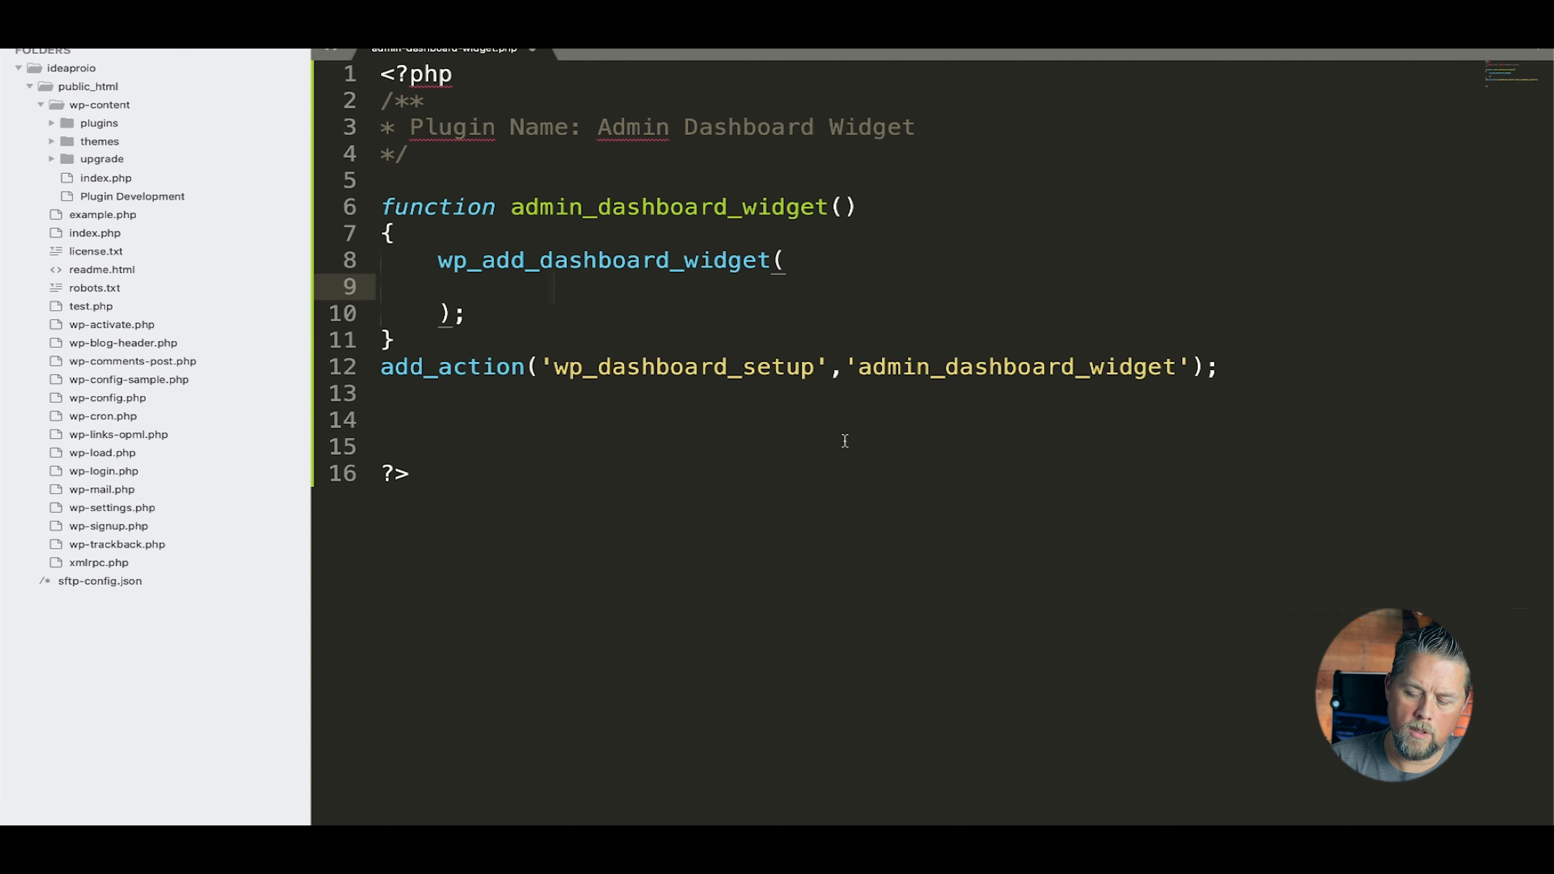
- Add three quoted argument slots and fill the first with the ID 'admin_dashboard_widget'
type("'',")
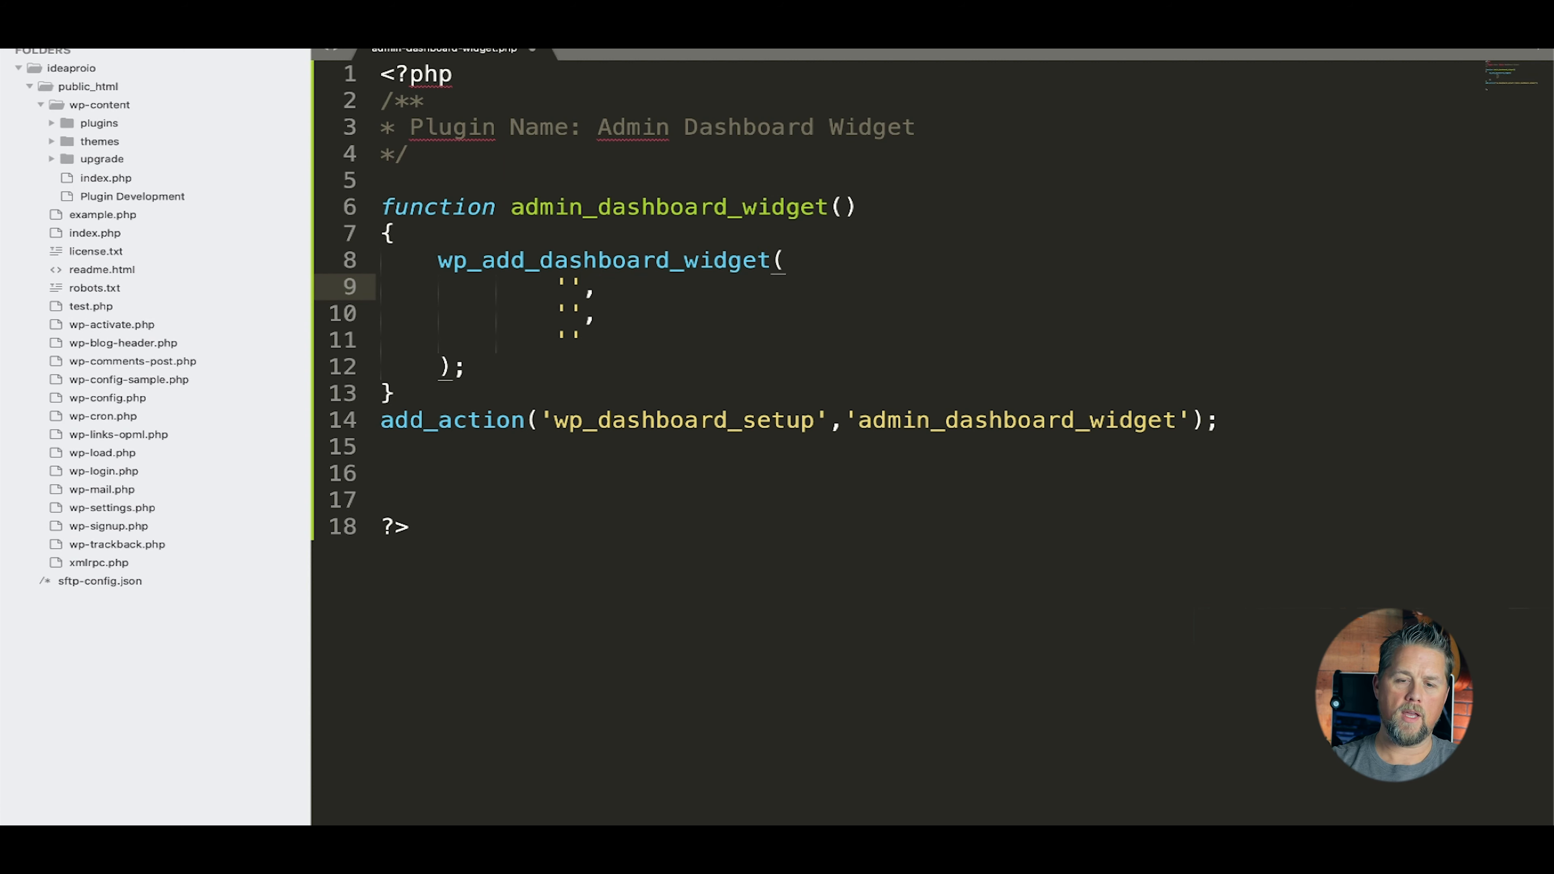
type("admin-")
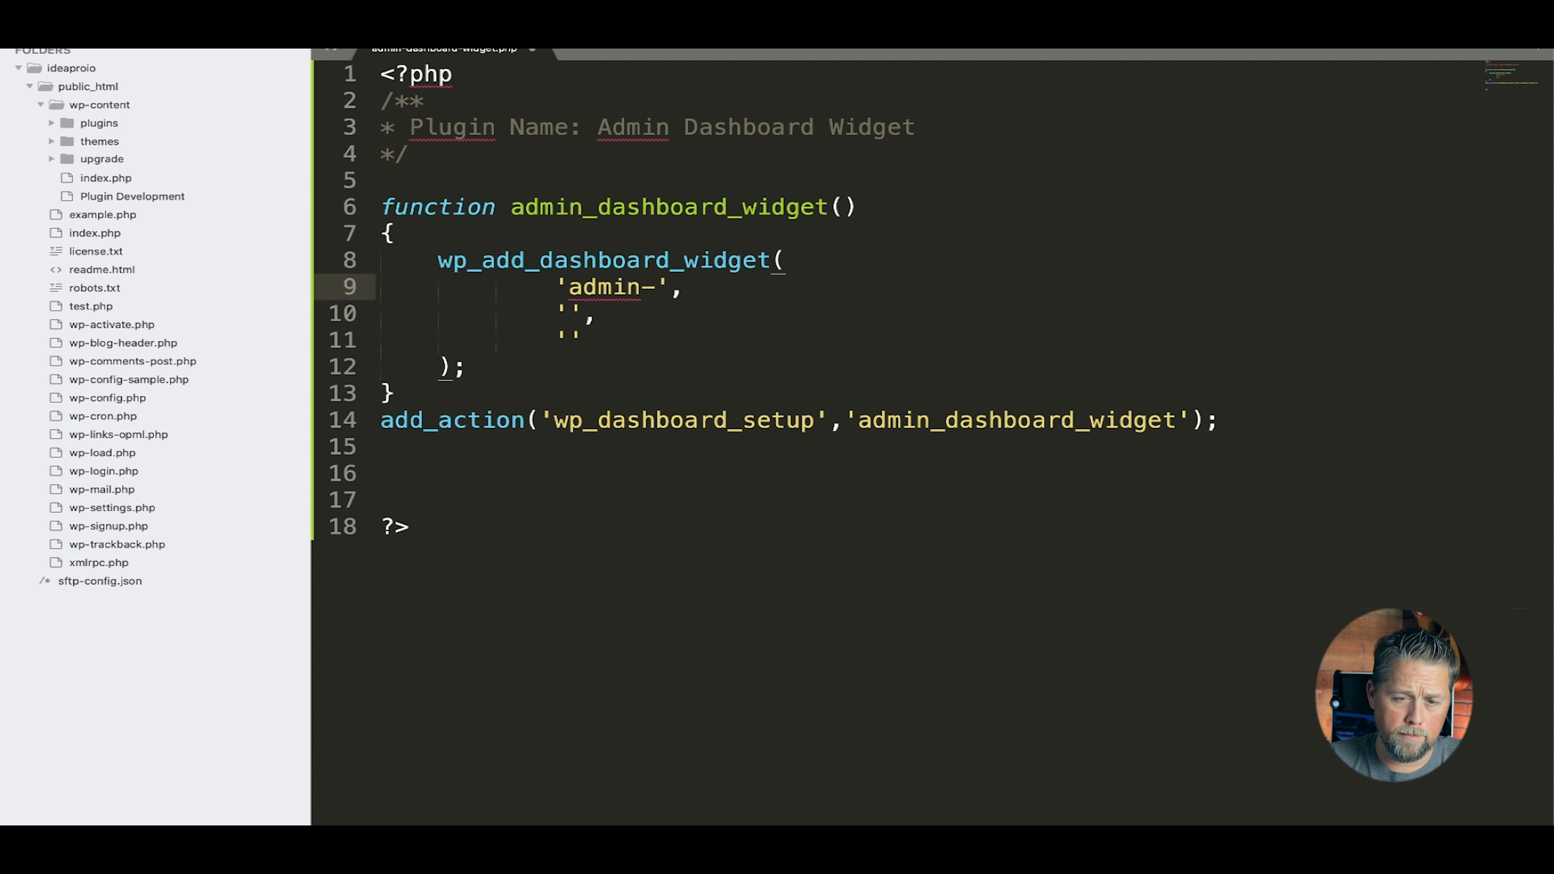
key("Backspace")
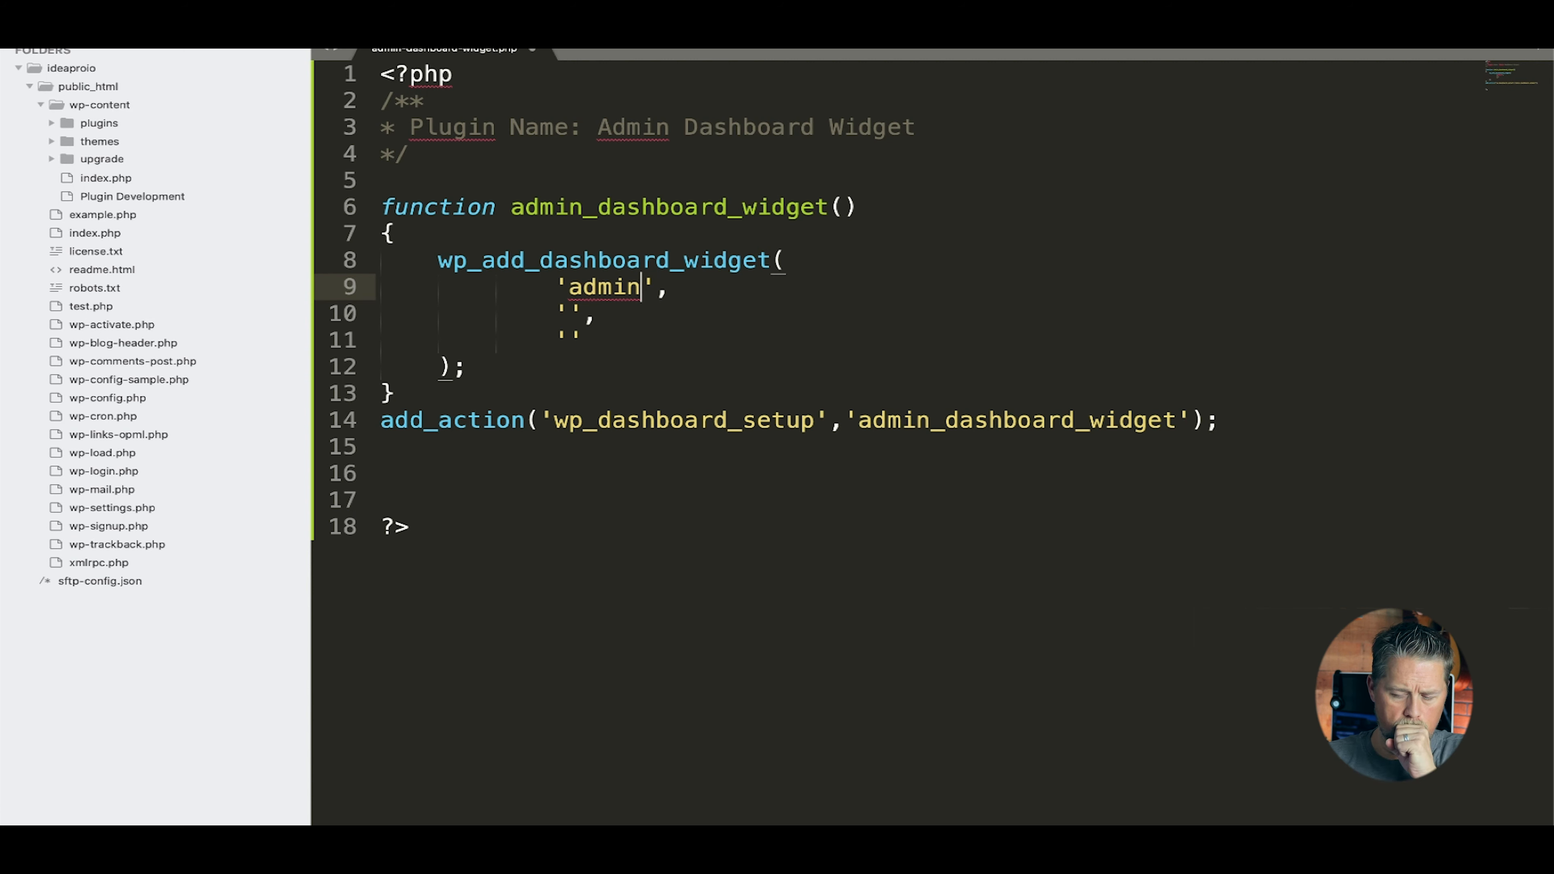
type("_")
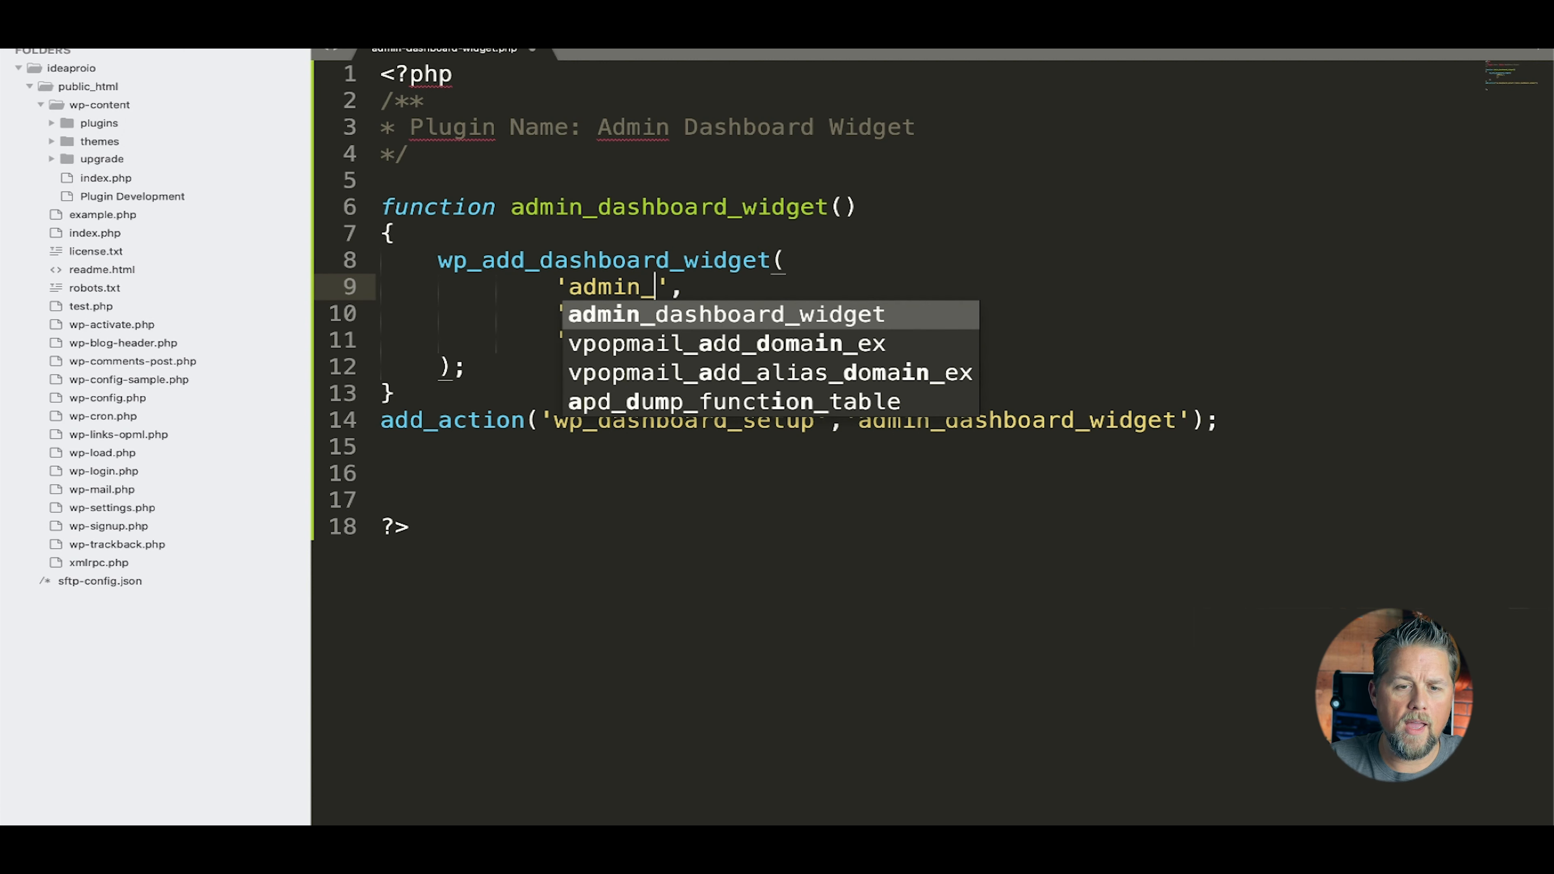
type("dashboard_widget")
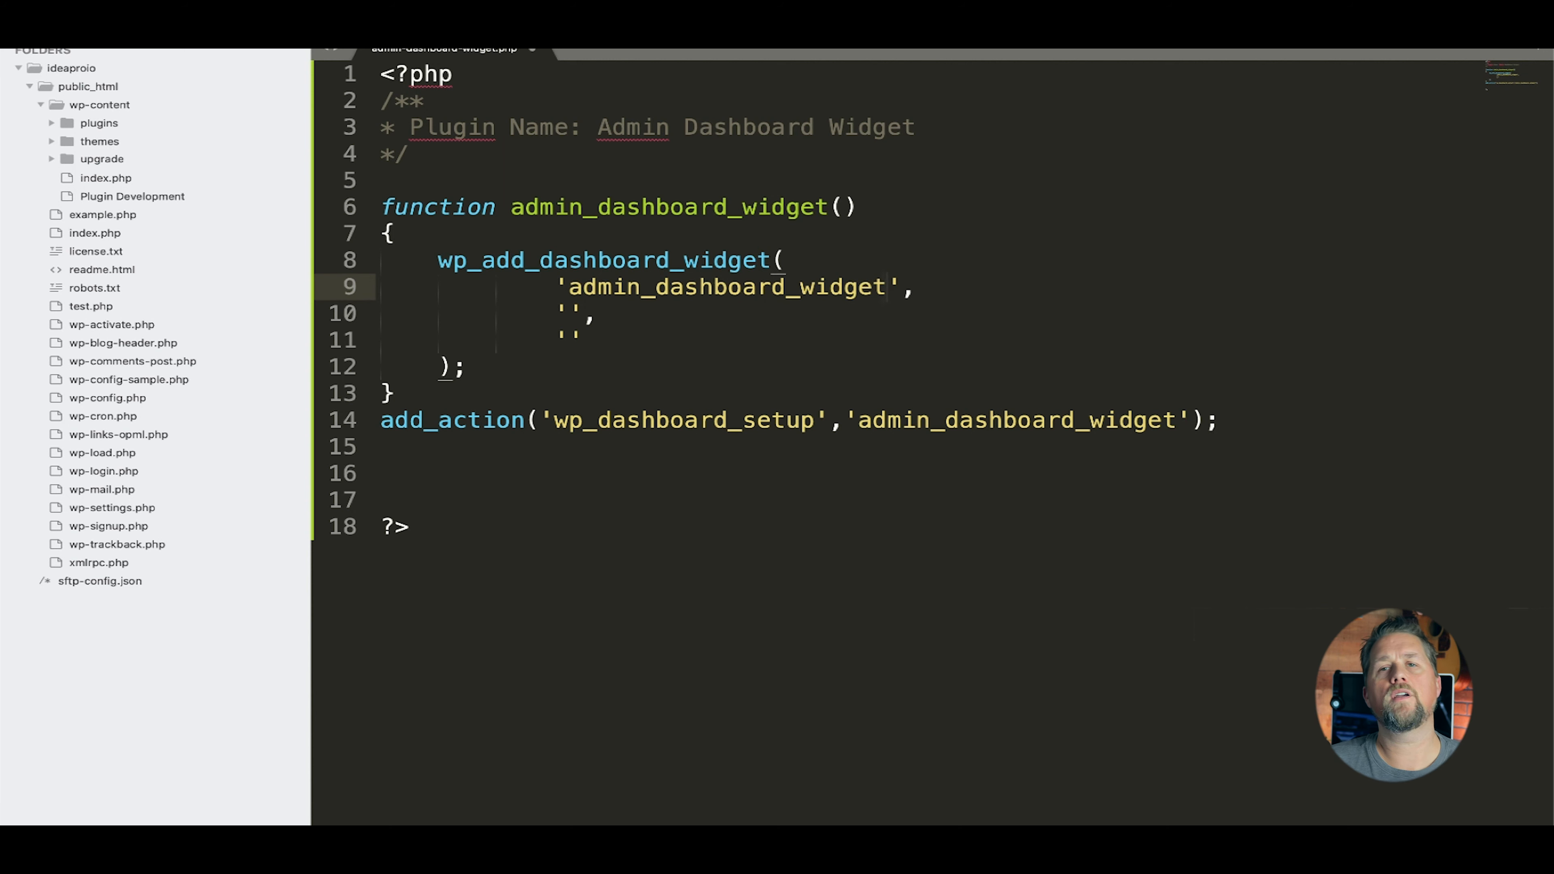
left_click(595, 313)
type("Admin D")
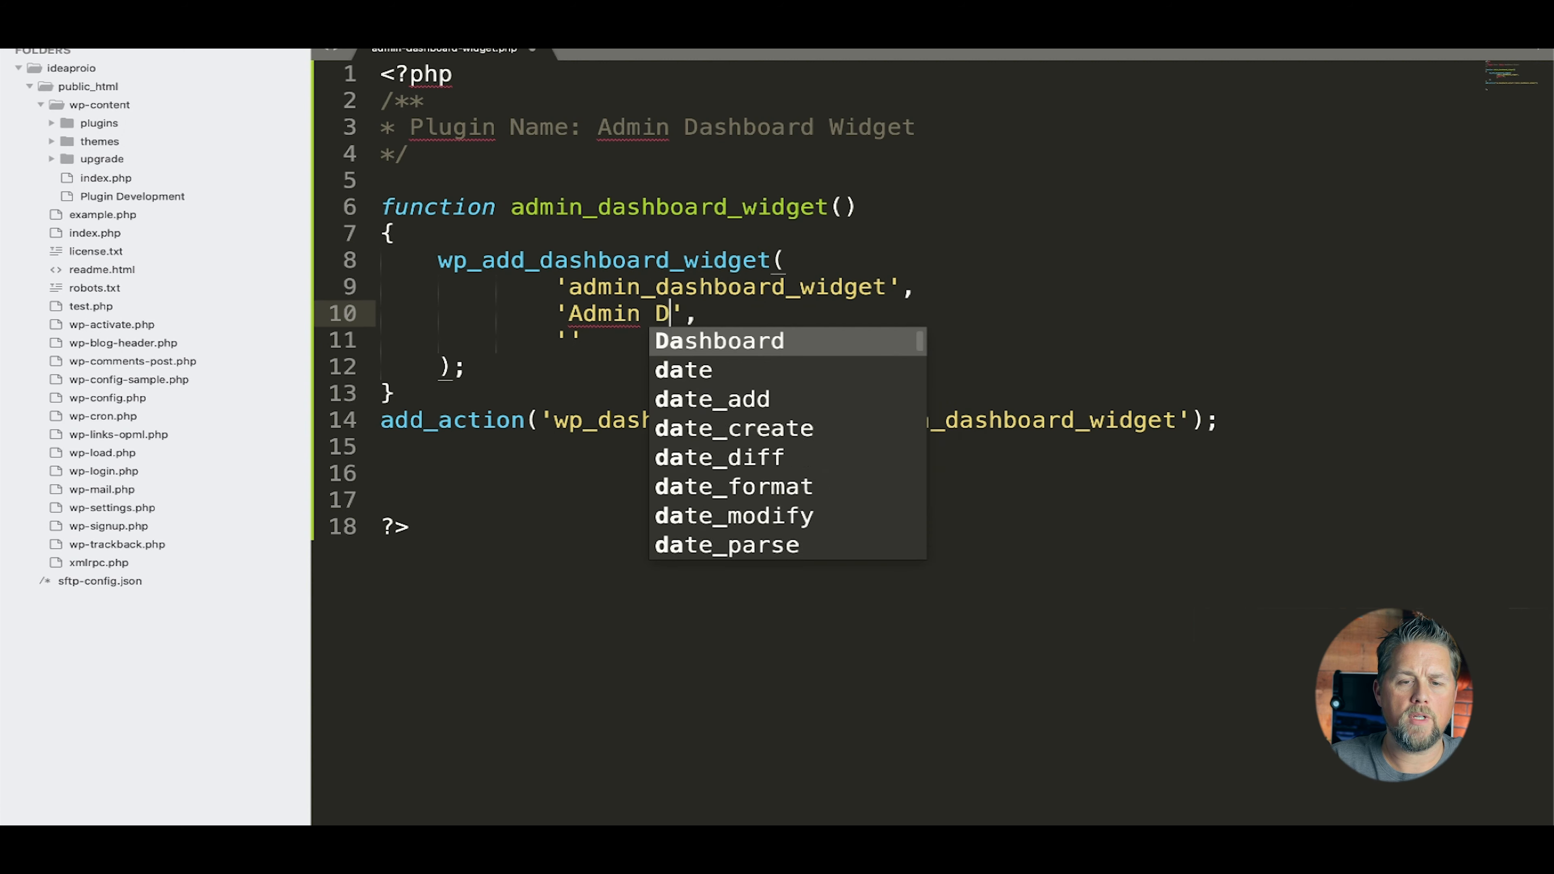
- Fill in the title 'Admin Dashboard Widget Title' and callback 'admin_dashboard_widget_callback'
type("ashboard Widget Title")
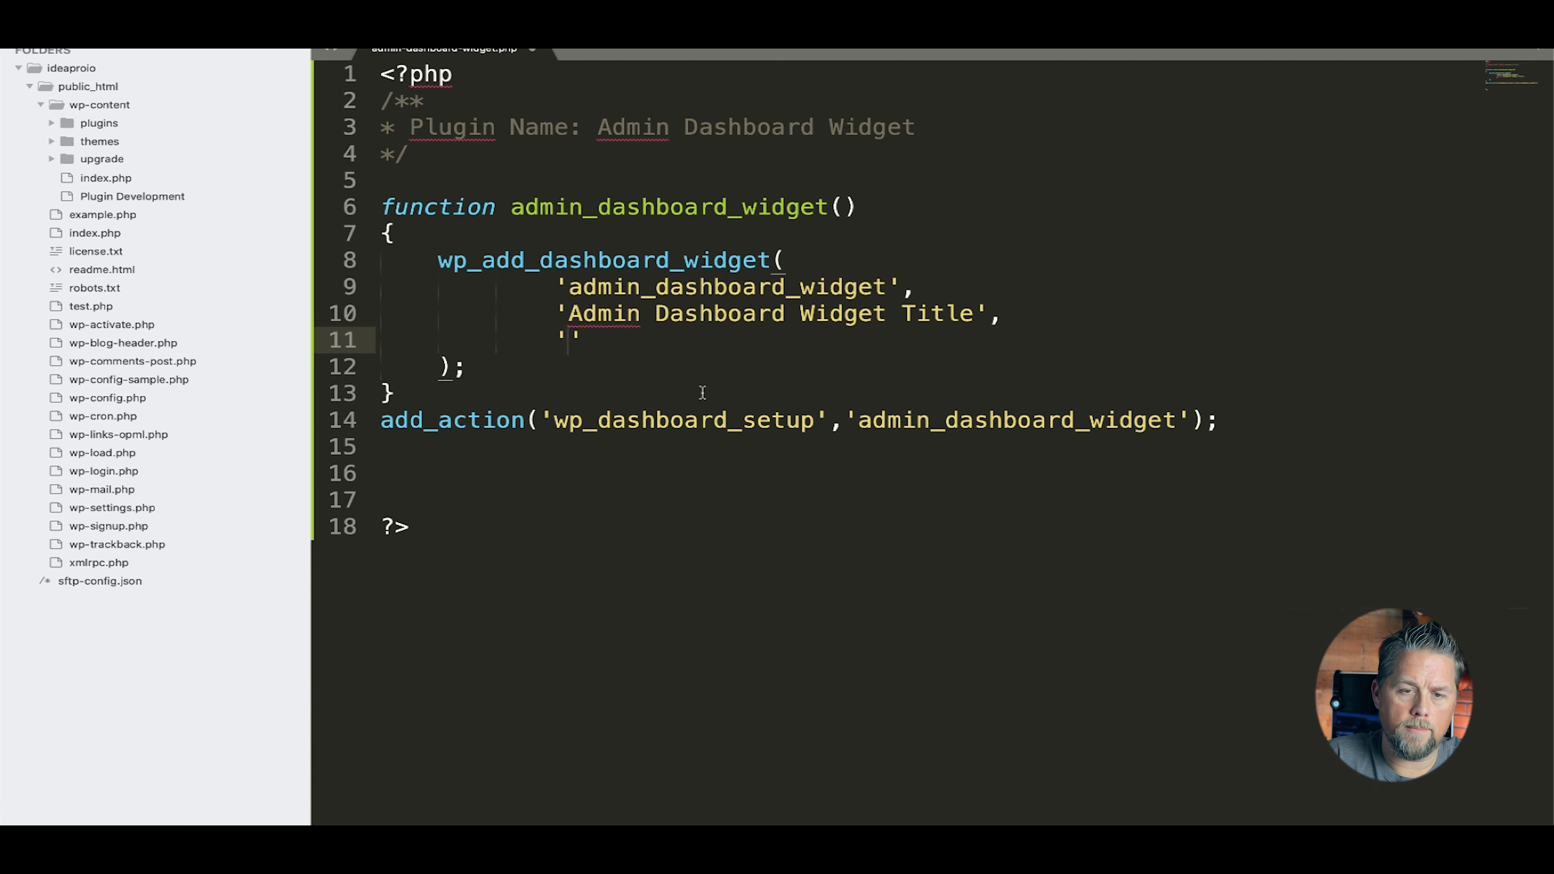
type("admin_da")
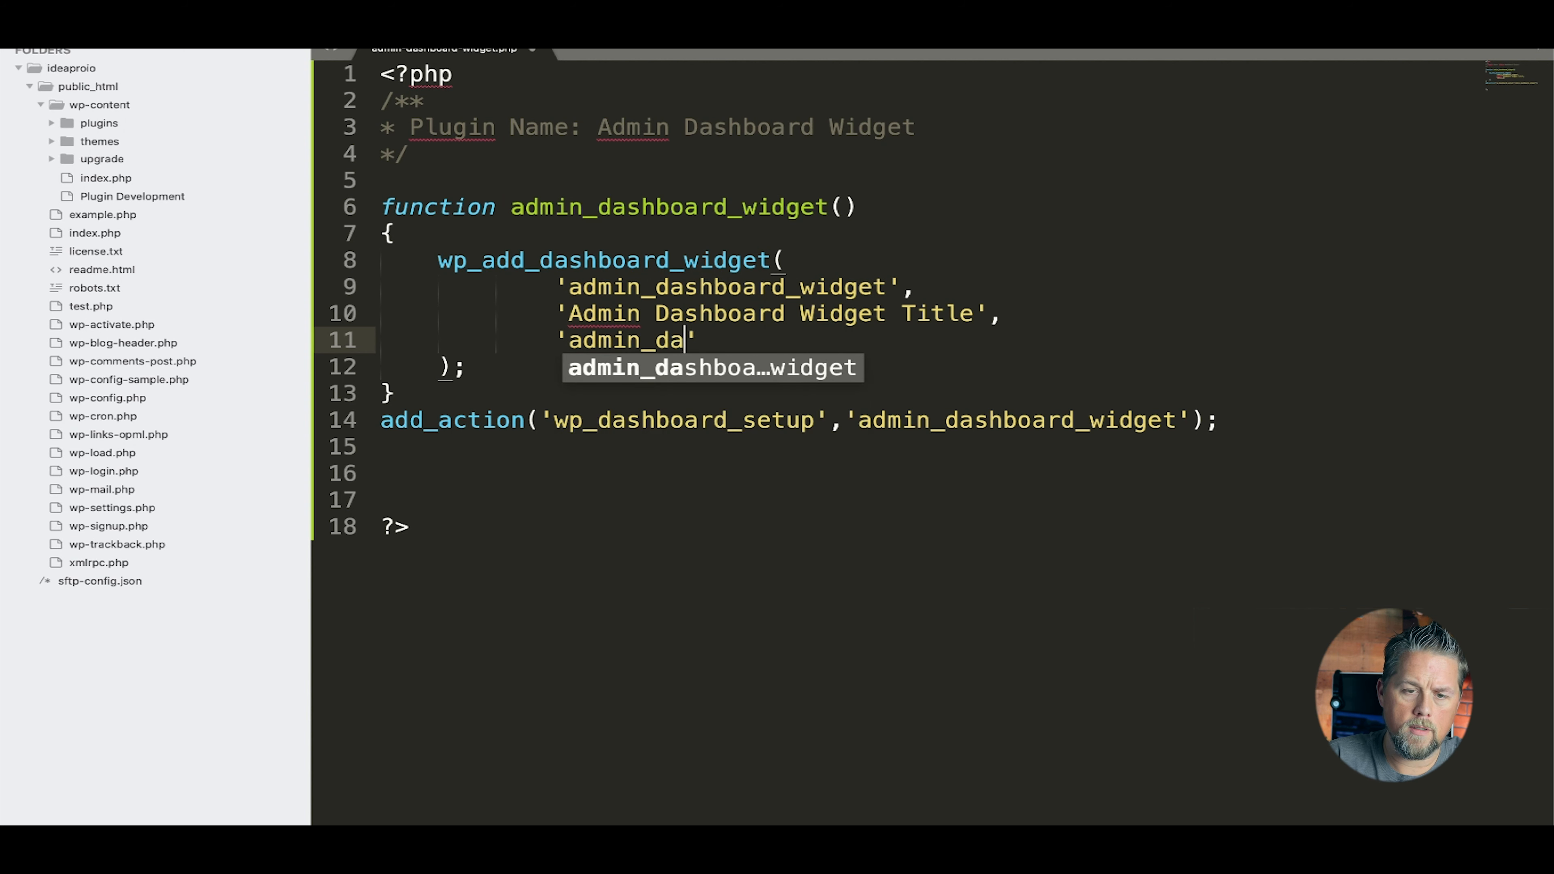
type("sha")
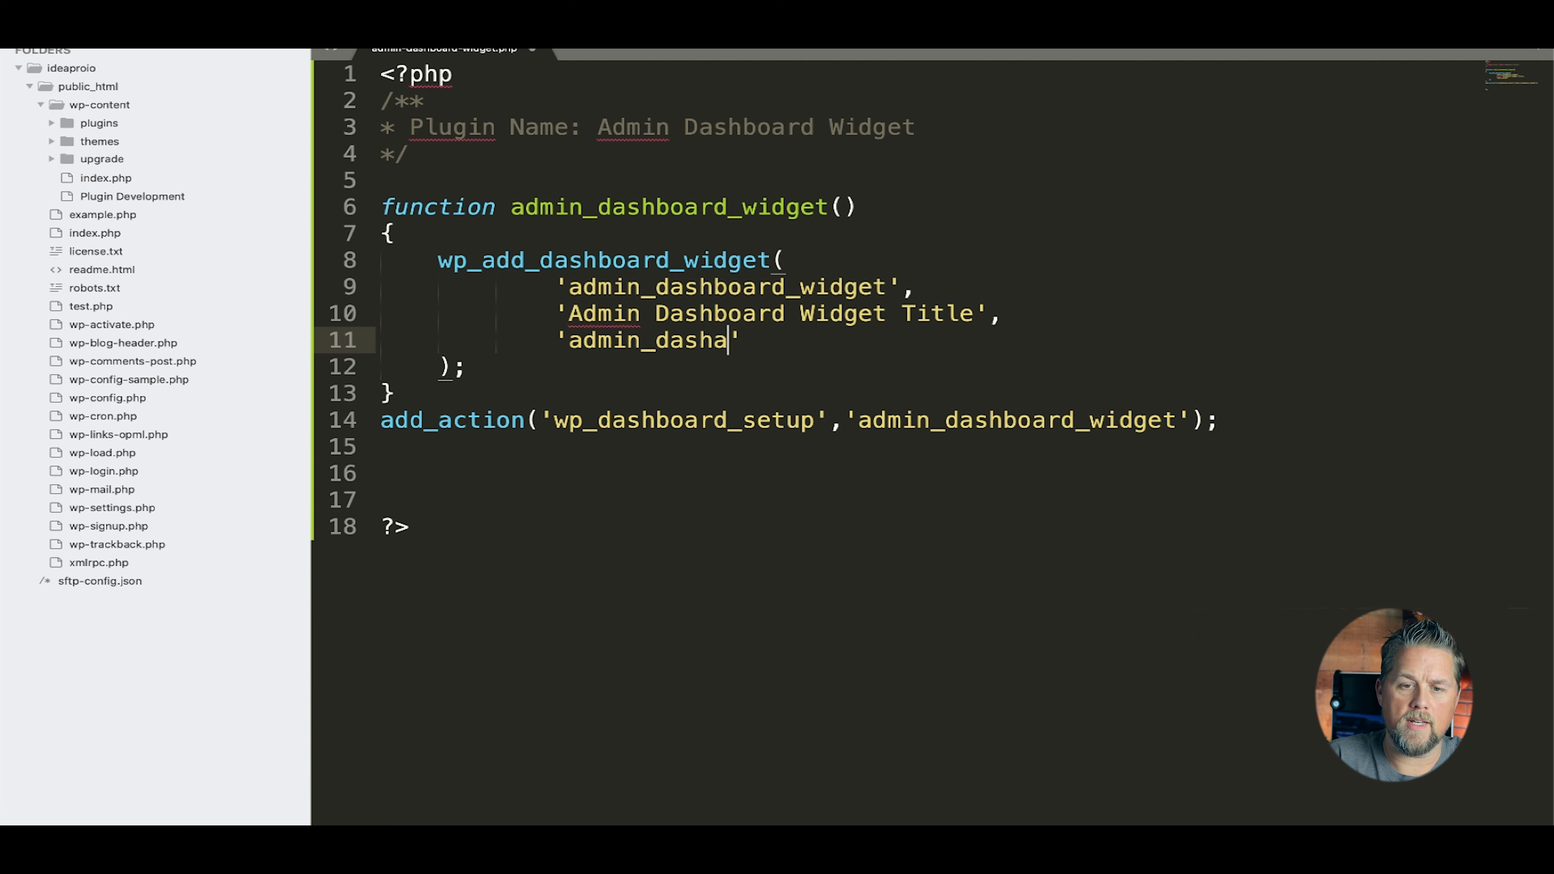
type("board_widget_c")
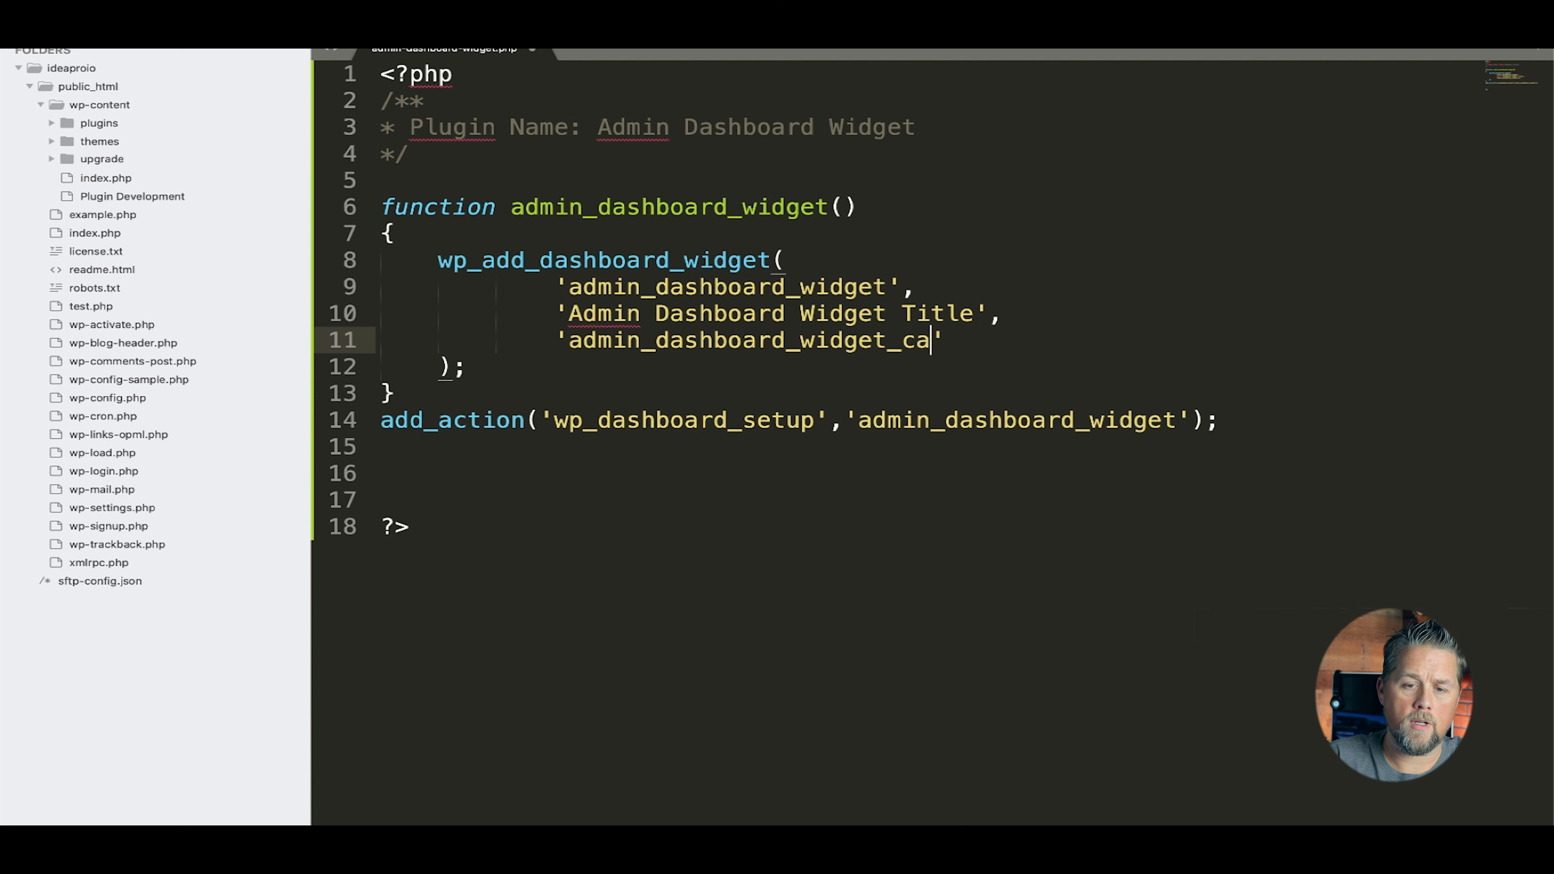
type("llback'")
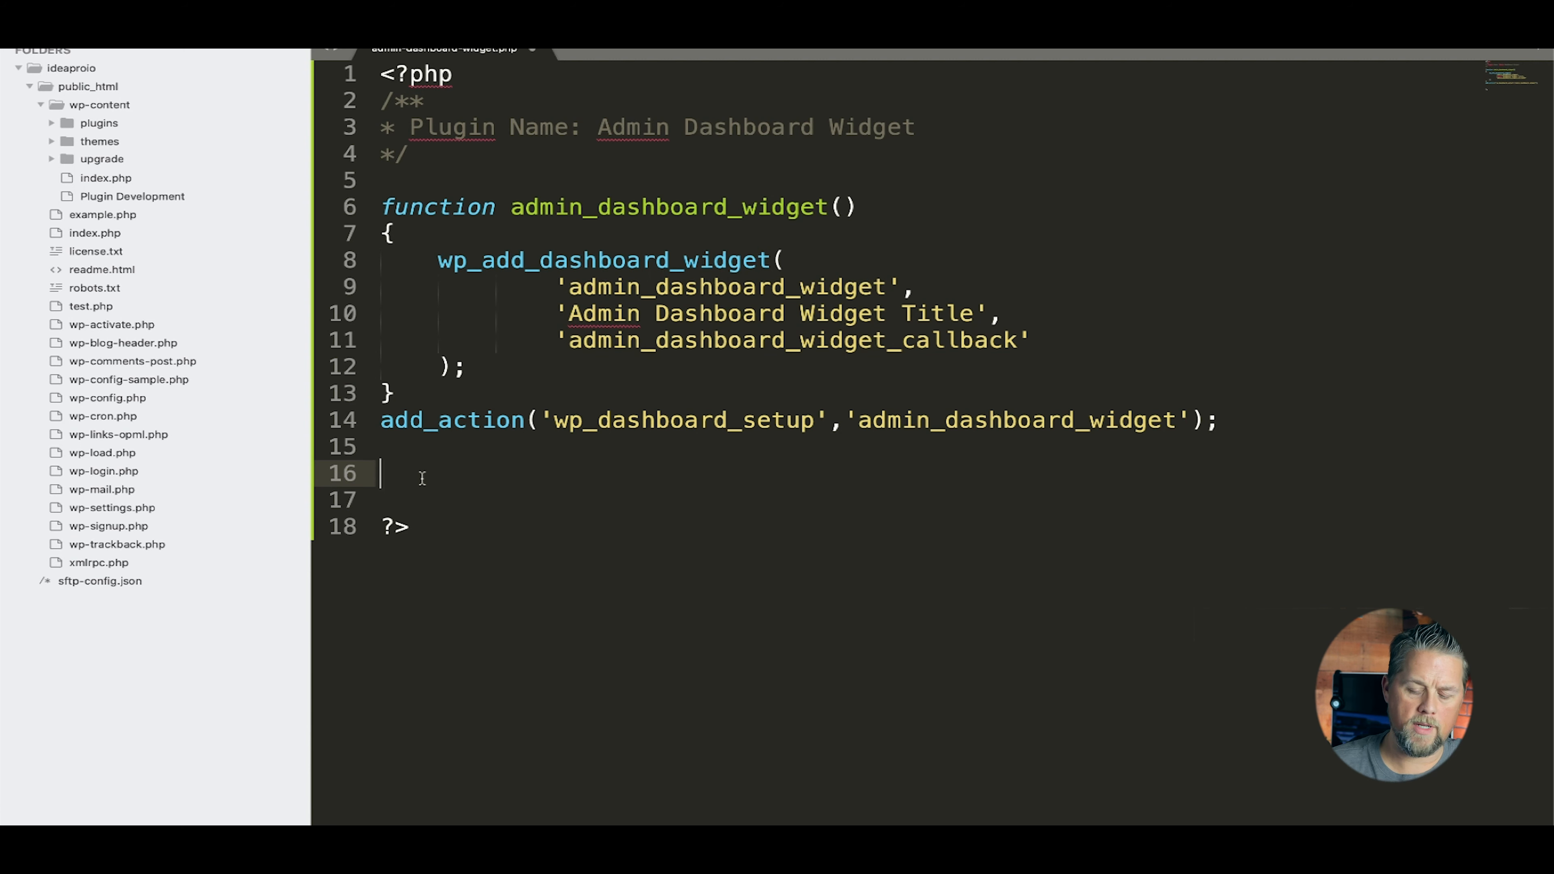
- Define admin_dashboard_widget_callback() with echo 'hello dashboard.'; inside
type("function admin_dashboard_widget_callback")
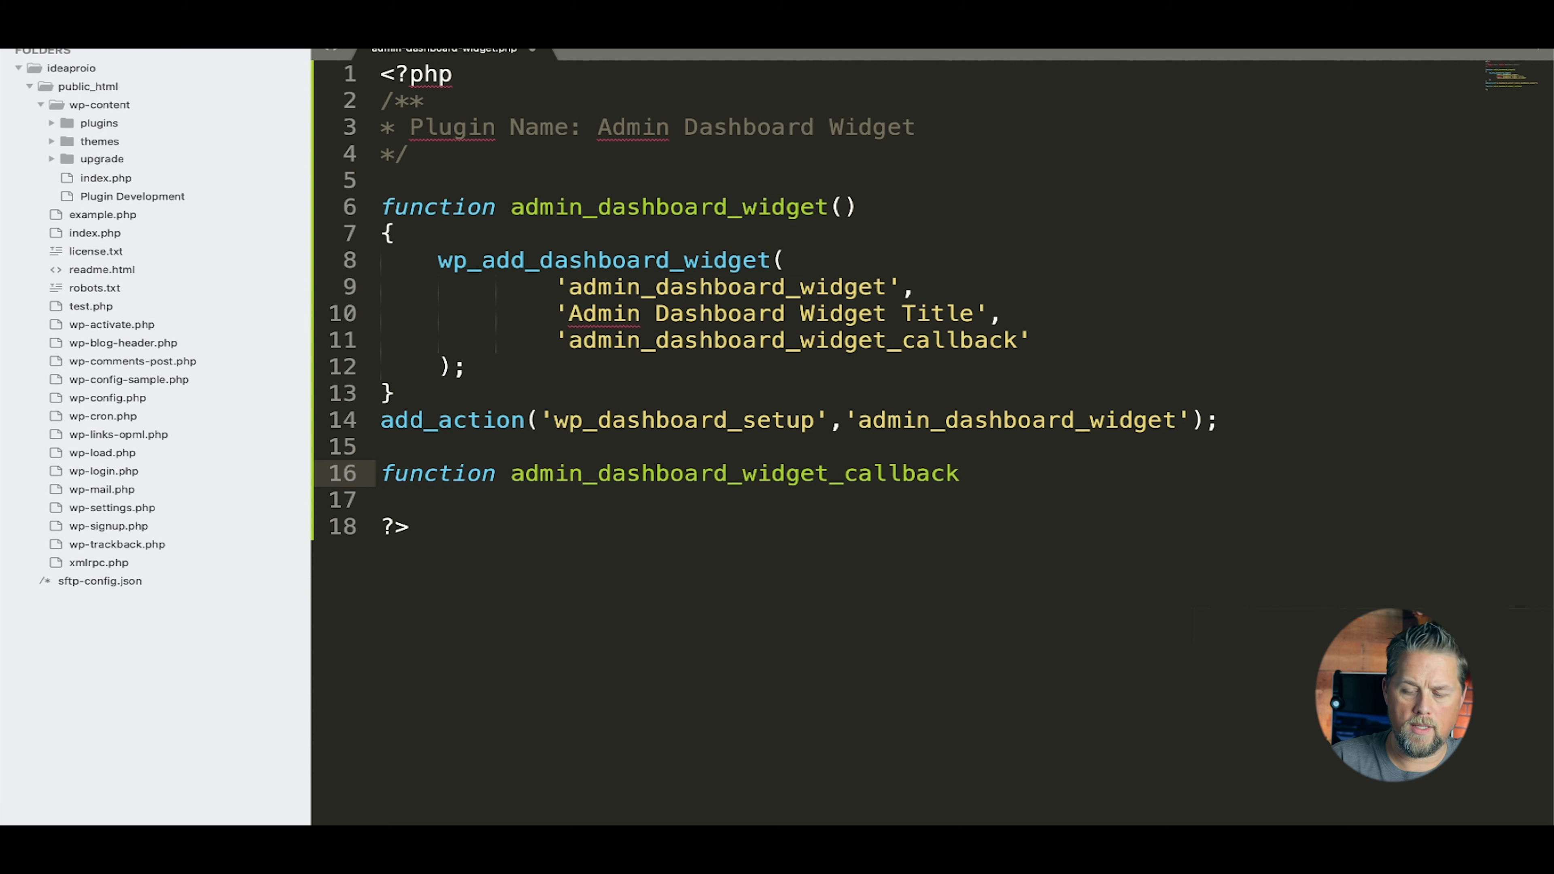
type("()")
left_click(923, 500)
type("{")
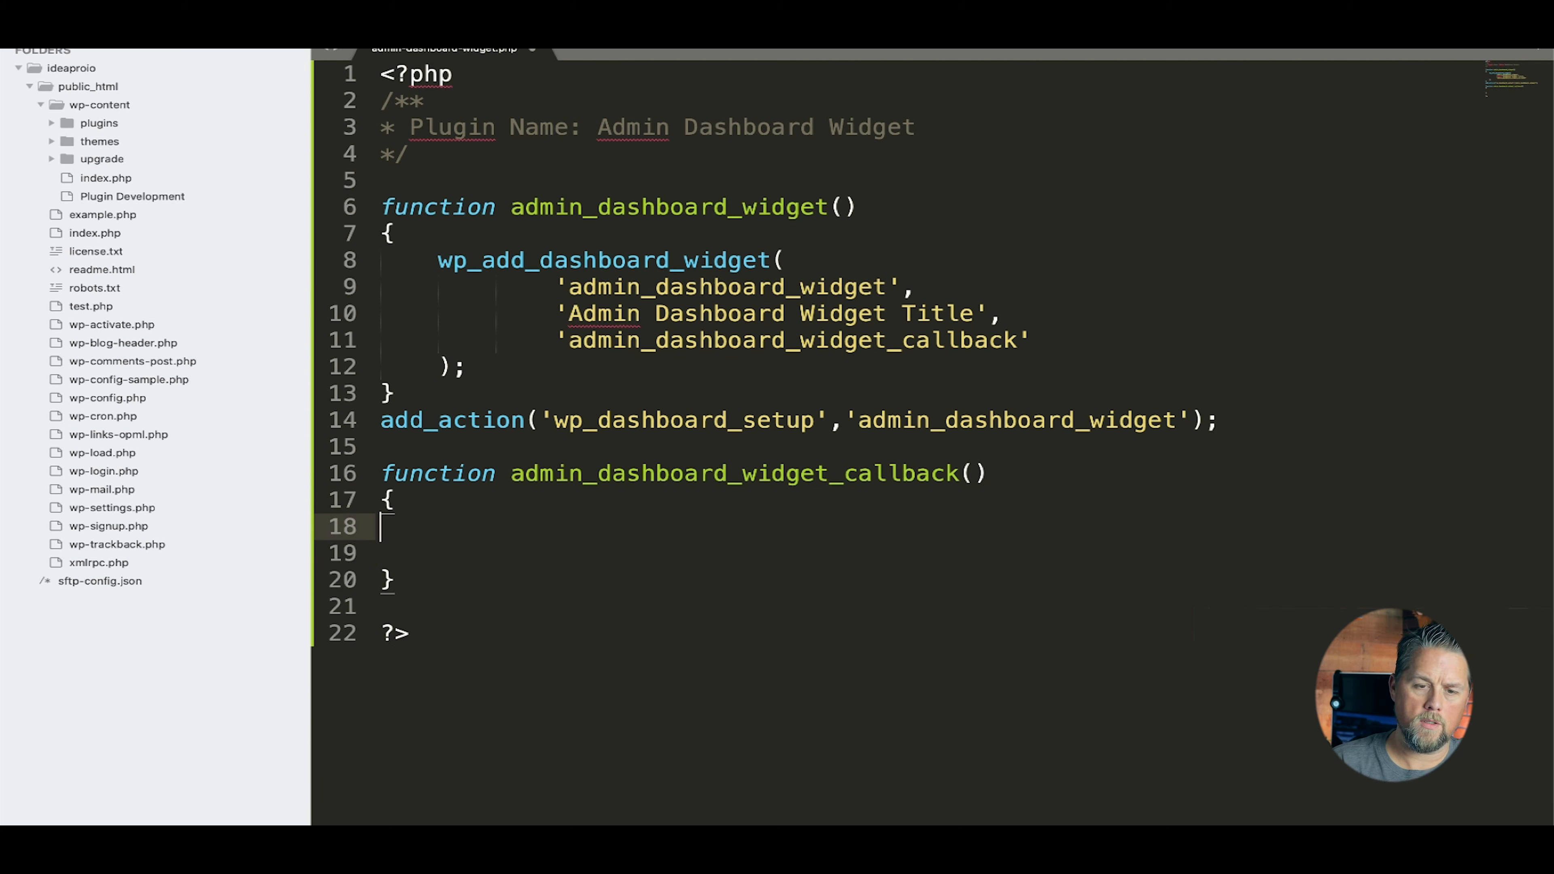
type("echo '';")
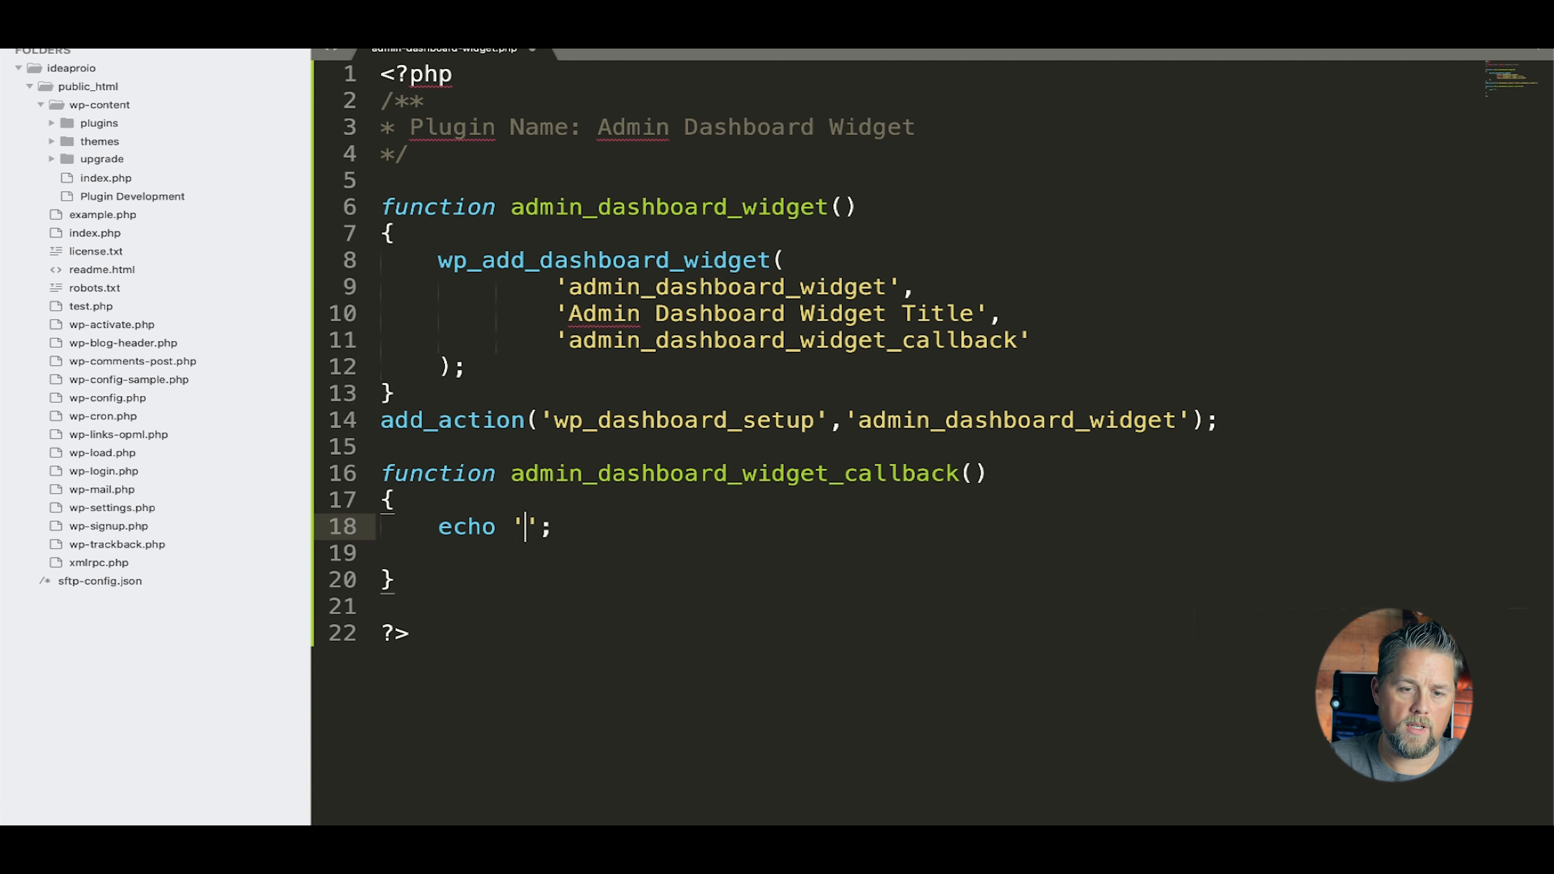
type("hello")
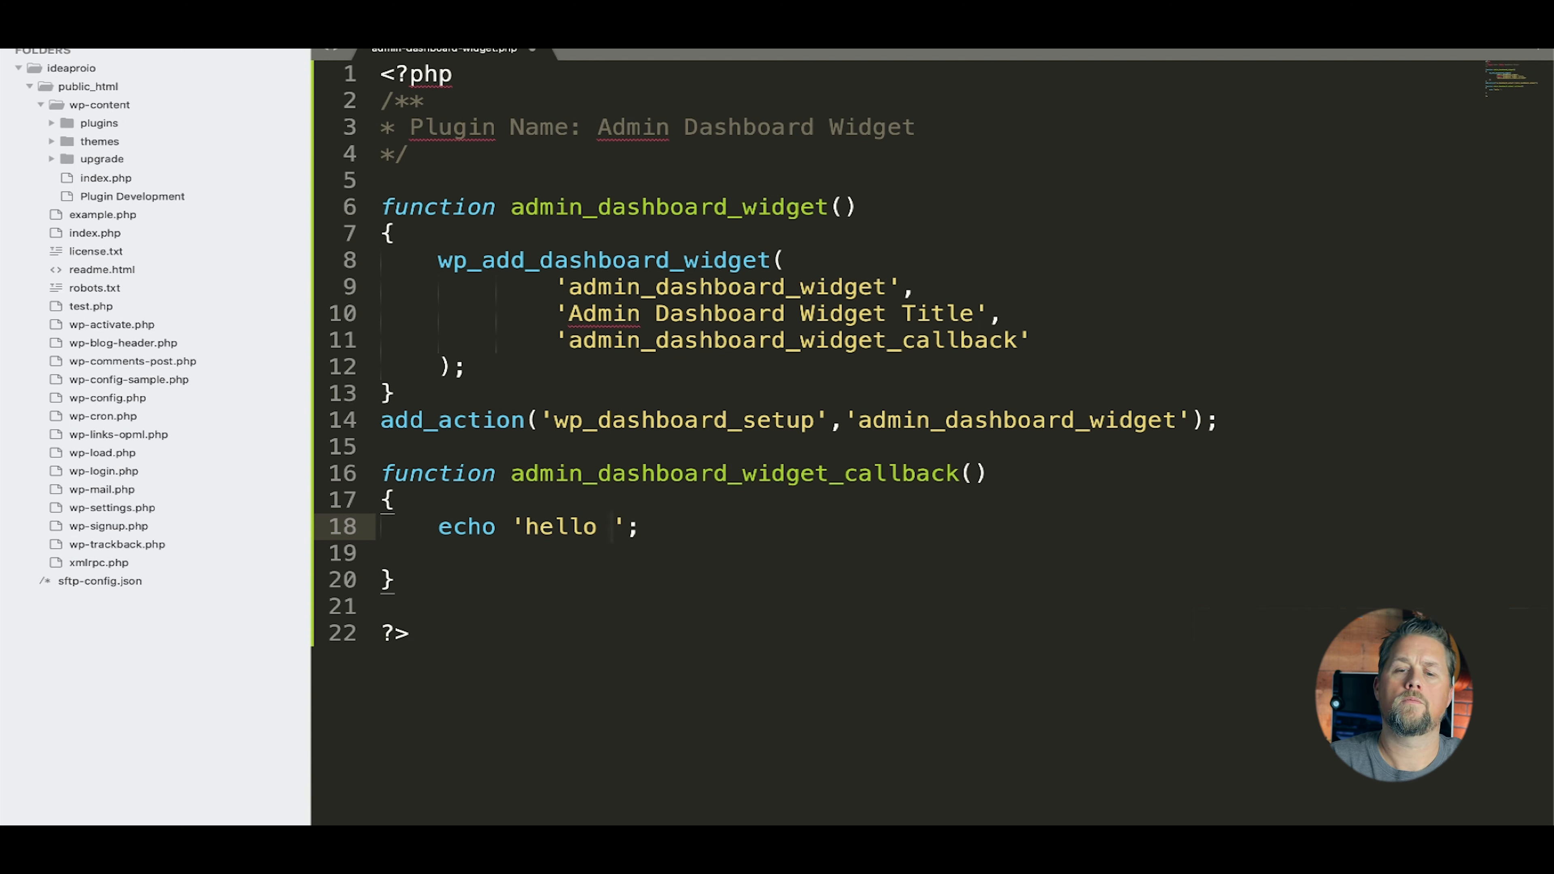
type("dashboar")
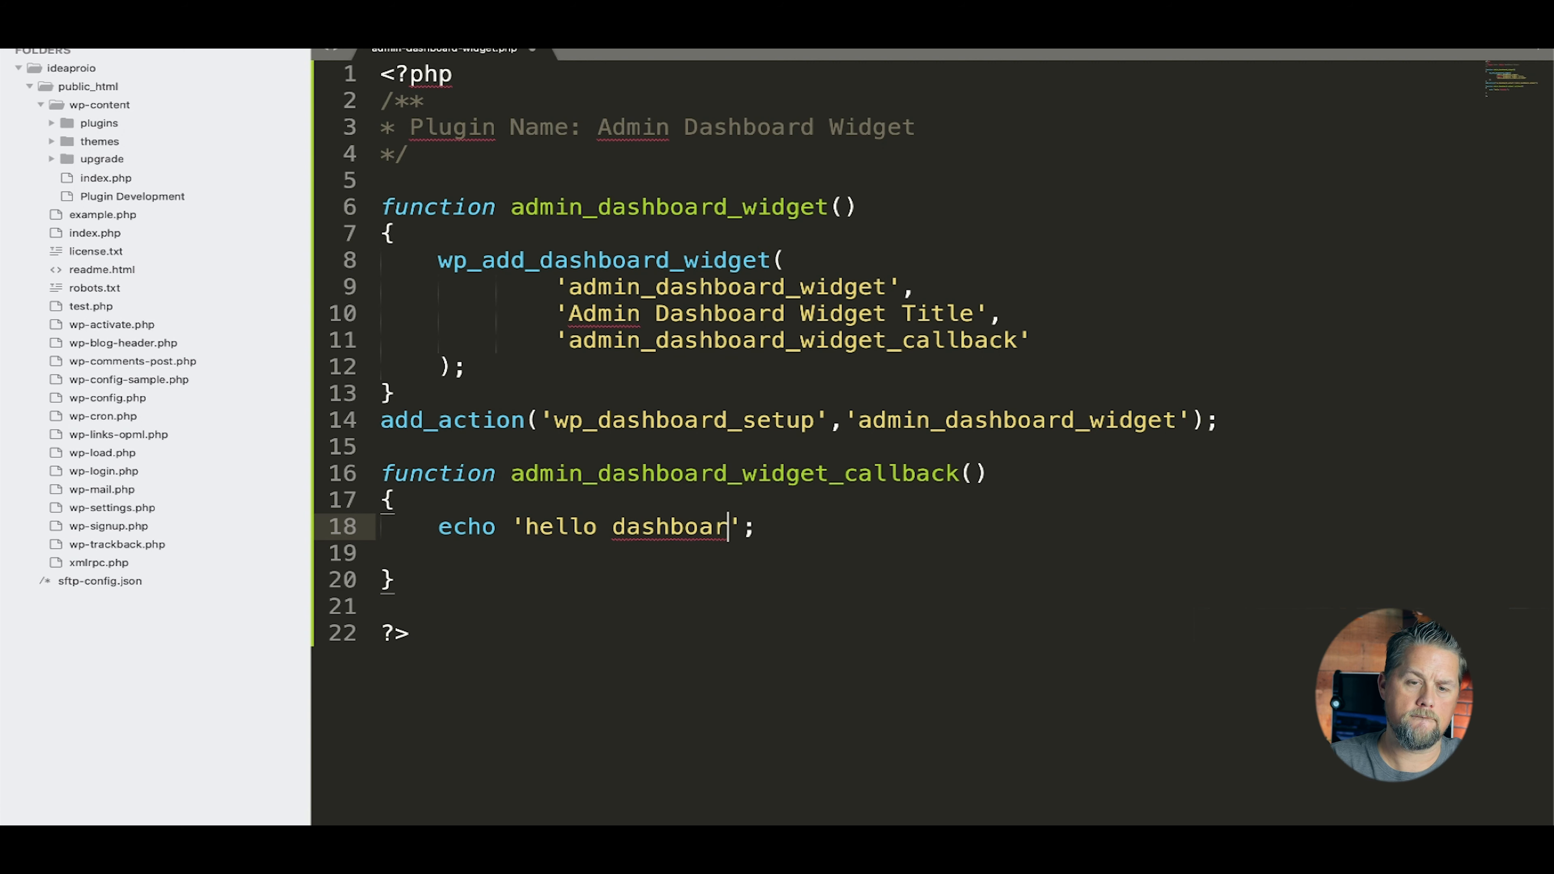
type("d.")
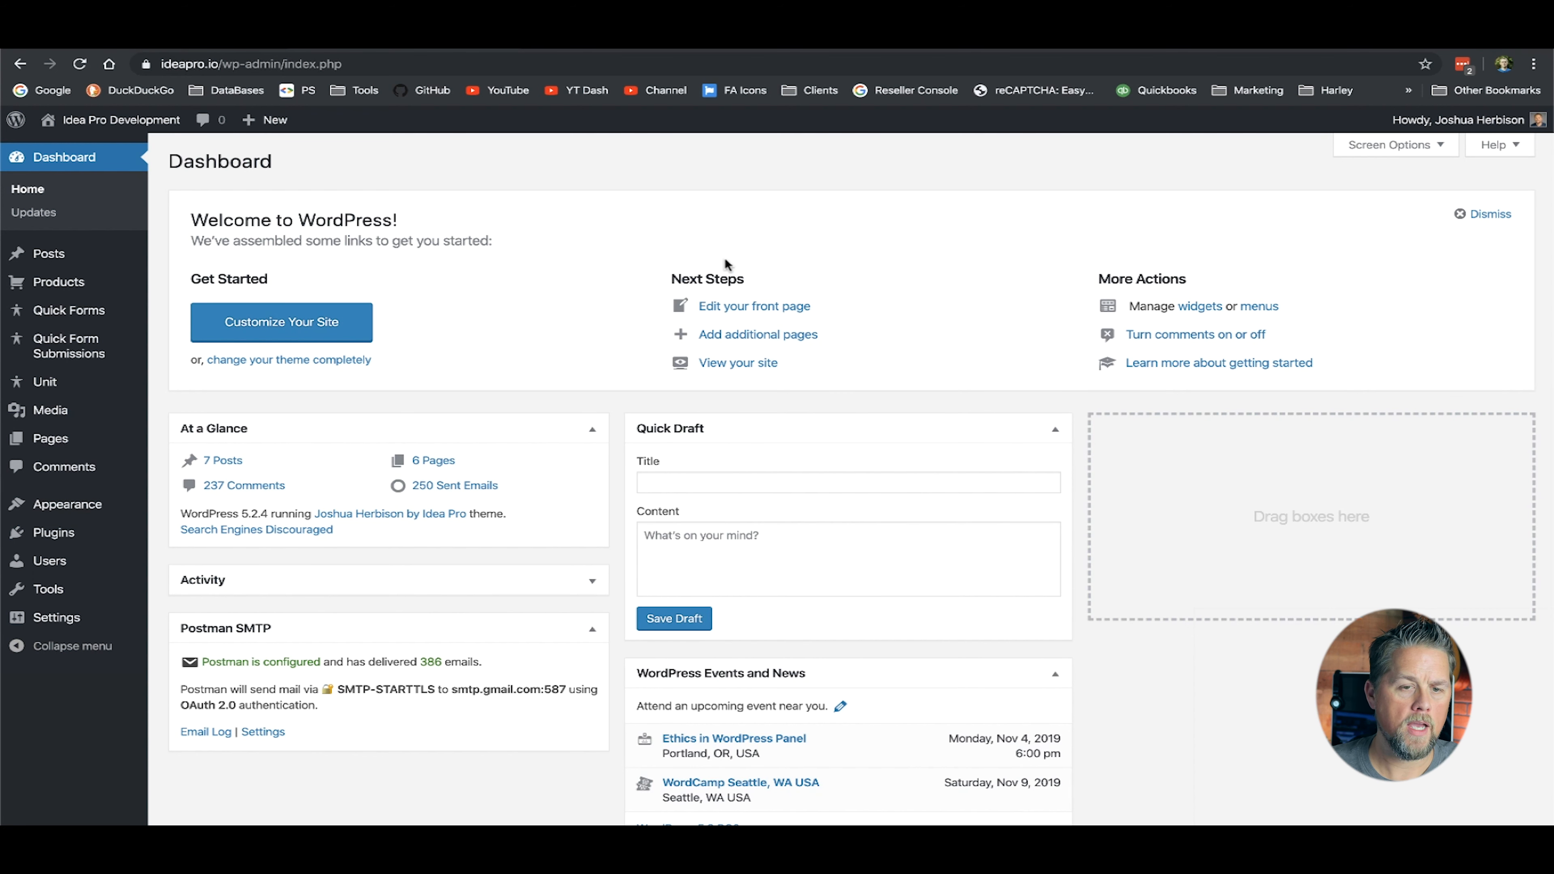
mouse_move(53, 532)
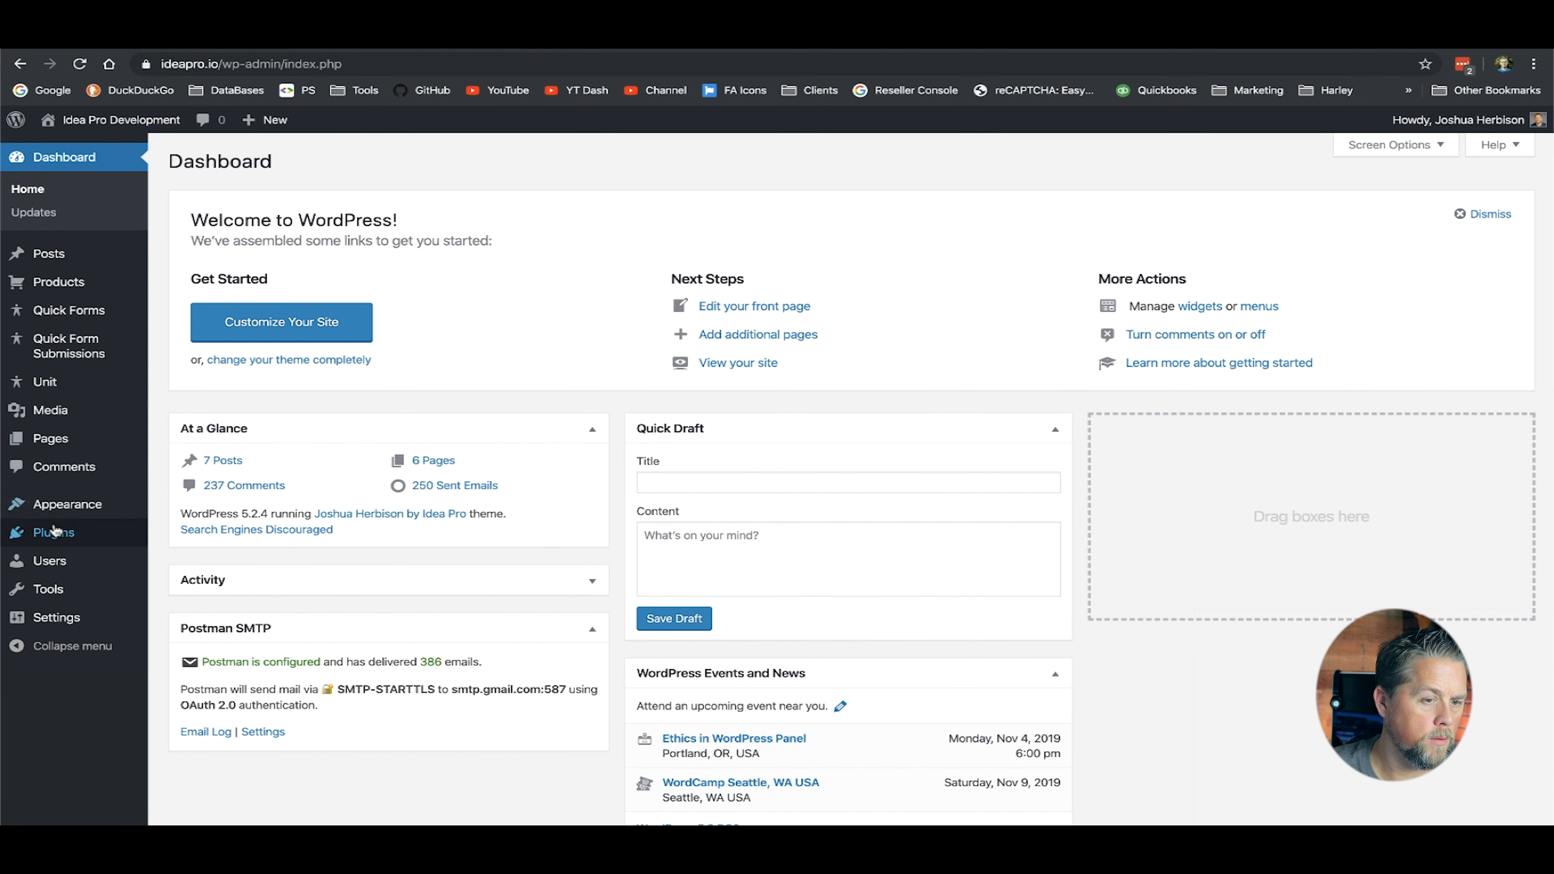
- Activate Admin Dashboard Widget in Installed Plugins and return to the dashboard
left_click(53, 533)
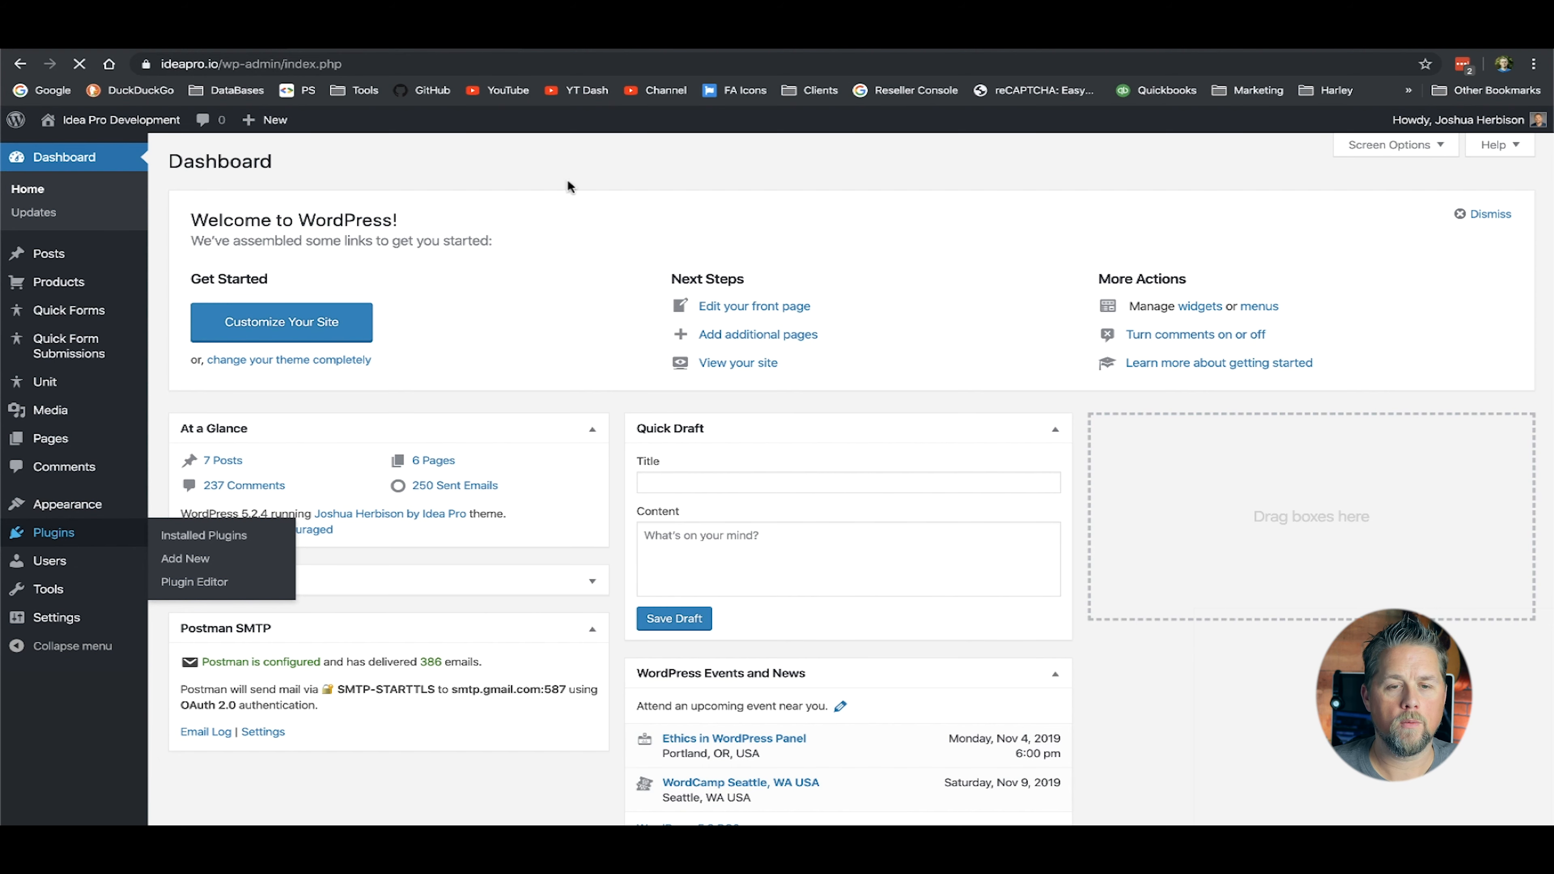
left_click(204, 535)
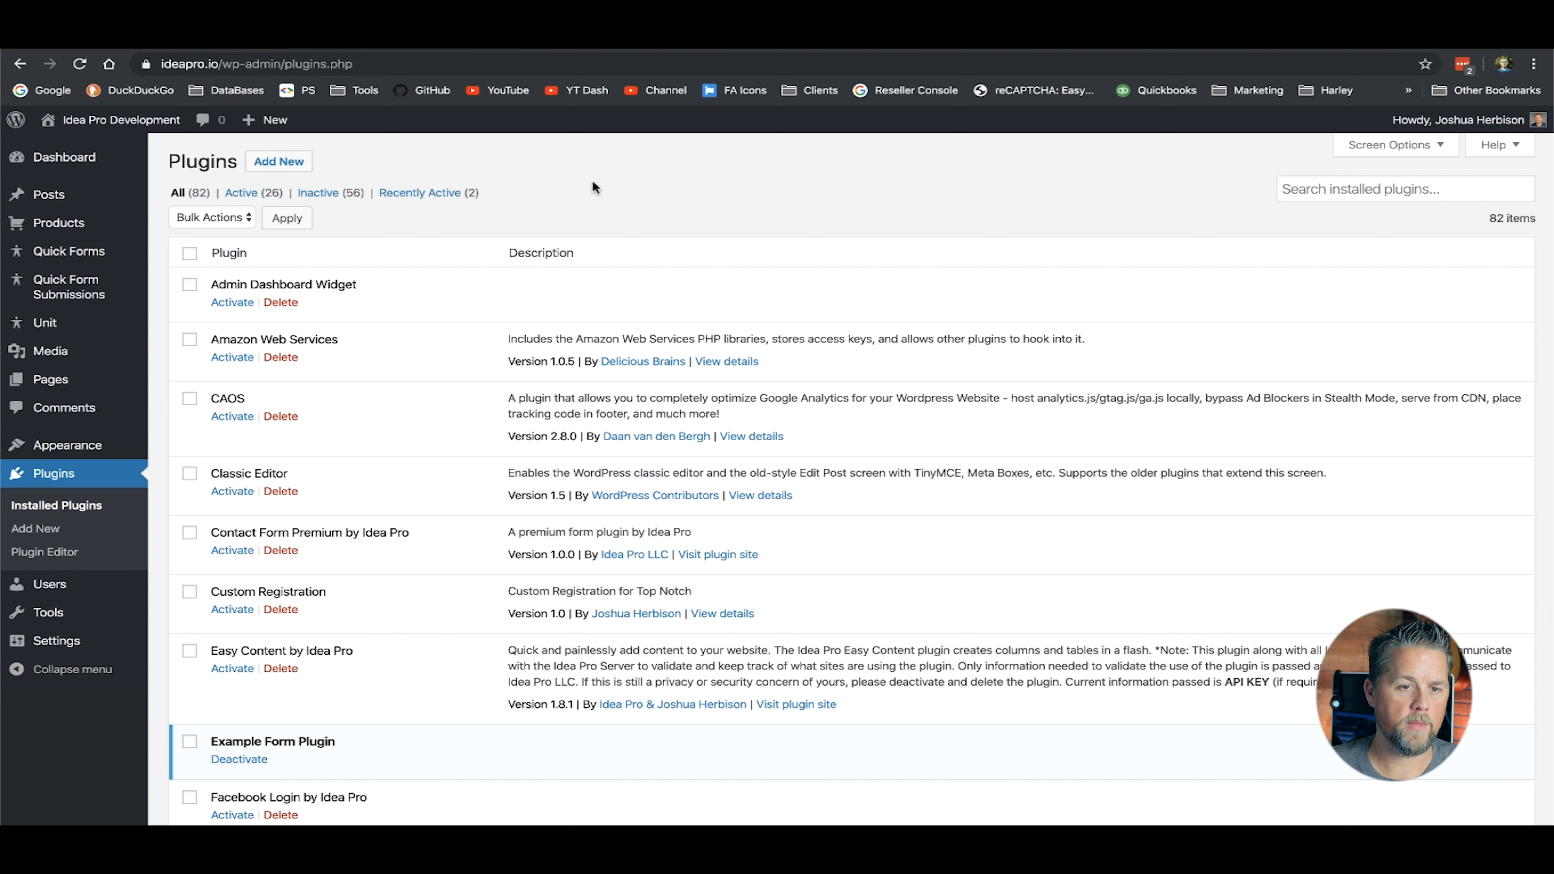
left_click(232, 301)
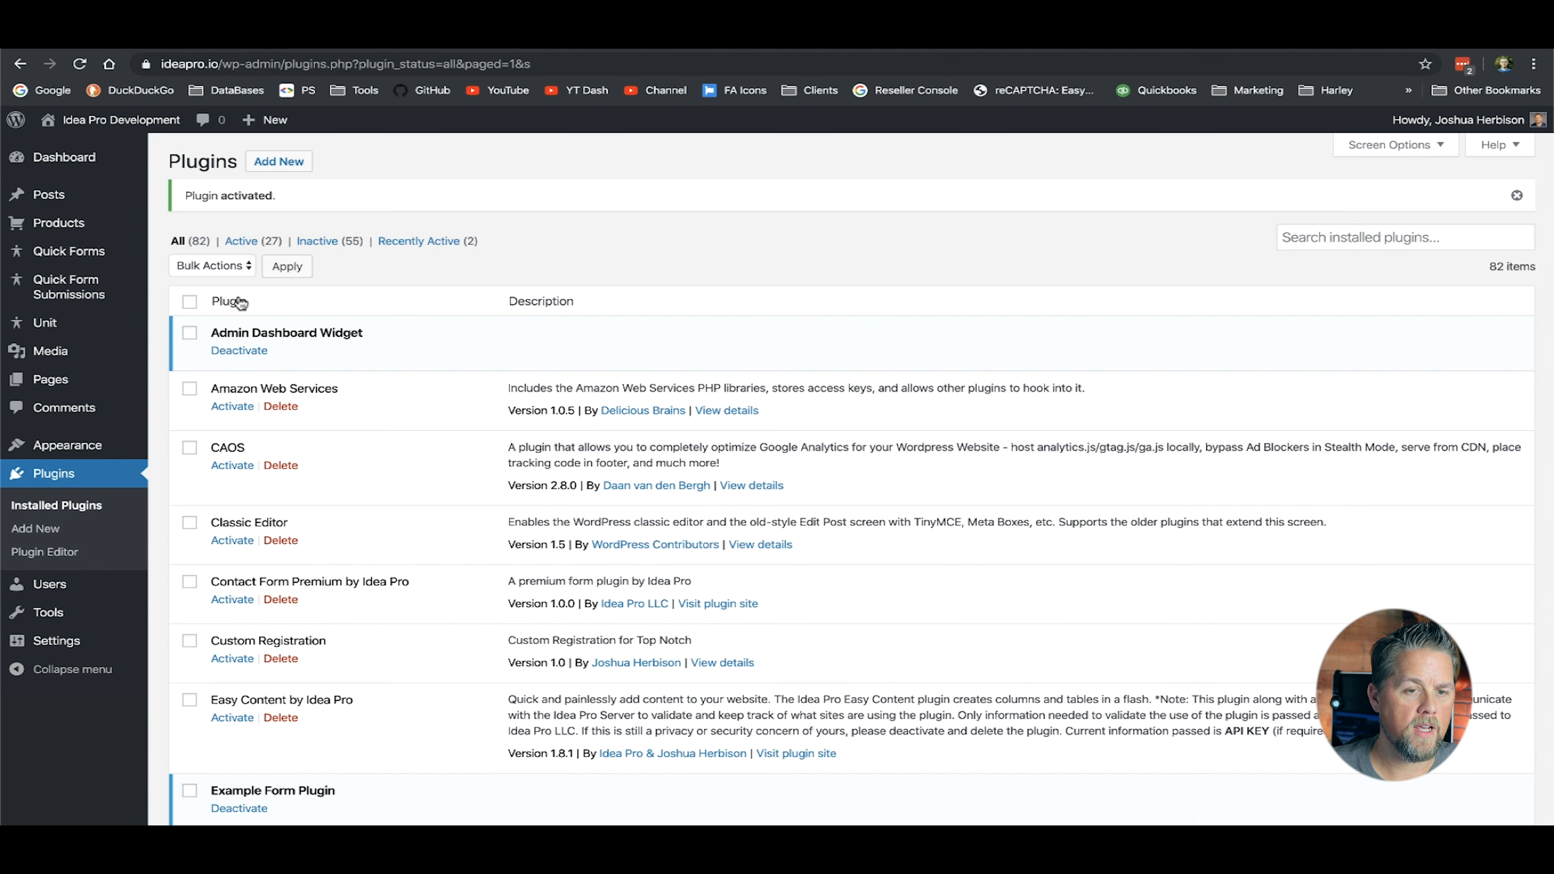
mouse_move(171, 229)
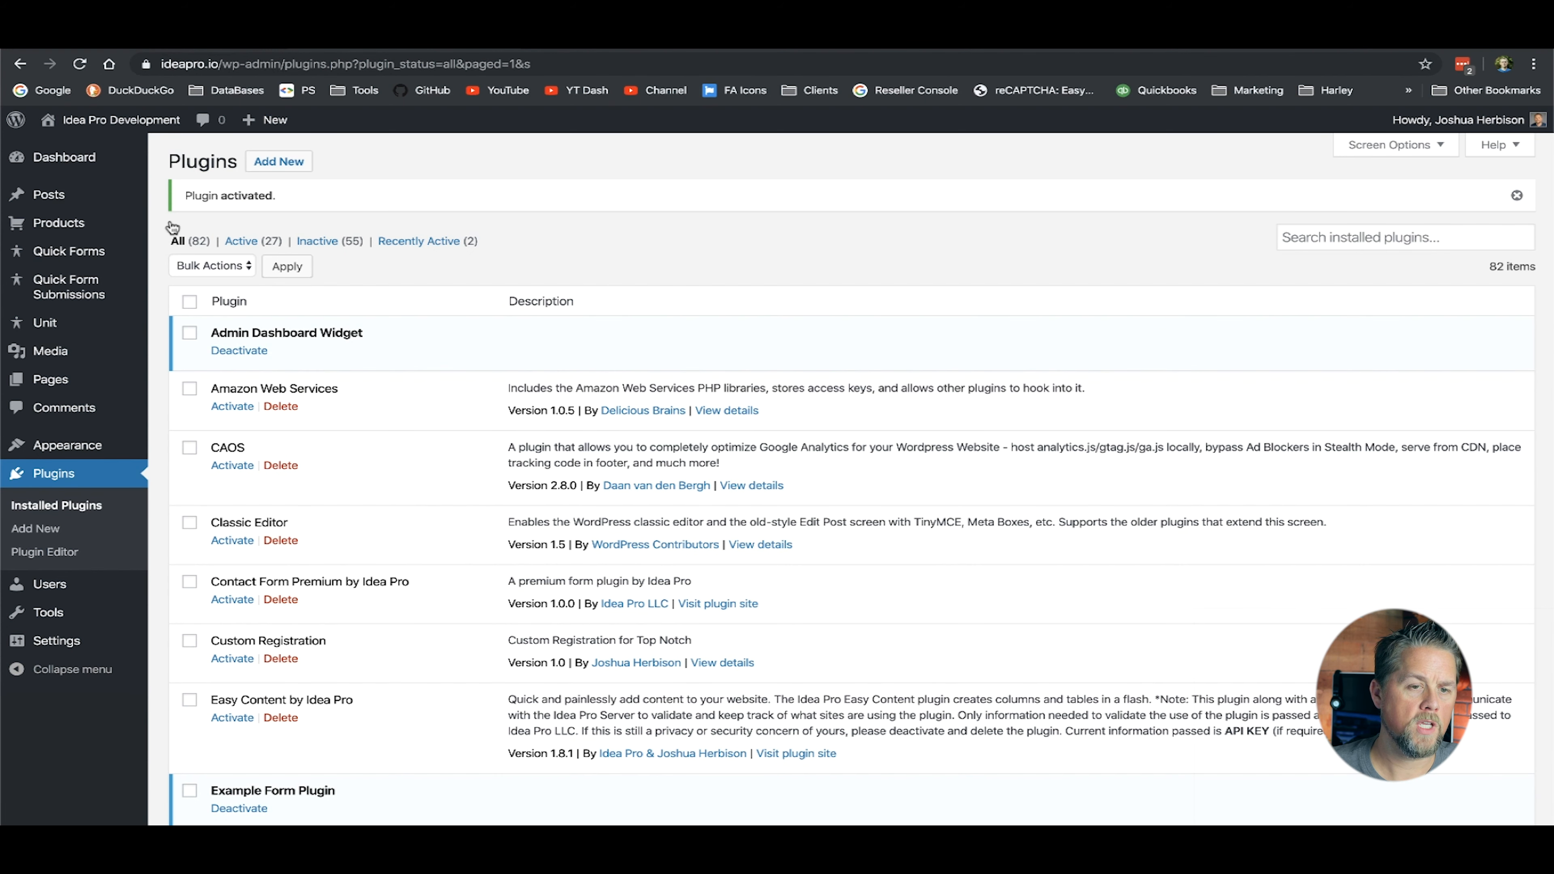
left_click(66, 156)
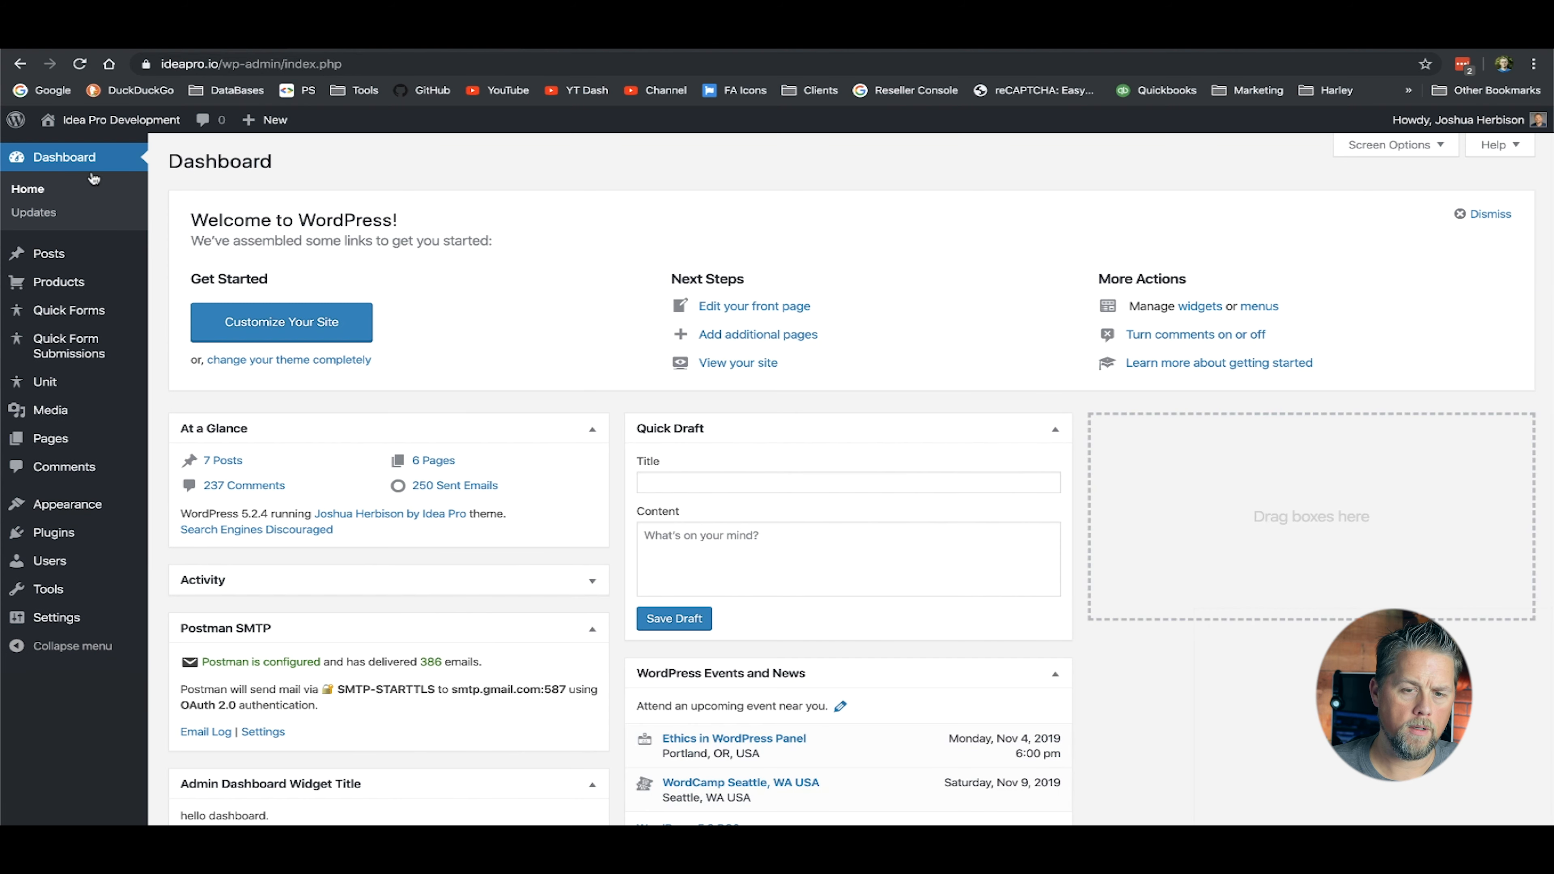
- Scroll down the dashboard to reach the Admin Dashboard Widget Title box
scroll("down", 3)
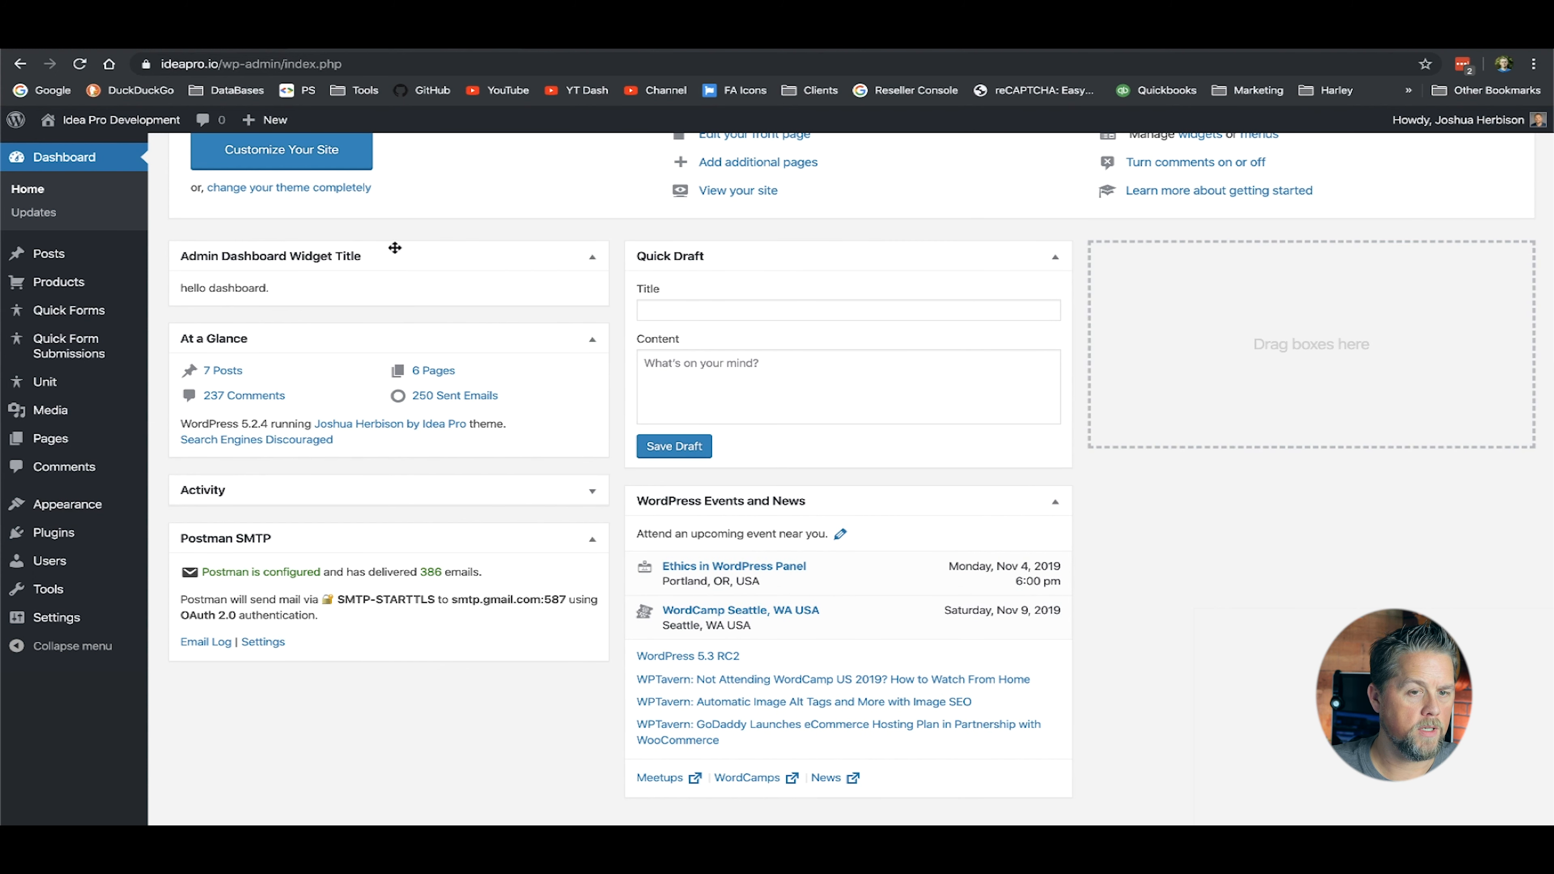
mouse_move(260, 282)
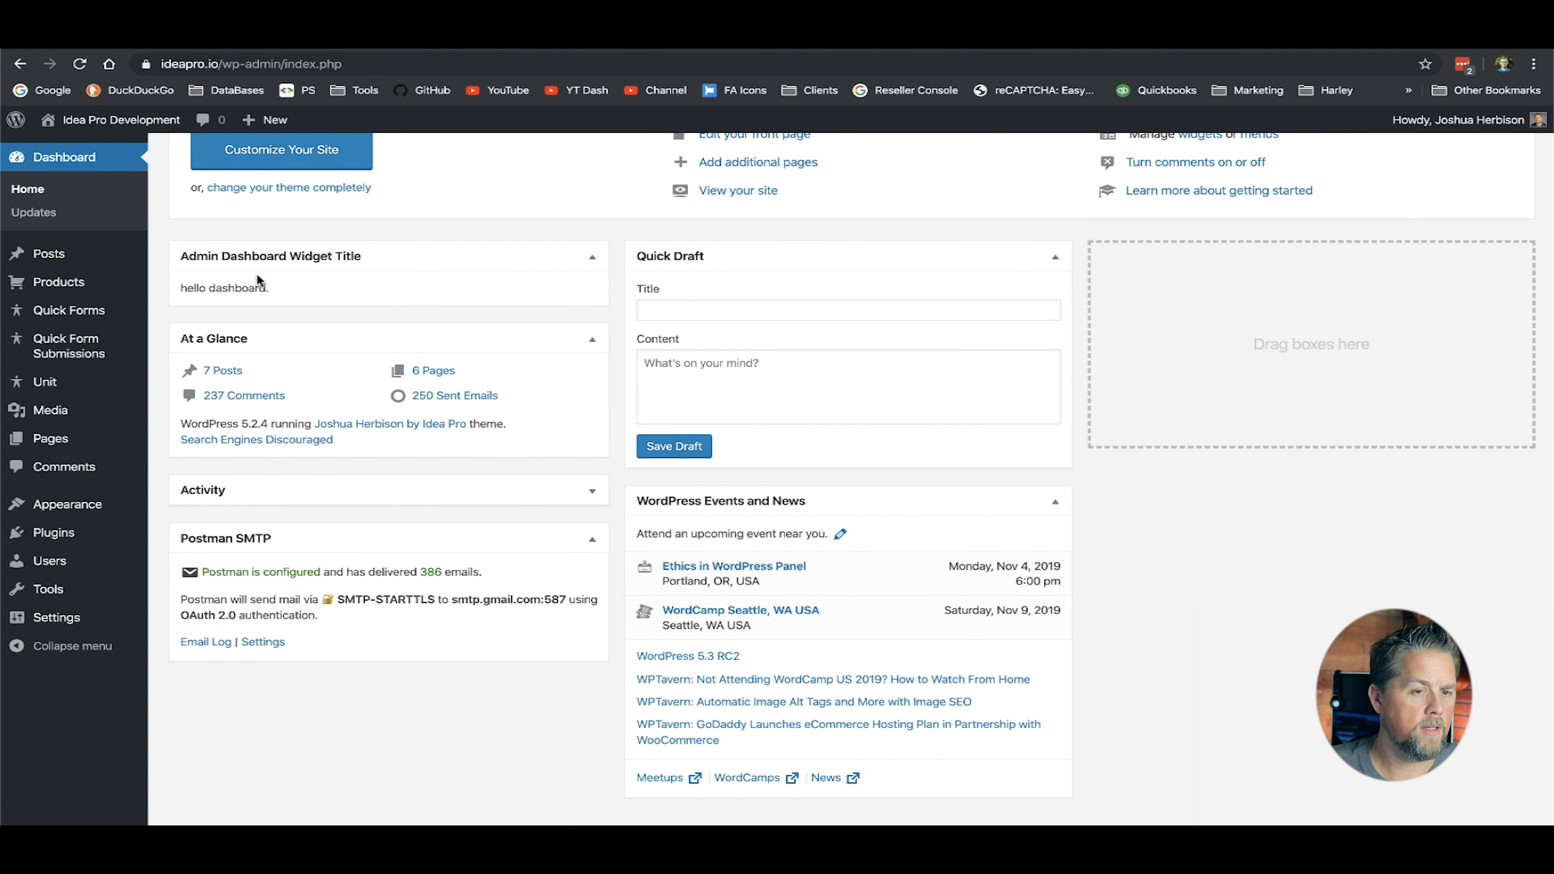